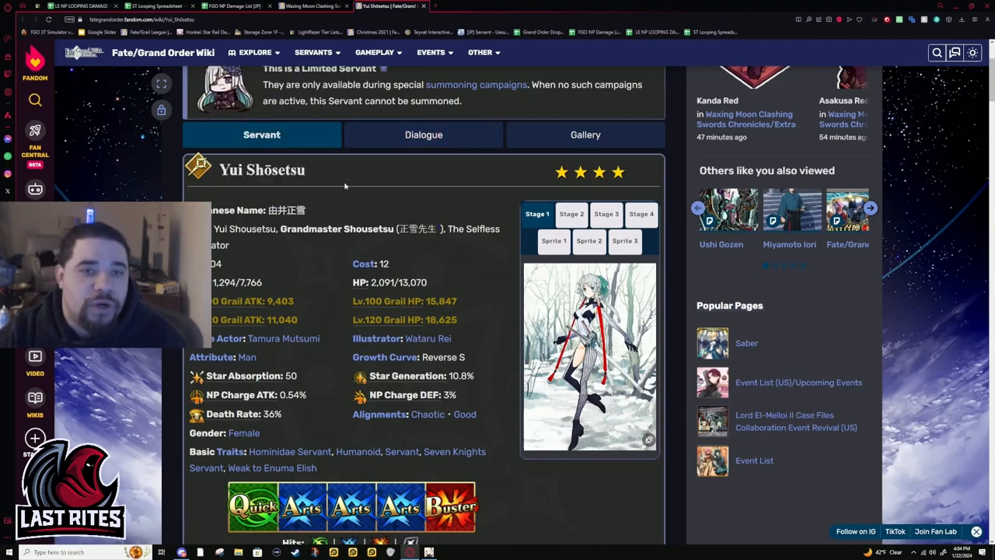
pyautogui.moveTo(353, 187)
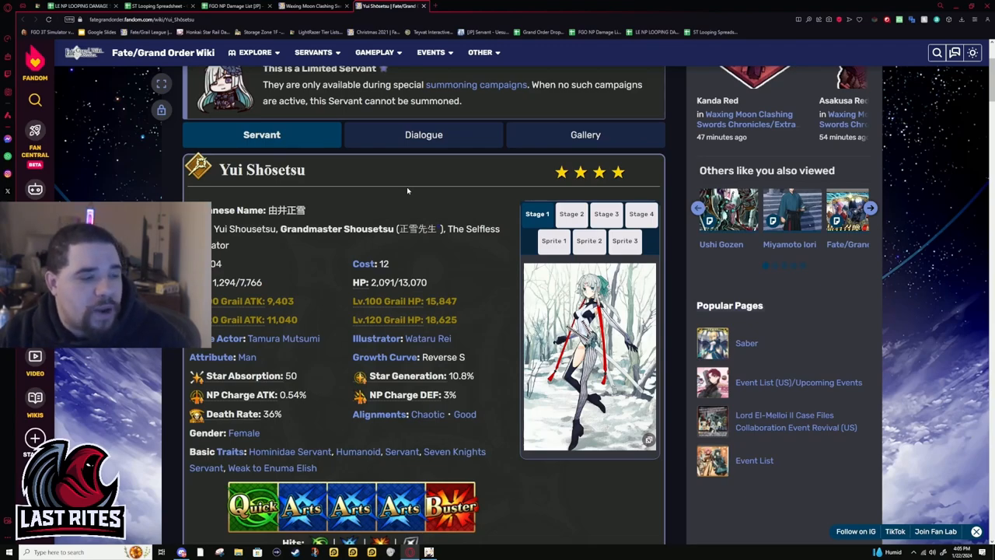
pyautogui.moveTo(410, 189)
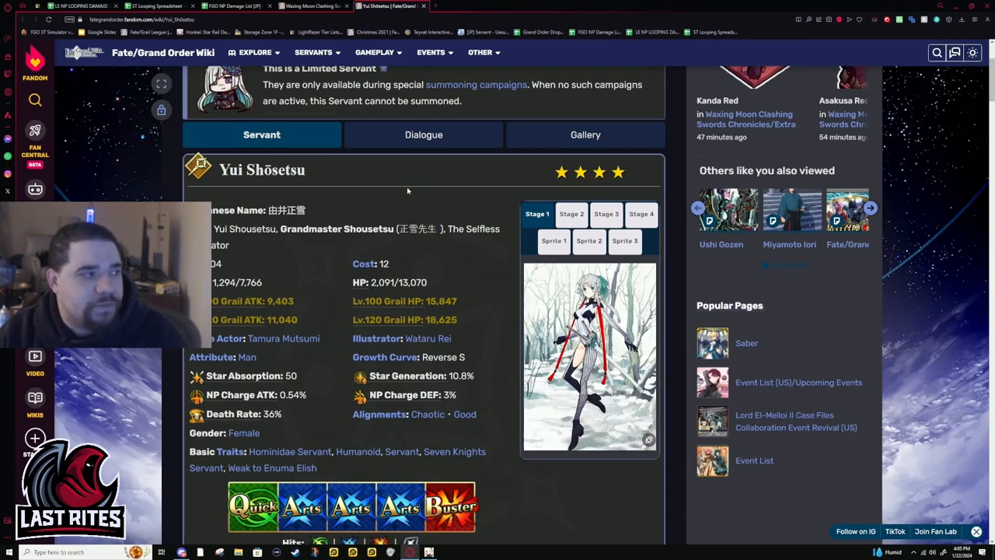
pyautogui.moveTo(458, 109)
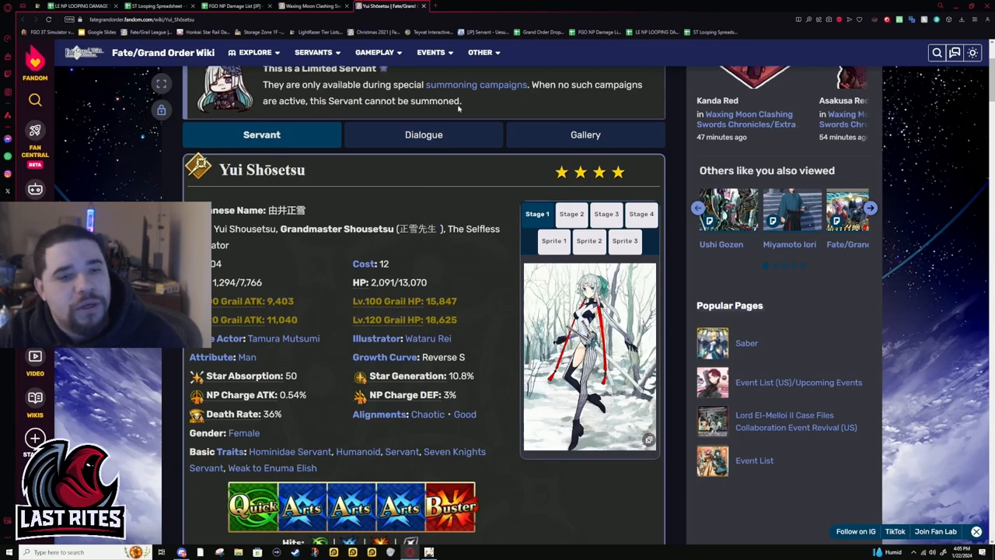
pyautogui.moveTo(421, 201)
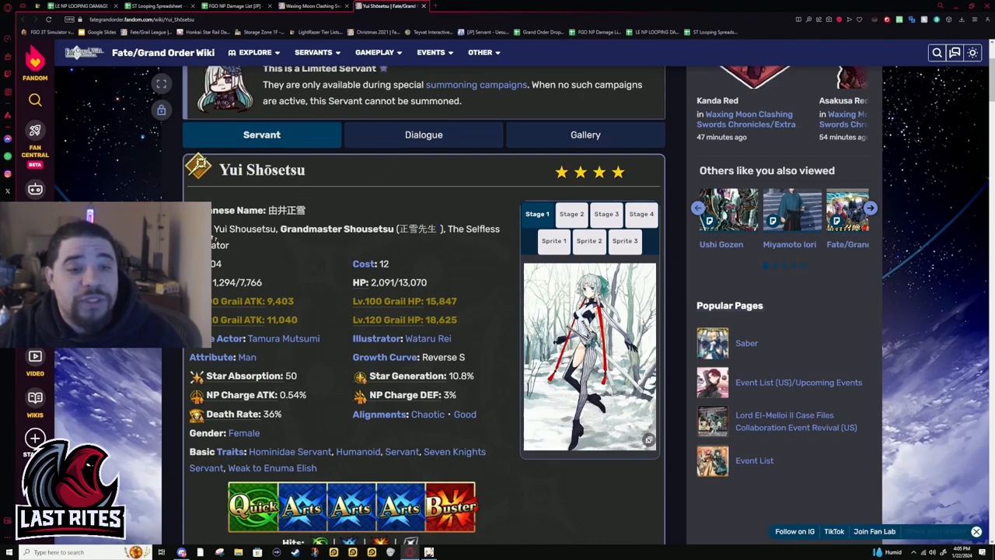
# Flip through the Stage 2 and Stage 3 infobox art, then open Stage 1 full-size
pyautogui.doubleClick(238, 229)
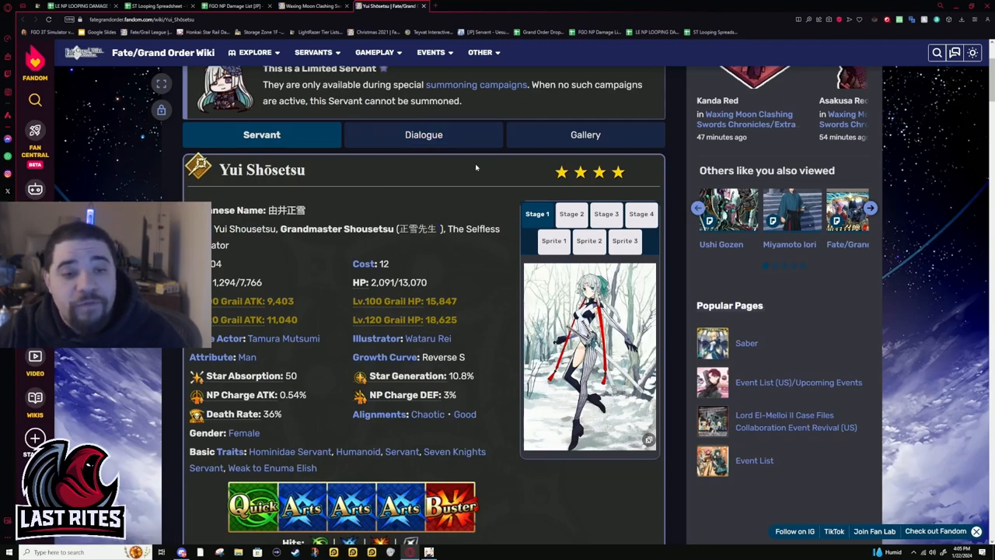
pyautogui.moveTo(404, 158)
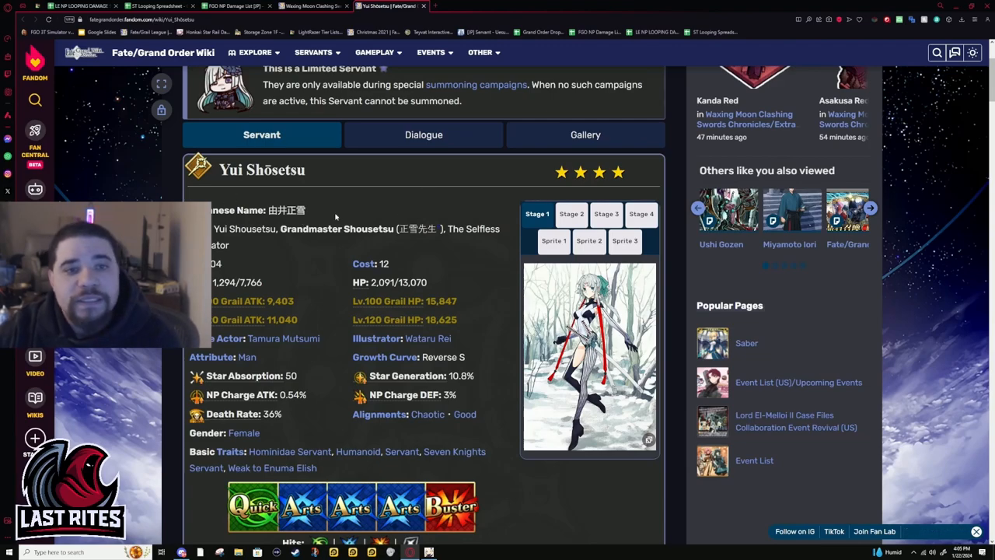
pyautogui.click(571, 213)
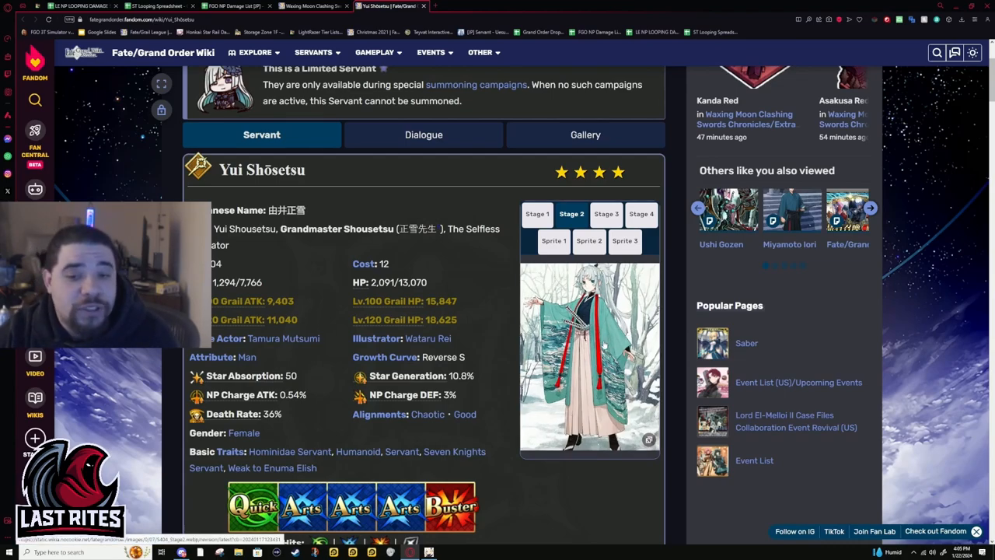
pyautogui.click(605, 214)
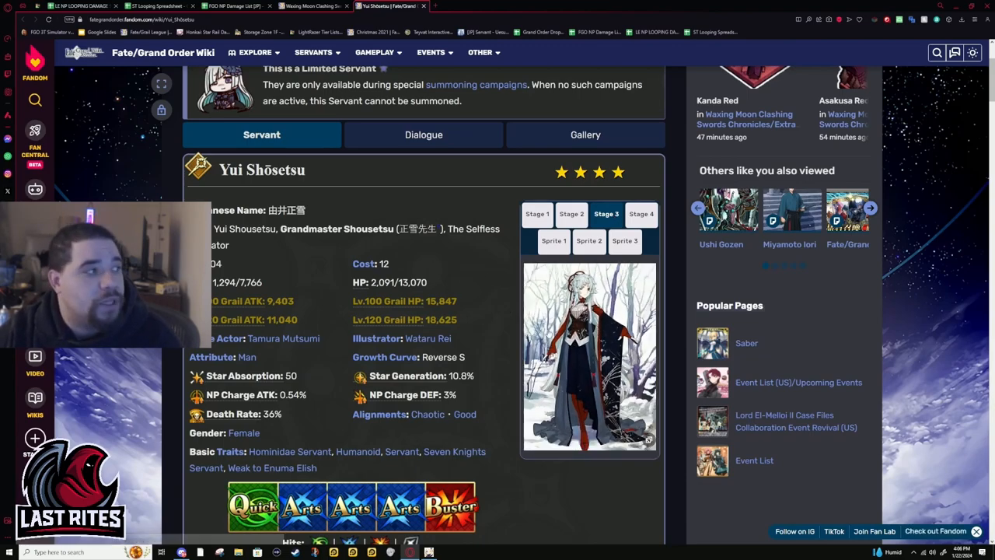
pyautogui.click(537, 214)
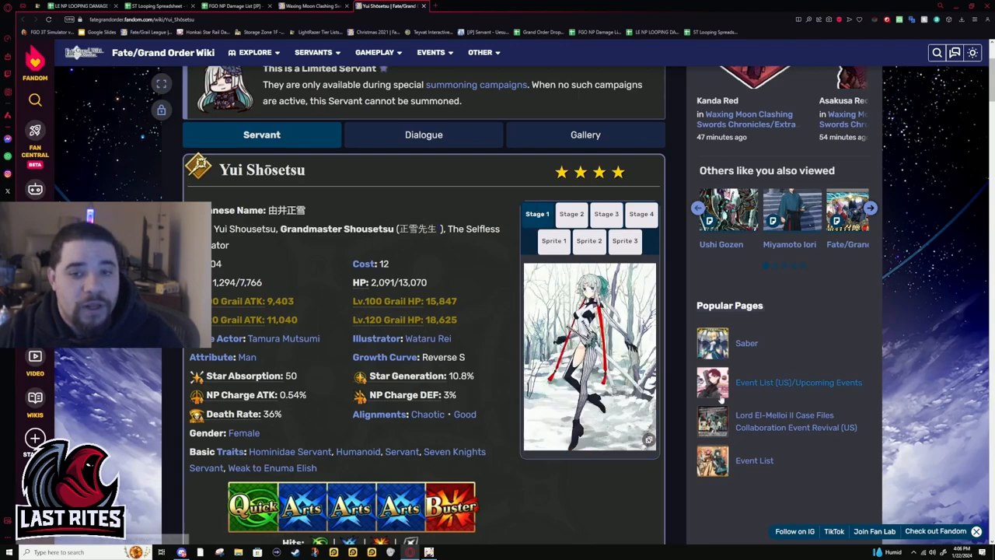
pyautogui.click(589, 356)
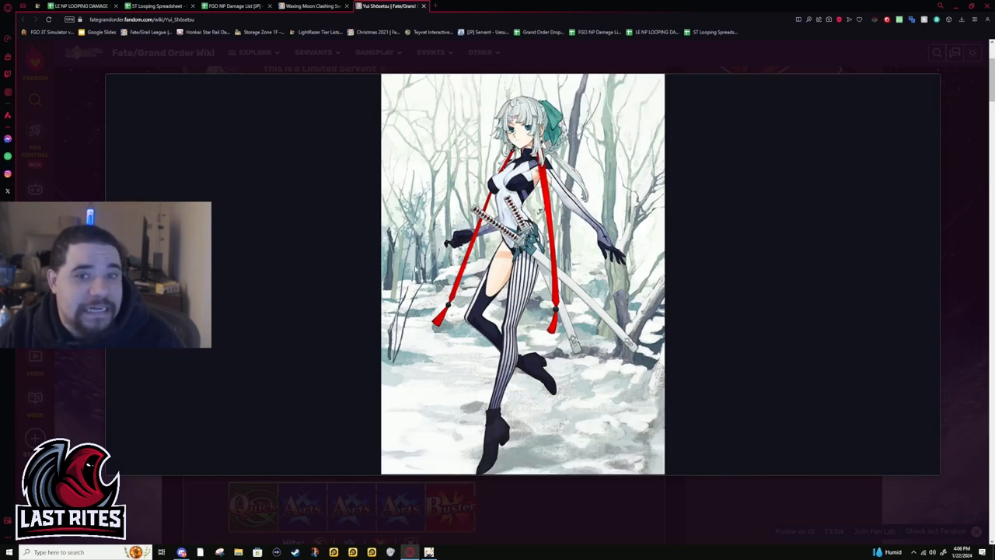
# Show the S404 Stage1 image details, then close the lightbox back to the servant page
pyautogui.click(522, 272)
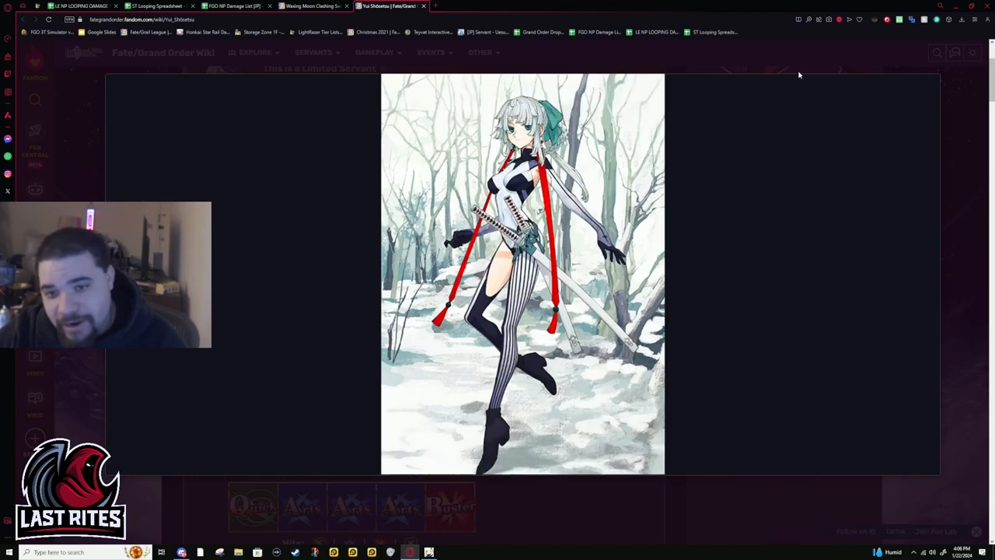
pyautogui.click(523, 272)
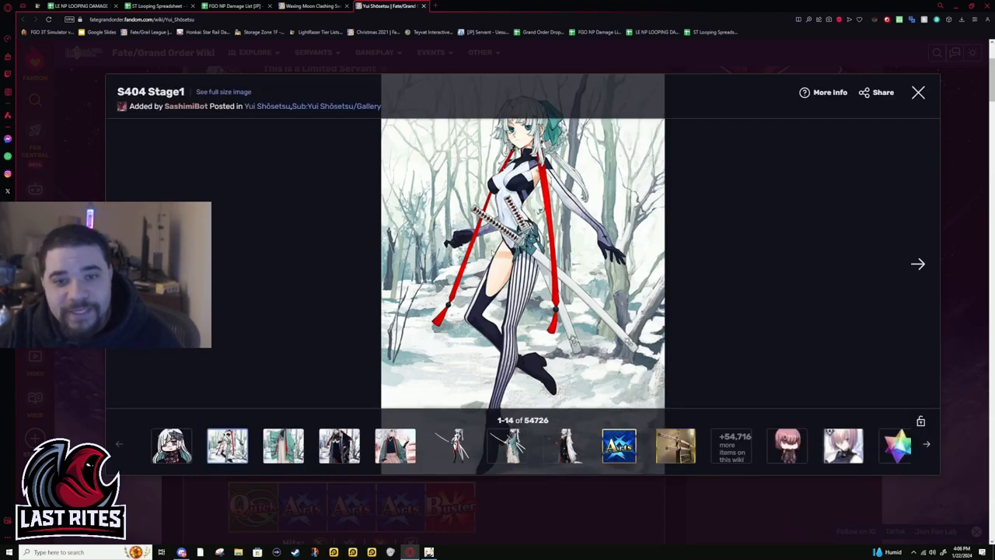
pyautogui.click(918, 92)
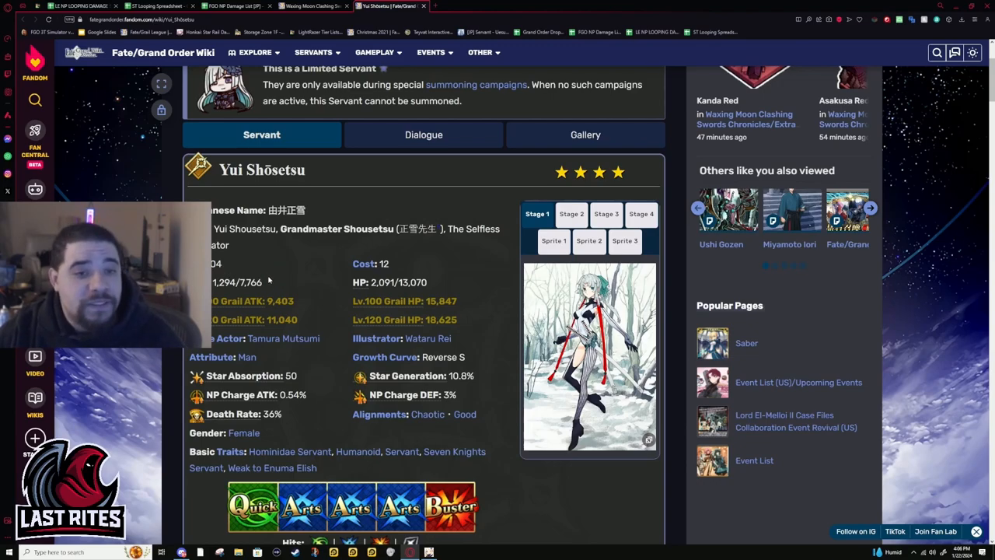
pyautogui.doubleClick(248, 282)
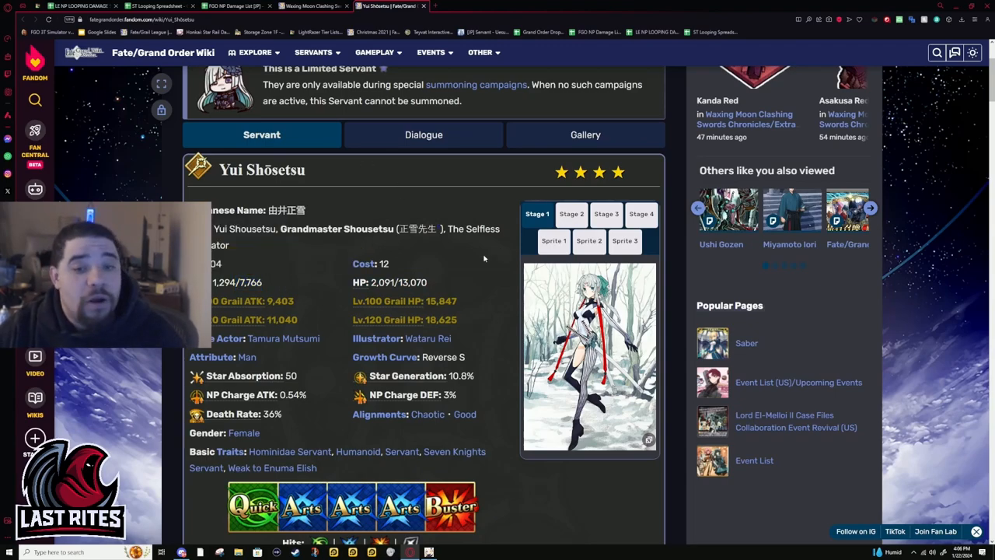
pyautogui.doubleClick(411, 282)
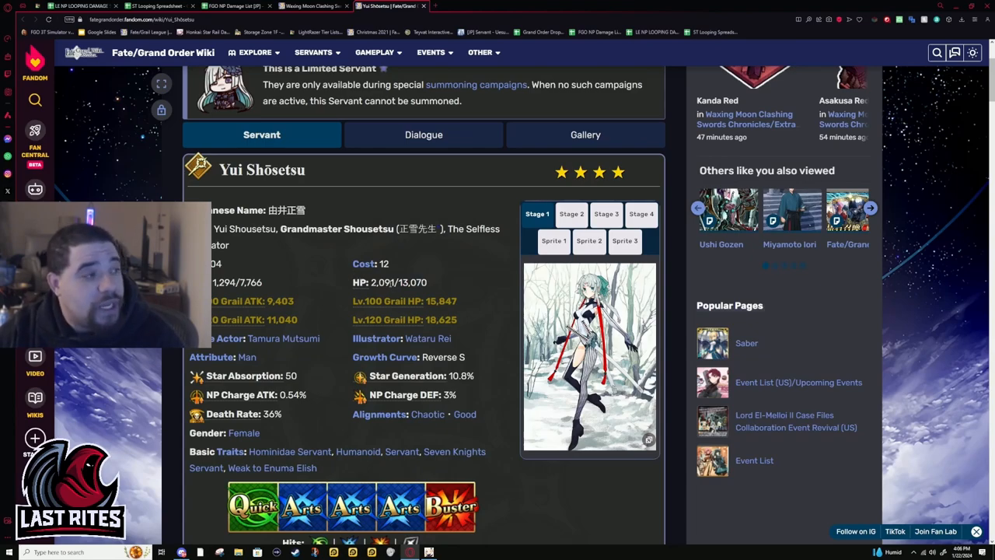
pyautogui.doubleClick(411, 282)
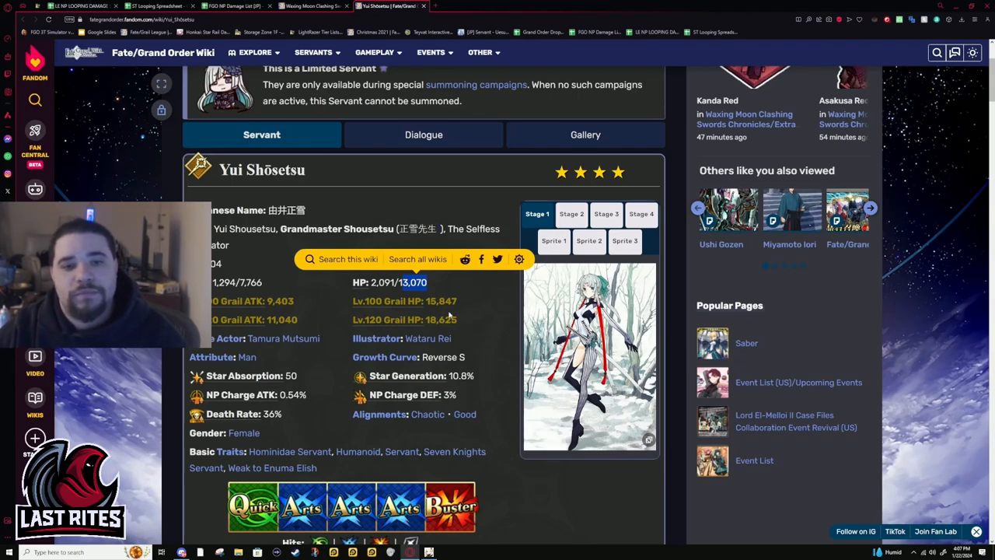
# Scroll down to her card deck, hit counts and section links
pyautogui.scroll(-3)
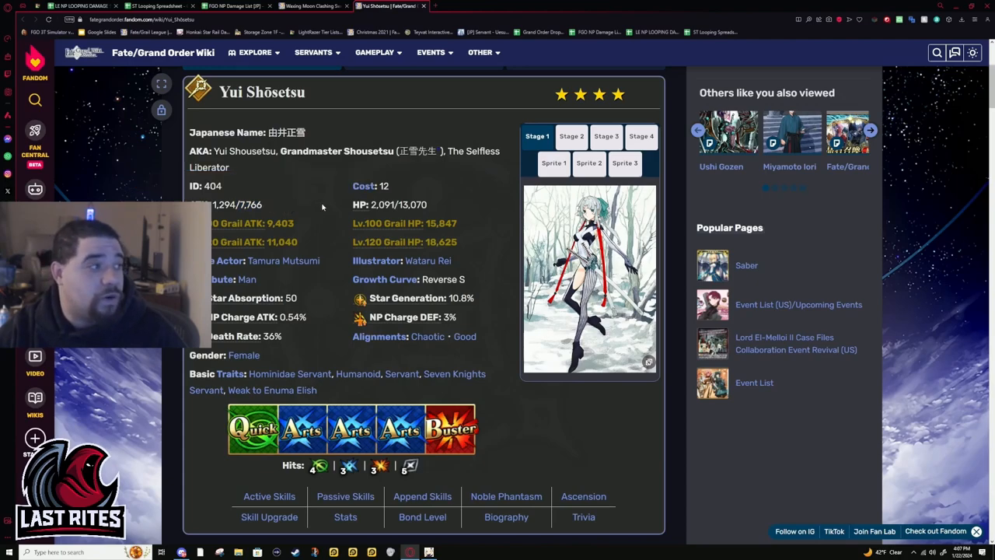
pyautogui.moveTo(324, 185)
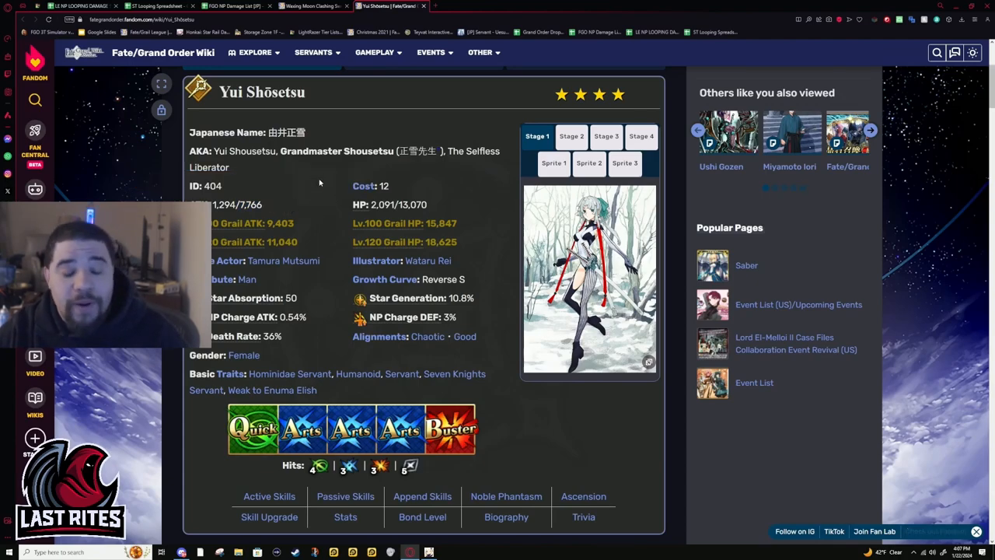
pyautogui.moveTo(313, 193)
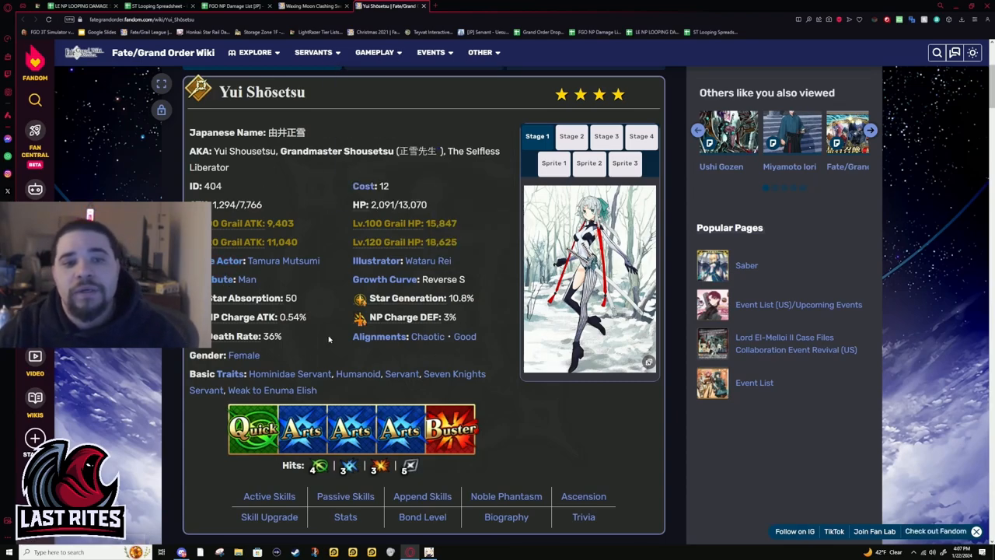
pyautogui.moveTo(433, 304)
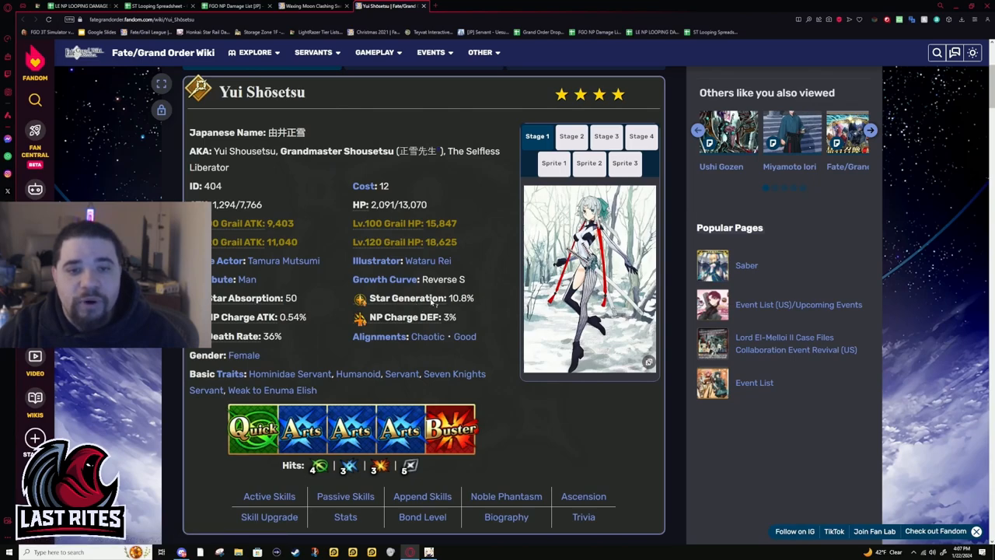
pyautogui.moveTo(284, 329)
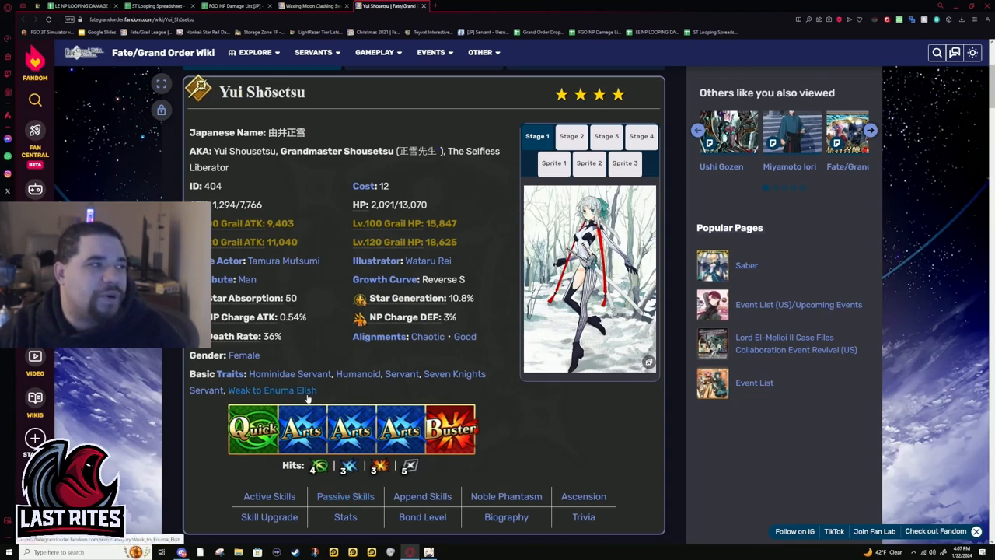
pyautogui.moveTo(498, 431)
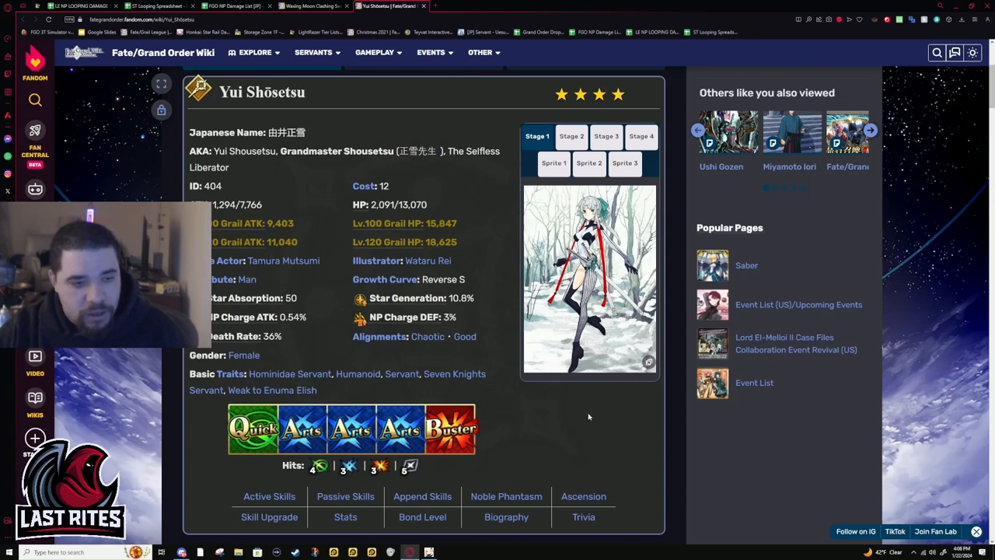
pyautogui.moveTo(594, 418)
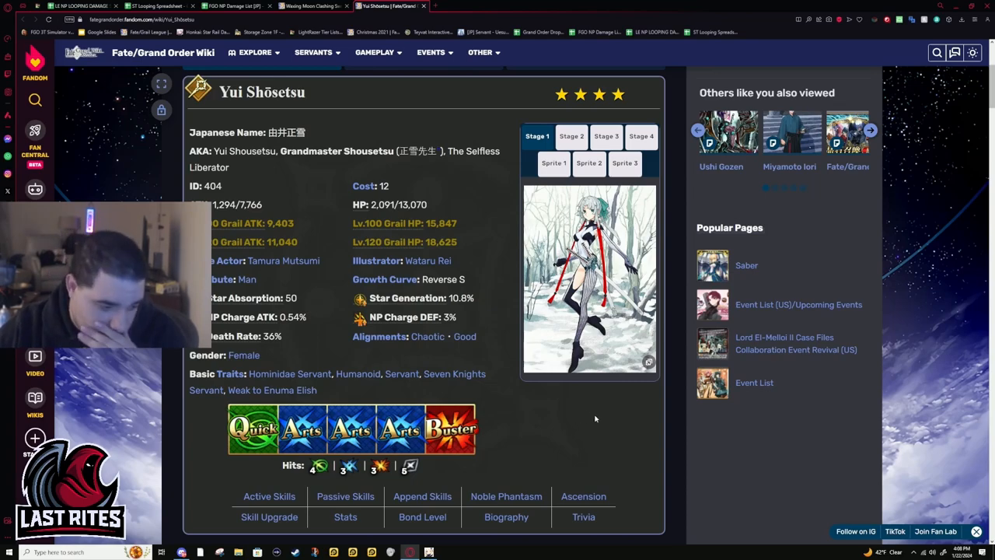
pyautogui.moveTo(620, 429)
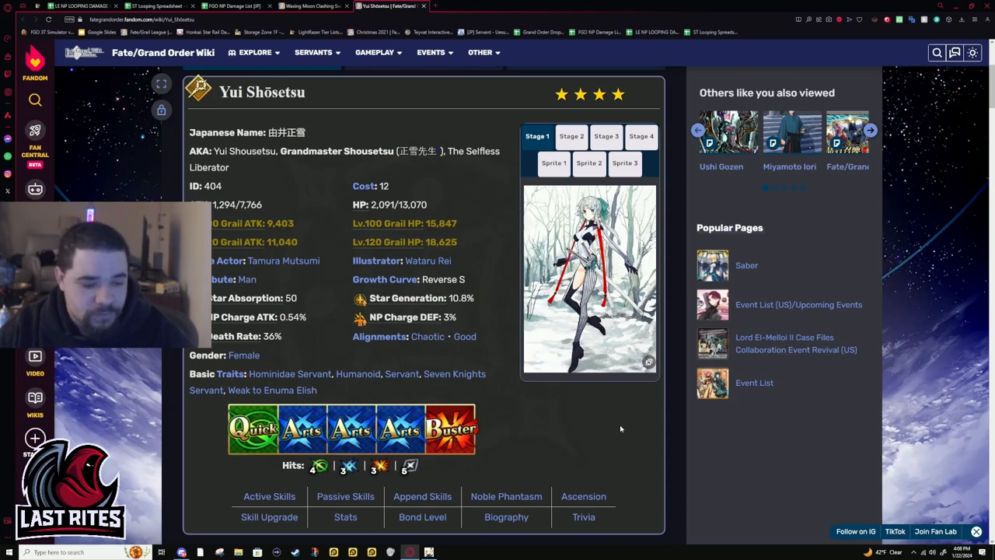
pyautogui.moveTo(638, 423)
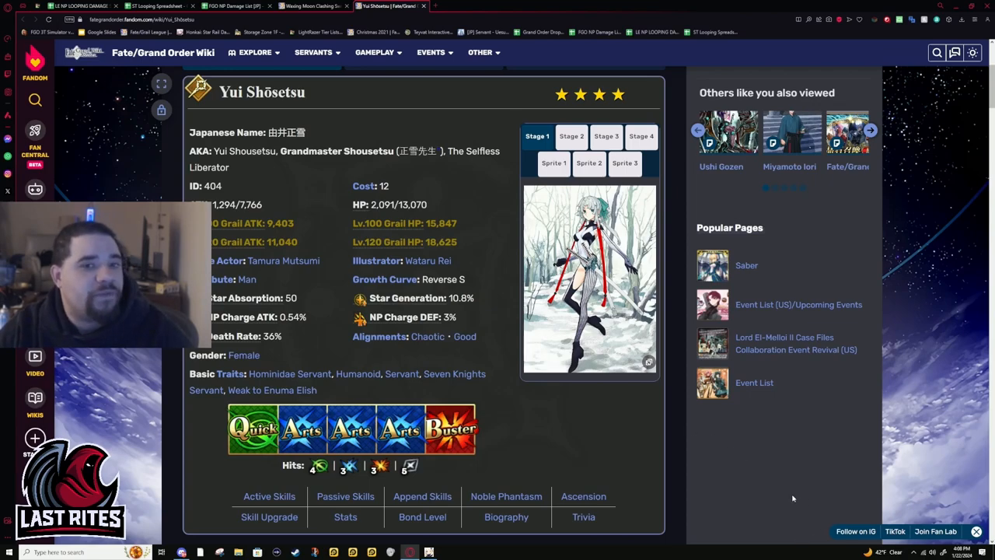
pyautogui.moveTo(778, 304)
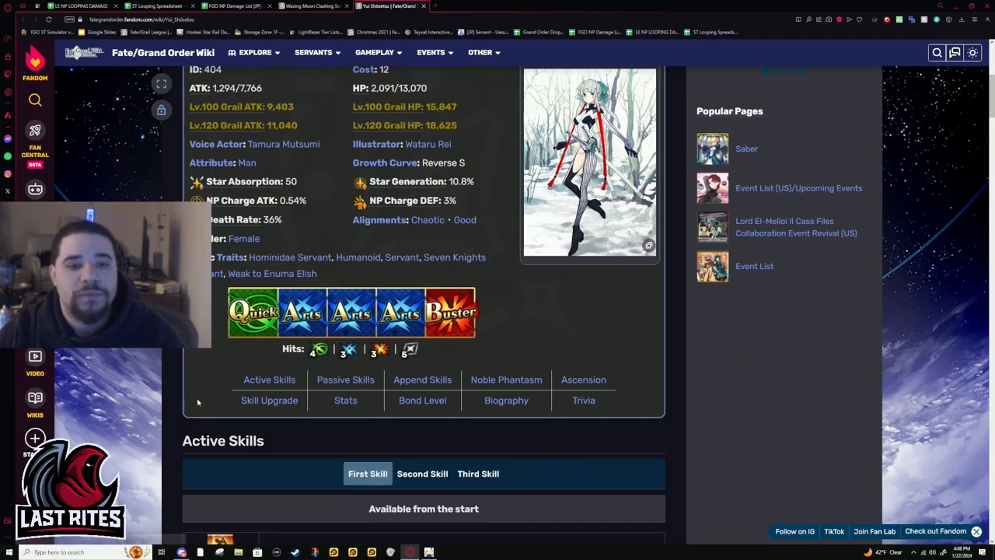
pyautogui.moveTo(332, 332)
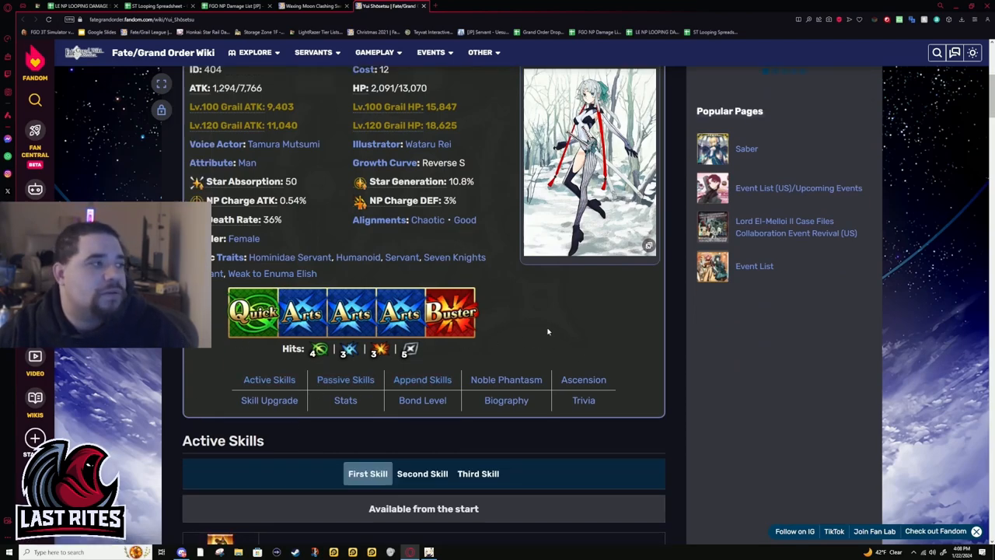
pyautogui.moveTo(519, 302)
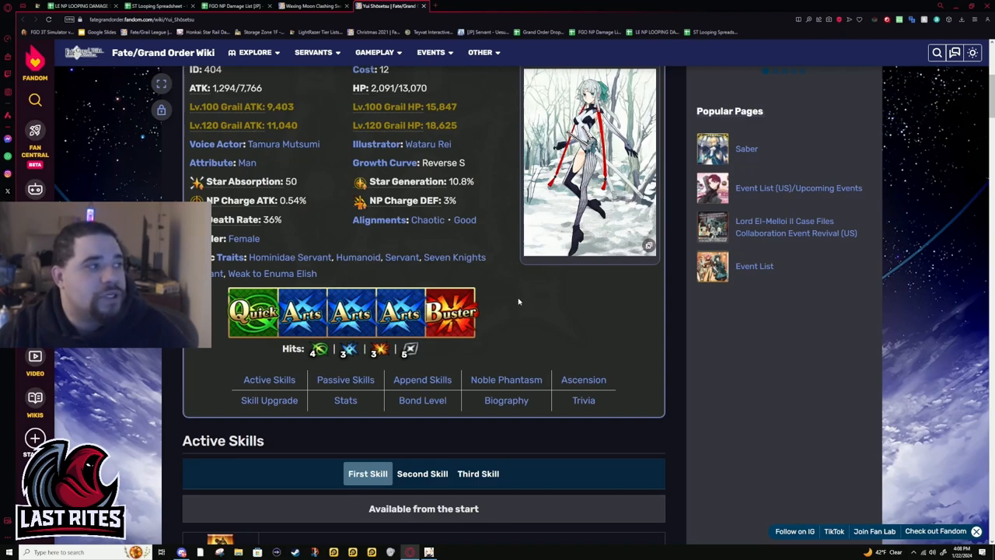
pyautogui.moveTo(345, 379)
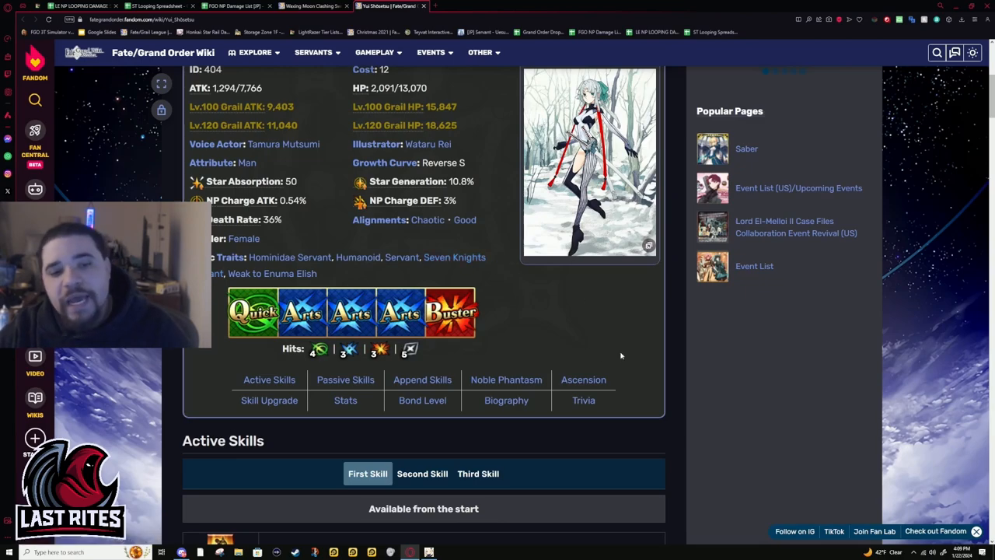
pyautogui.moveTo(383, 336)
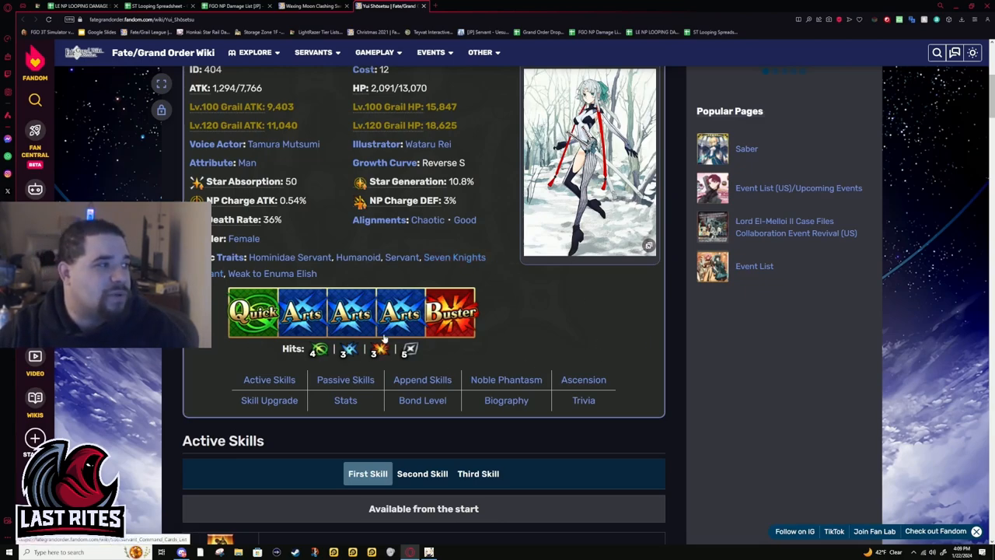
pyautogui.moveTo(410, 348)
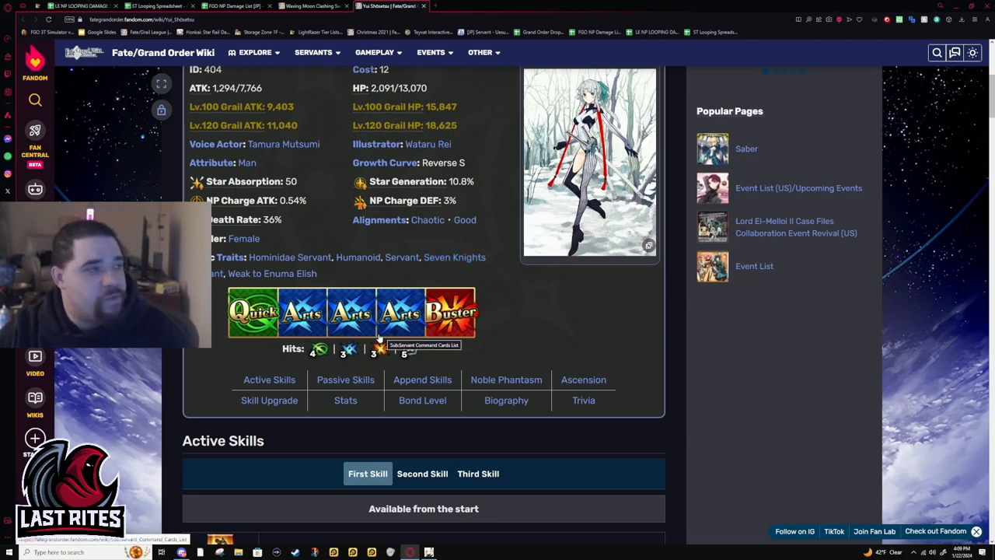
pyautogui.moveTo(556, 351)
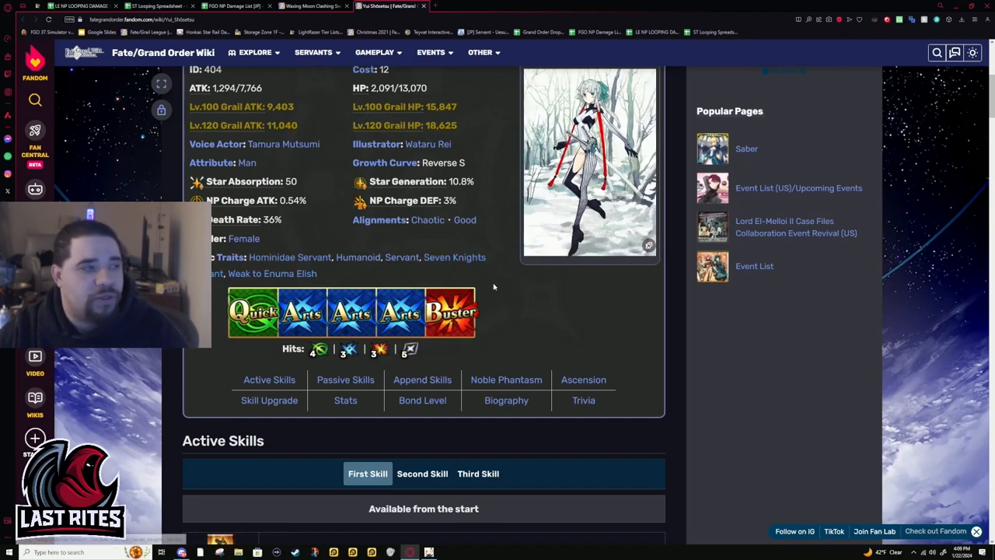
pyautogui.moveTo(236, 329)
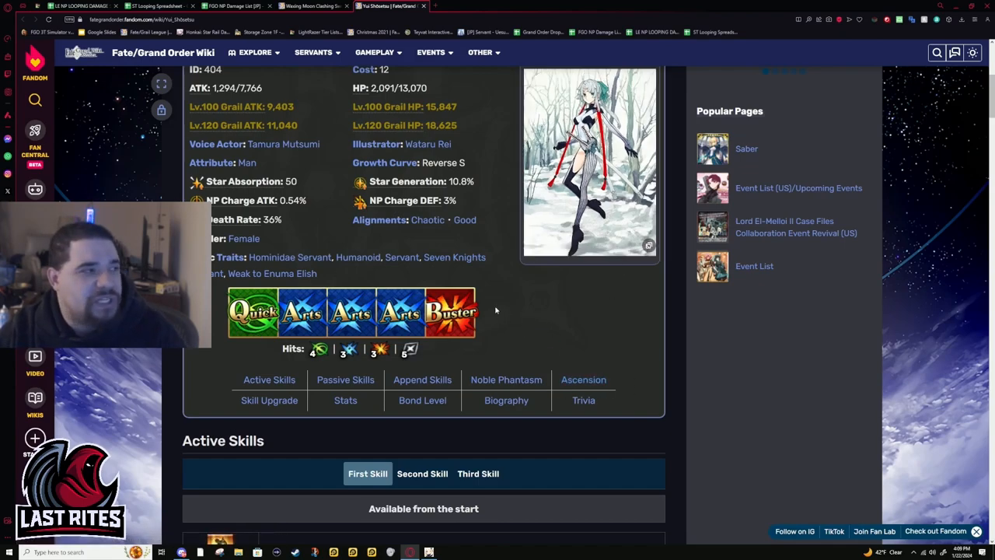
pyautogui.moveTo(583, 399)
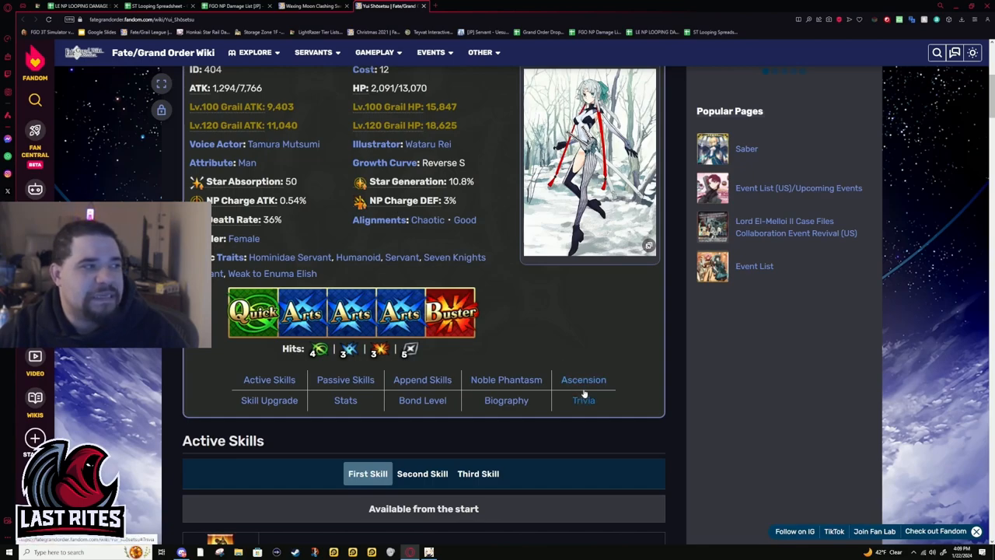
pyautogui.moveTo(665, 328)
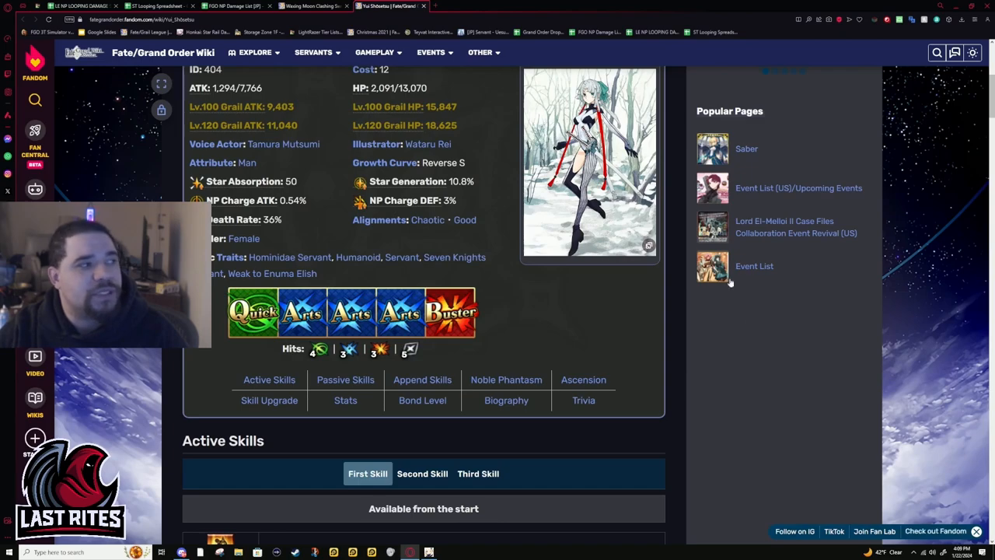
pyautogui.moveTo(787, 187)
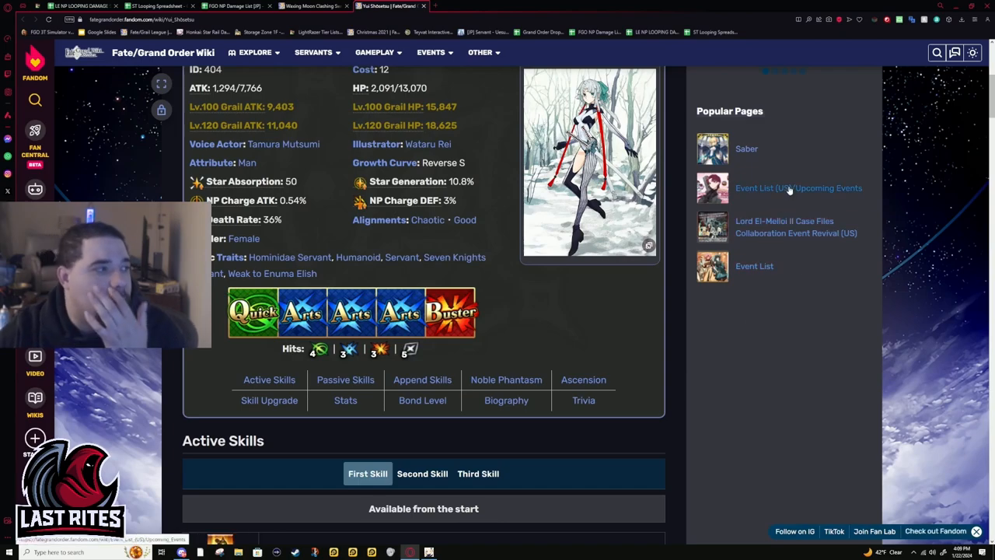
# Scroll to Unnatural Creation and briefly highlight its Guts, healing and Debuff Immunity details
pyautogui.scroll(-3)
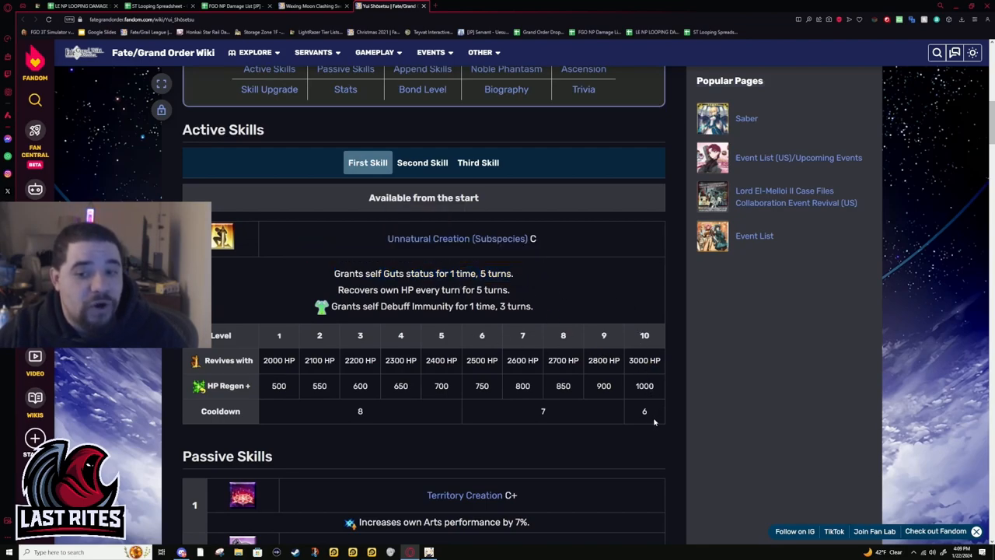
pyautogui.moveTo(626, 434)
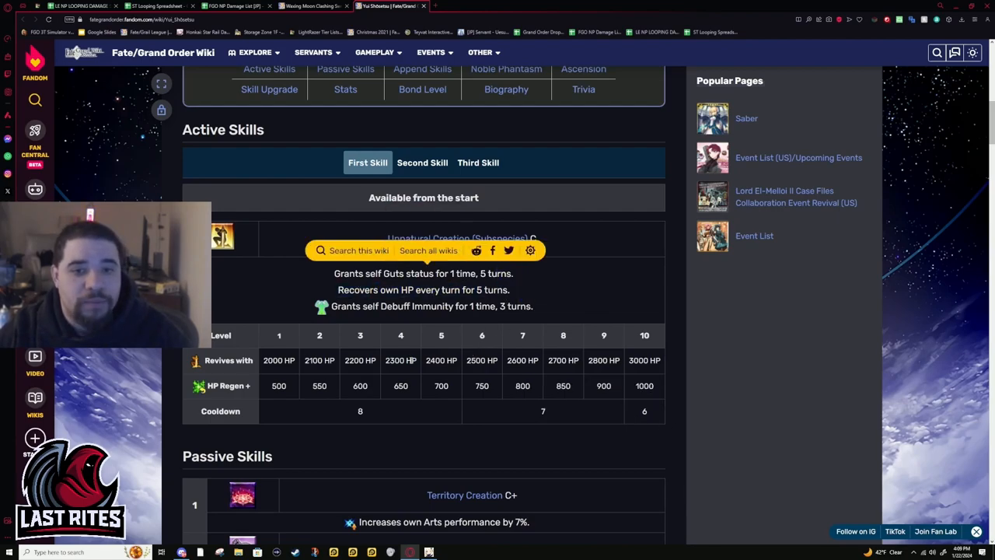
pyautogui.doubleClick(645, 386)
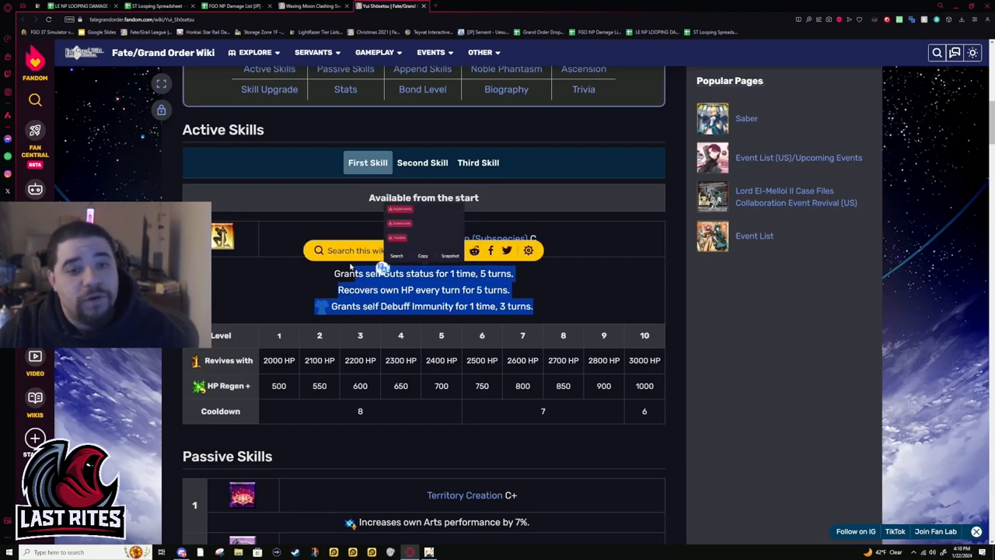
pyautogui.click(520, 276)
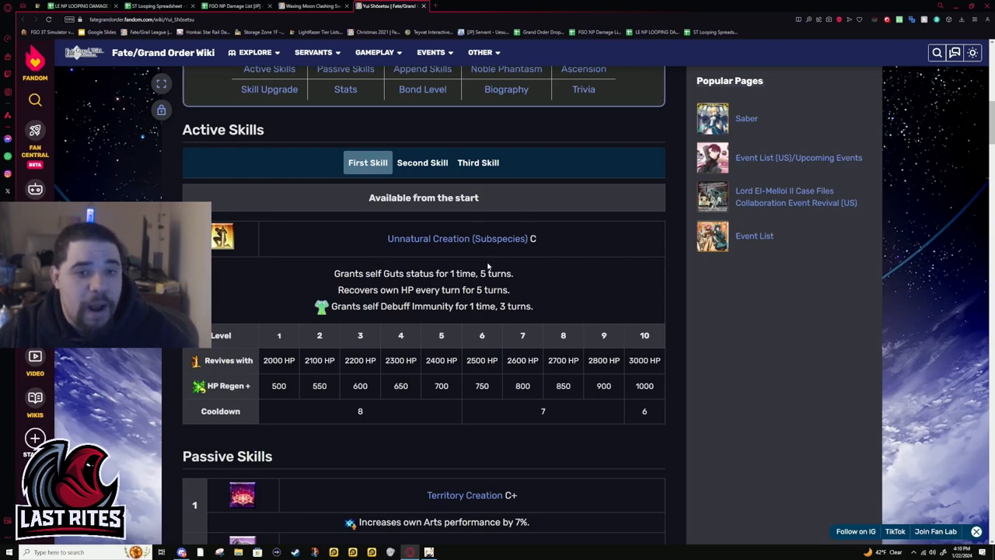
pyautogui.moveTo(544, 305)
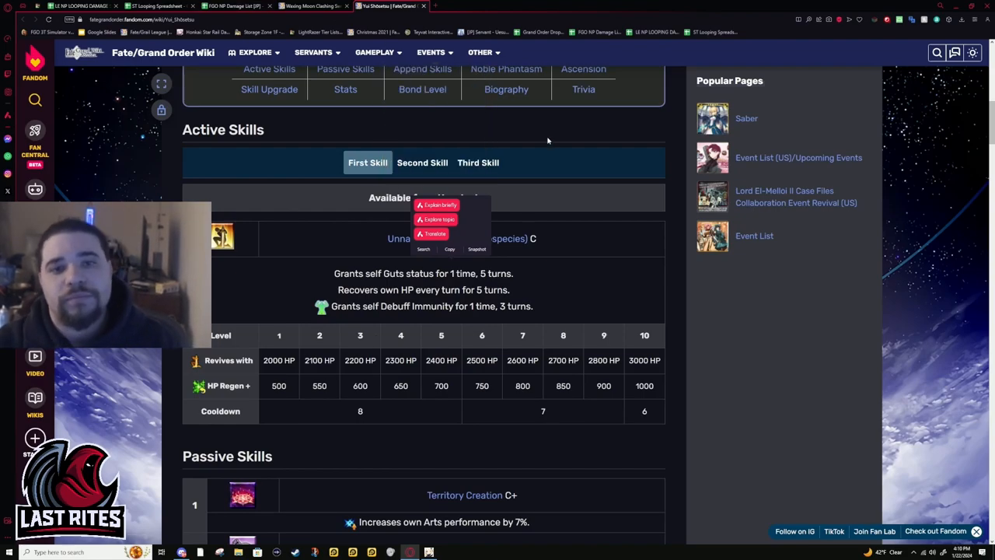
# Show Liberator's Strategy B, highlighting its effect lines and the level 10 Star Regen value 15
pyautogui.click(422, 163)
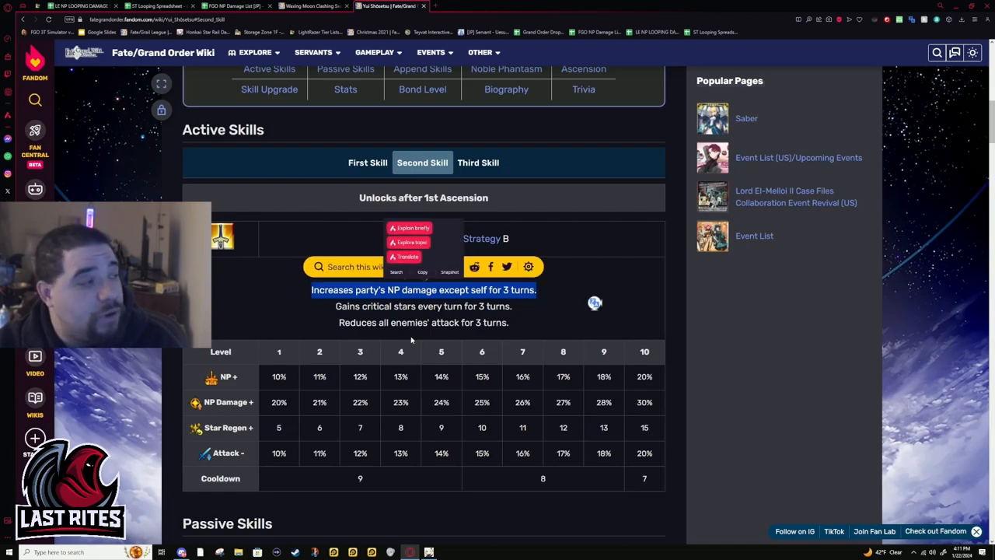
pyautogui.moveTo(684, 416)
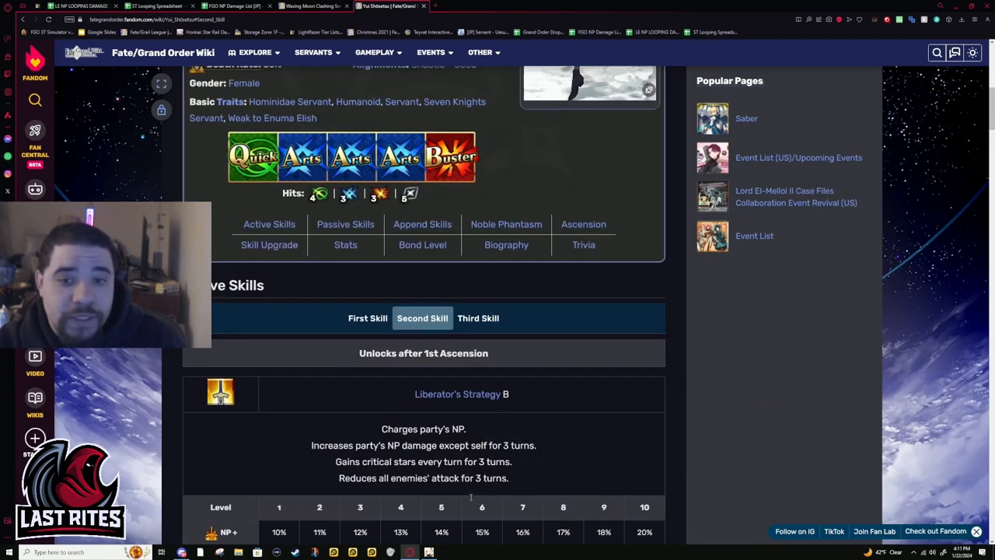
pyautogui.scroll(-3)
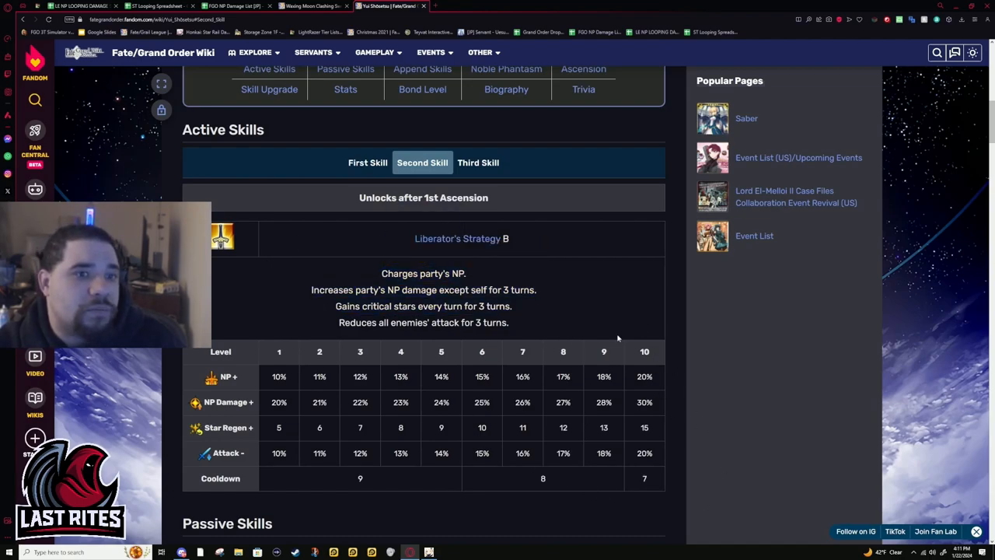
pyautogui.moveTo(381, 272); pyautogui.dragTo(509, 323)
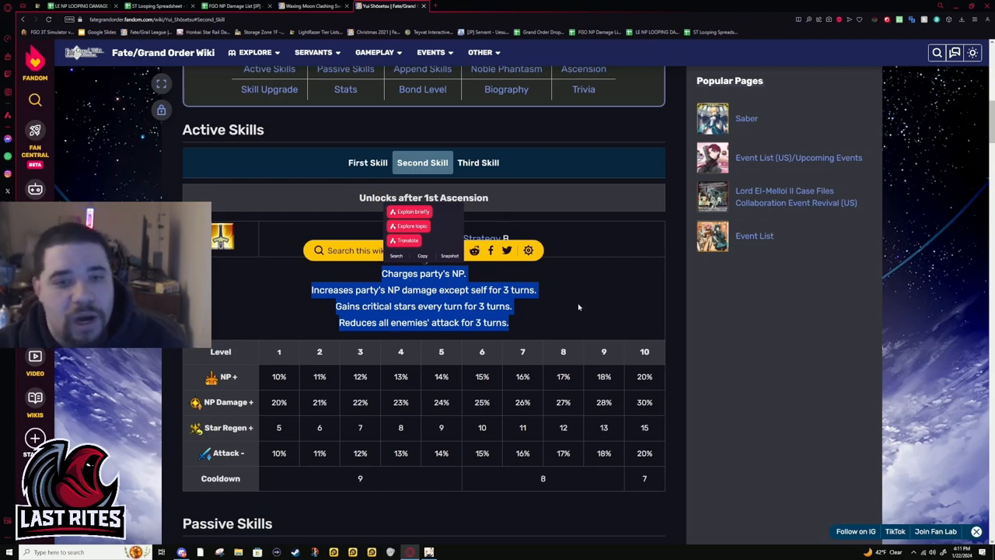
pyautogui.moveTo(531, 317)
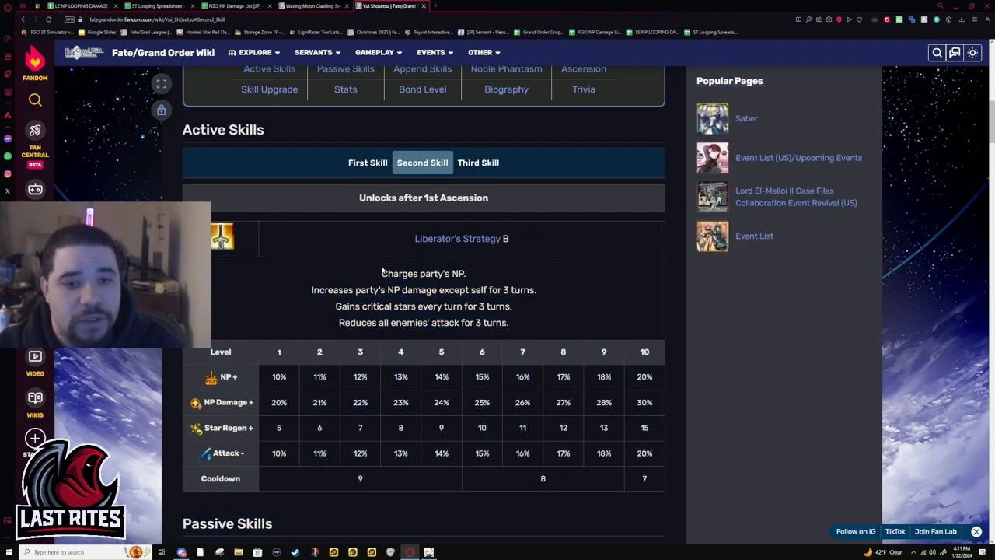
pyautogui.moveTo(423, 330)
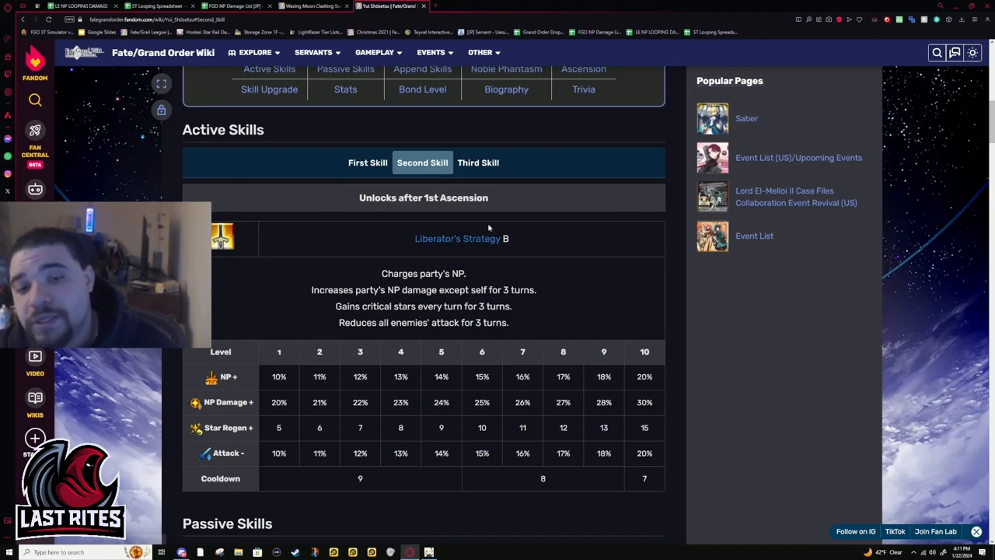
pyautogui.moveTo(653, 435)
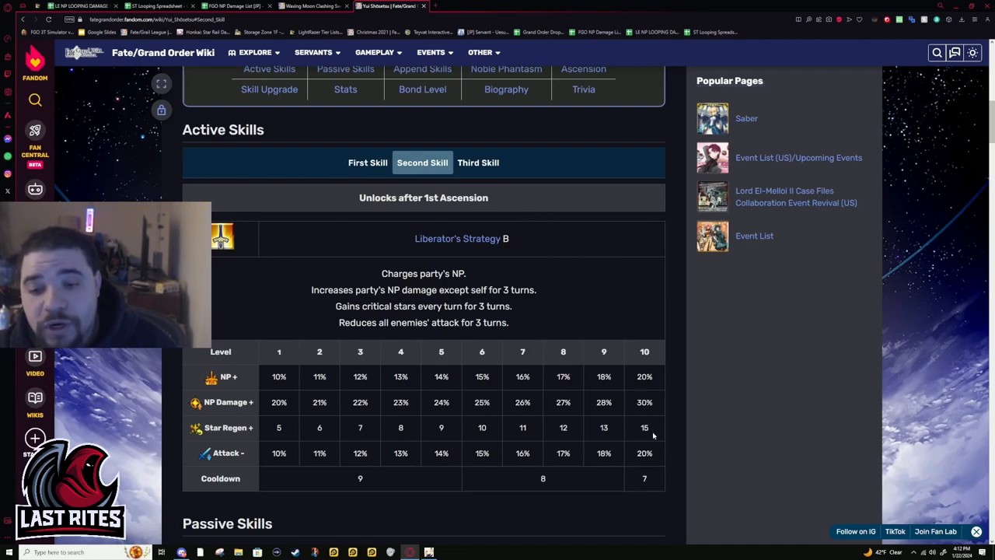
pyautogui.doubleClick(645, 427)
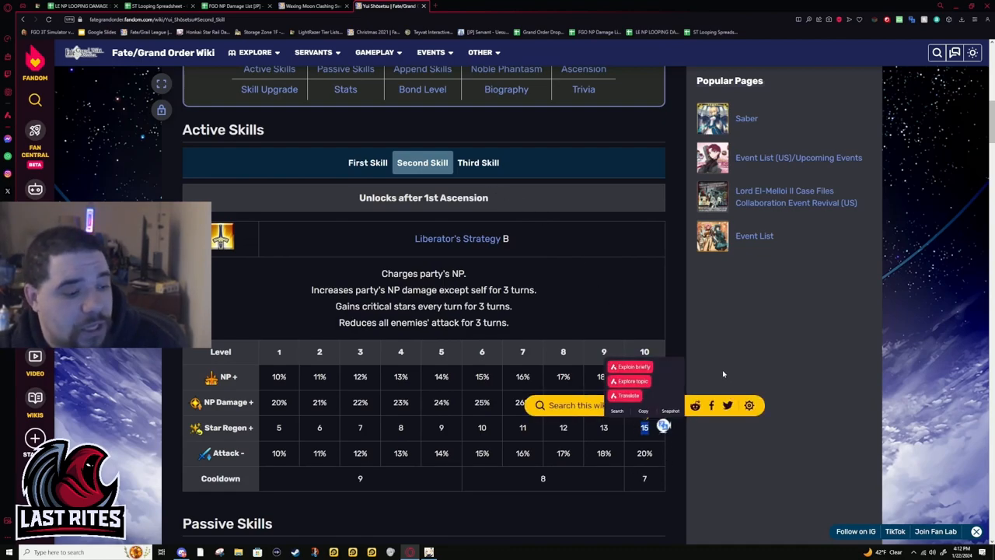
pyautogui.moveTo(838, 405)
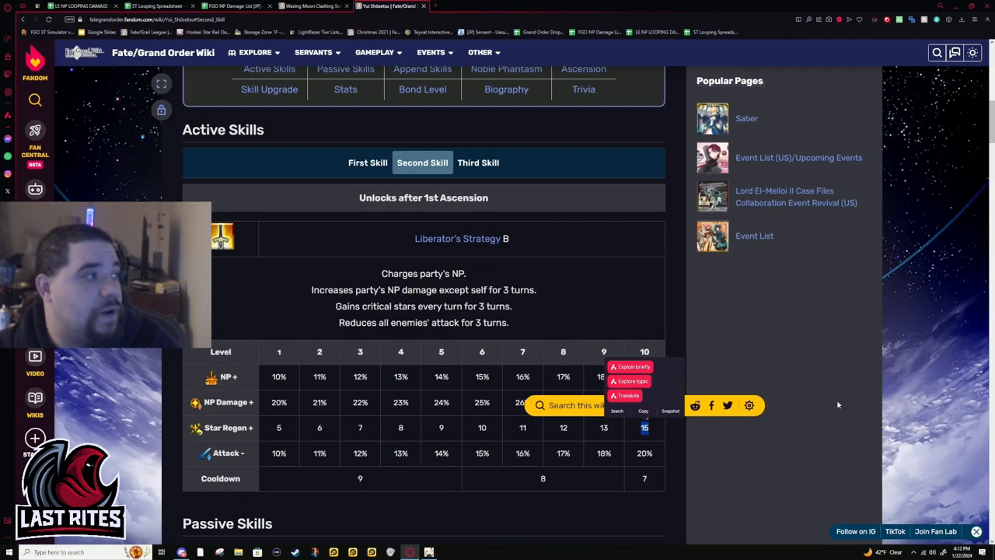
pyautogui.moveTo(789, 402)
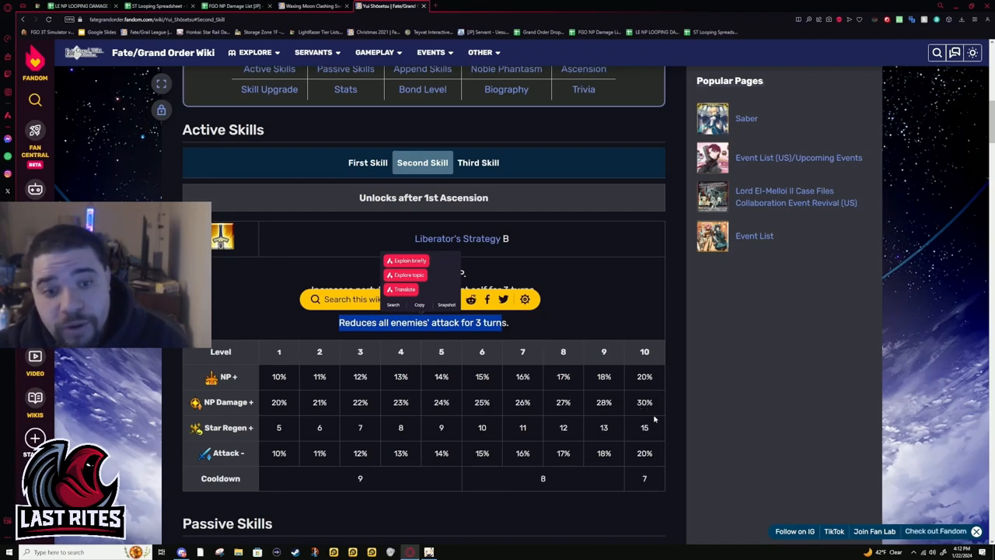
pyautogui.moveTo(657, 394)
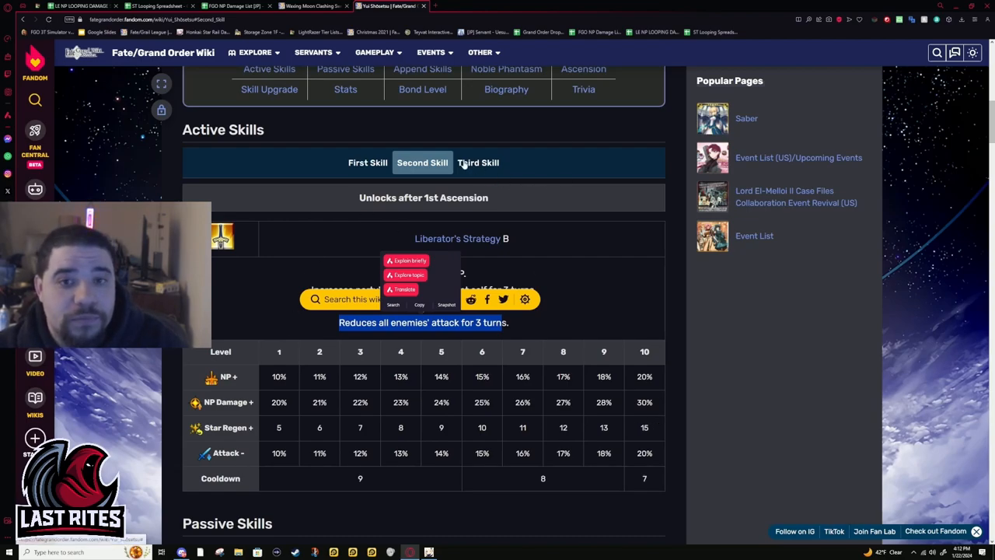
# Peek at Magecraft (Elemental), return to Liberator's Strategy, and scroll down
pyautogui.click(478, 162)
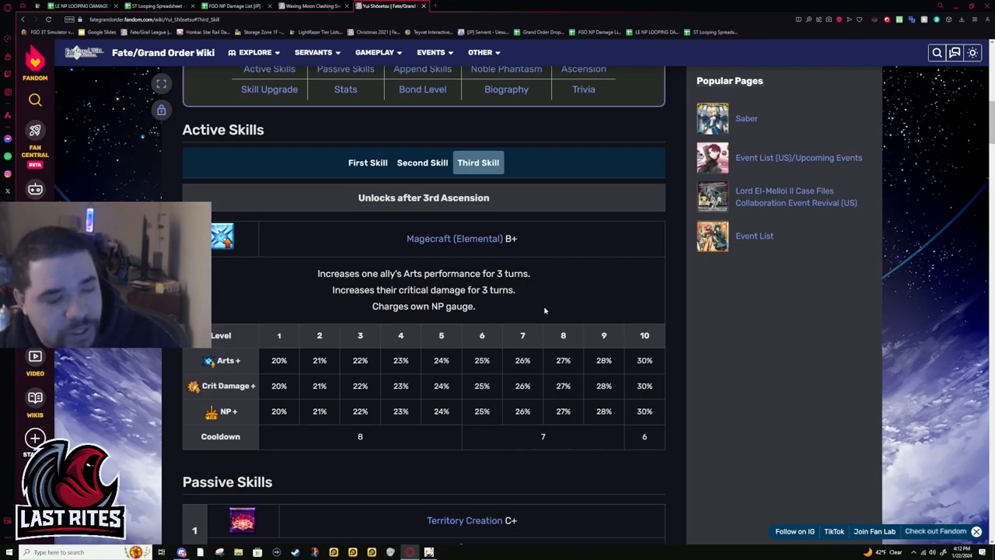
pyautogui.moveTo(548, 309)
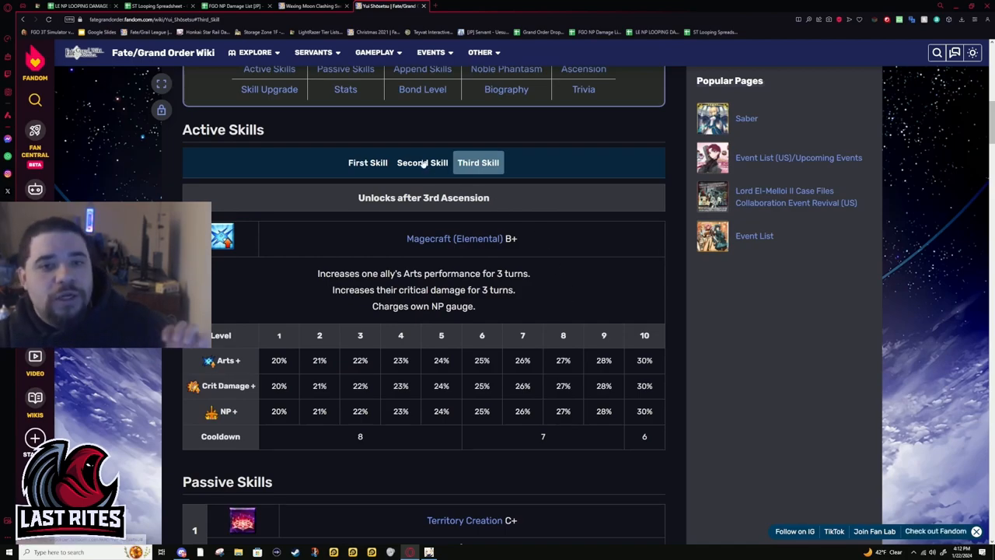
pyautogui.click(423, 162)
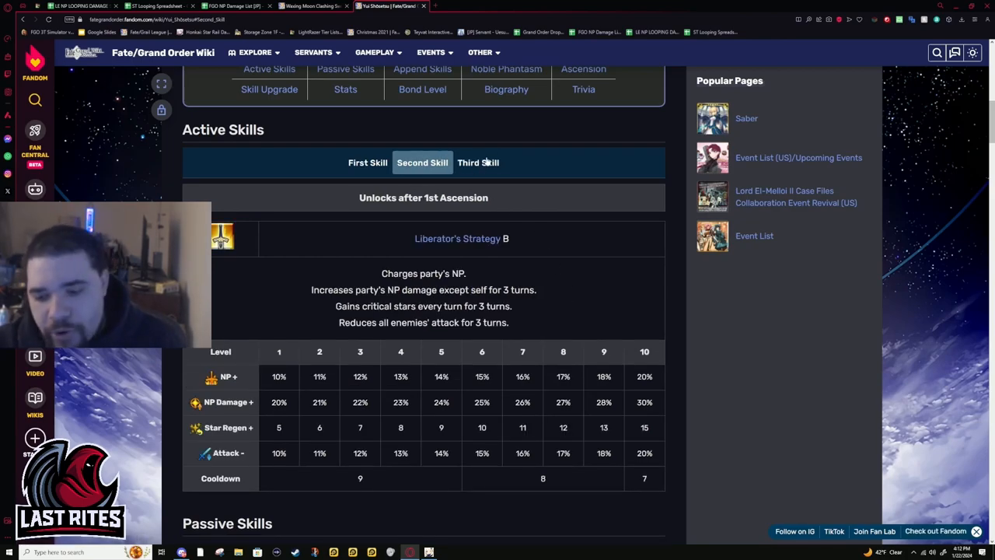
pyautogui.scroll(-3)
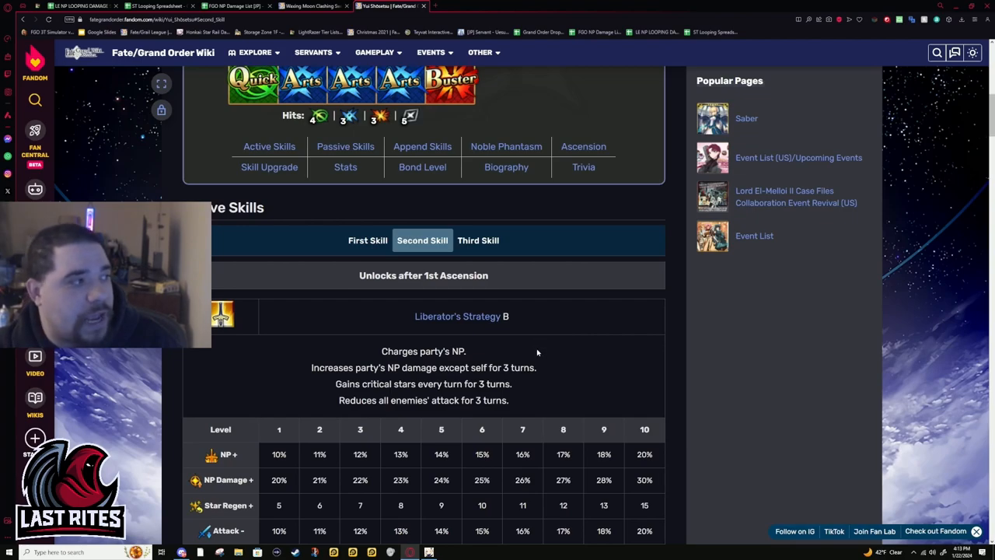
pyautogui.moveTo(506, 341)
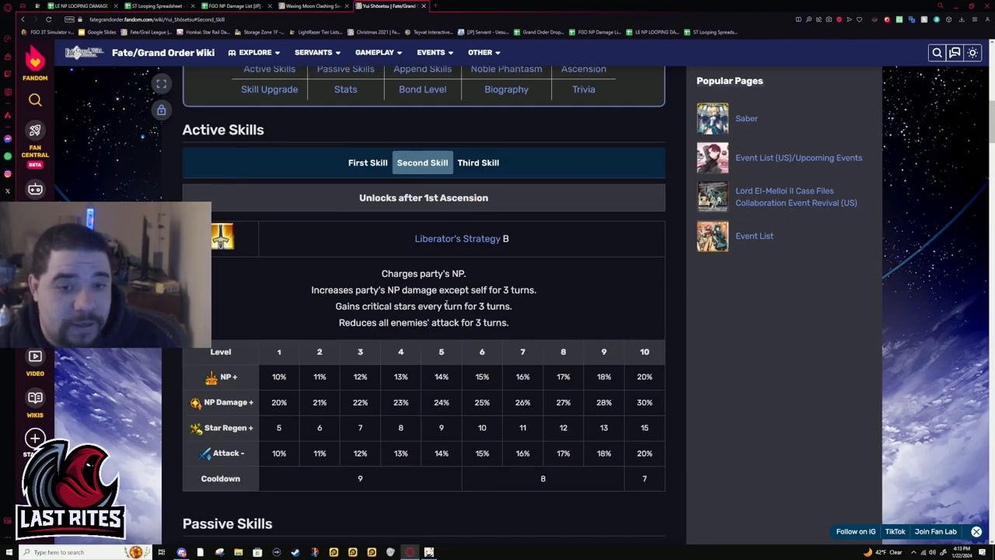
pyautogui.scroll(-3)
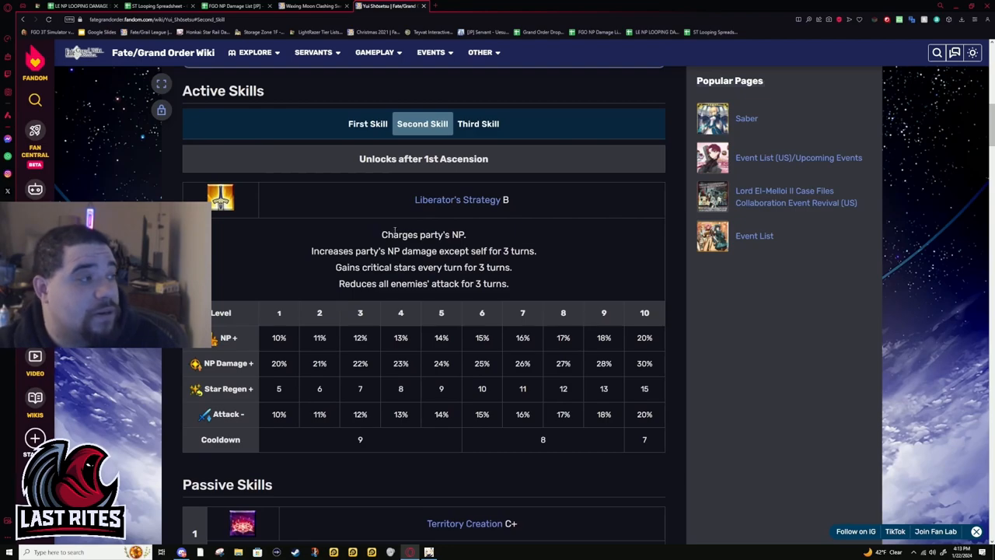
# Toggle back to Magecraft (Elemental) B+ and scroll toward Passive Skills
pyautogui.click(478, 124)
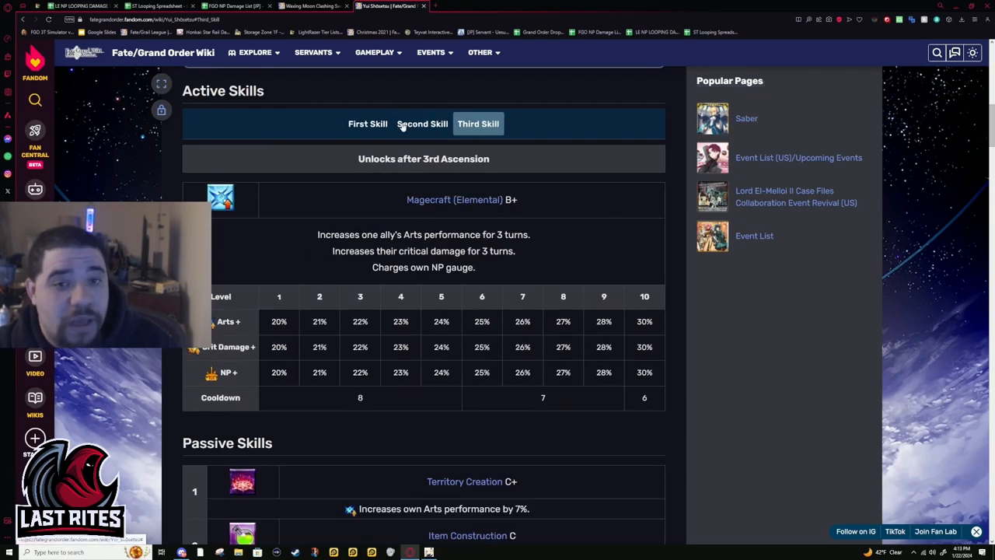
pyautogui.click(422, 124)
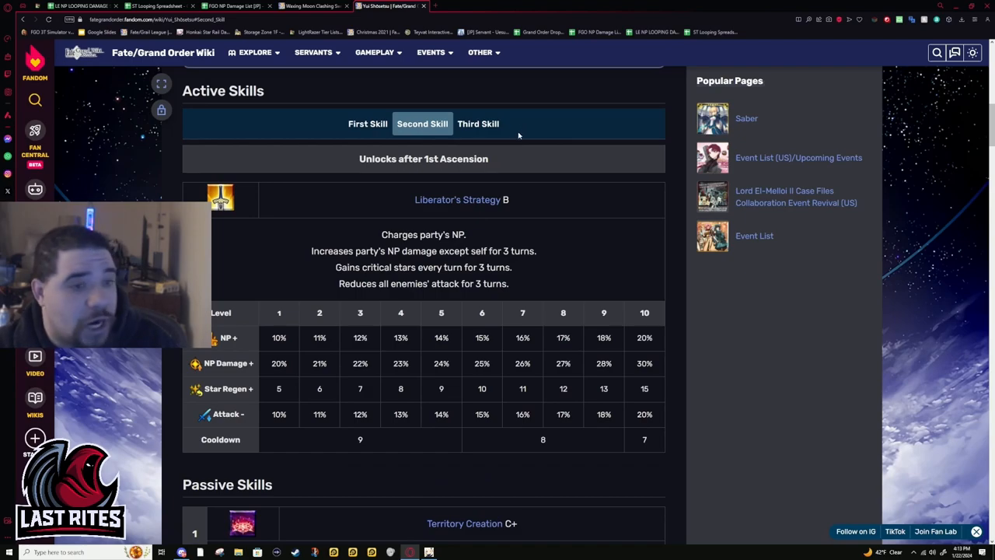
pyautogui.click(479, 124)
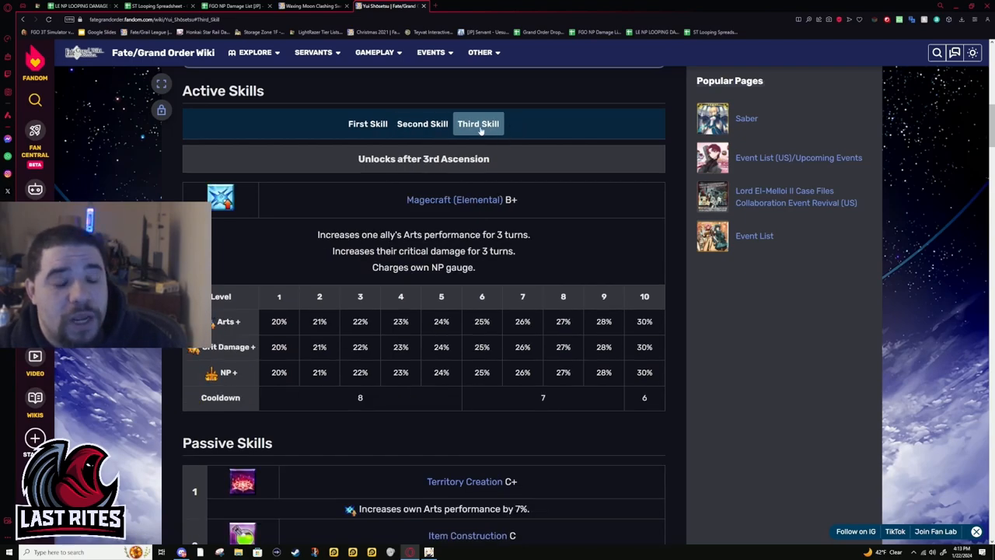
pyautogui.moveTo(394, 135)
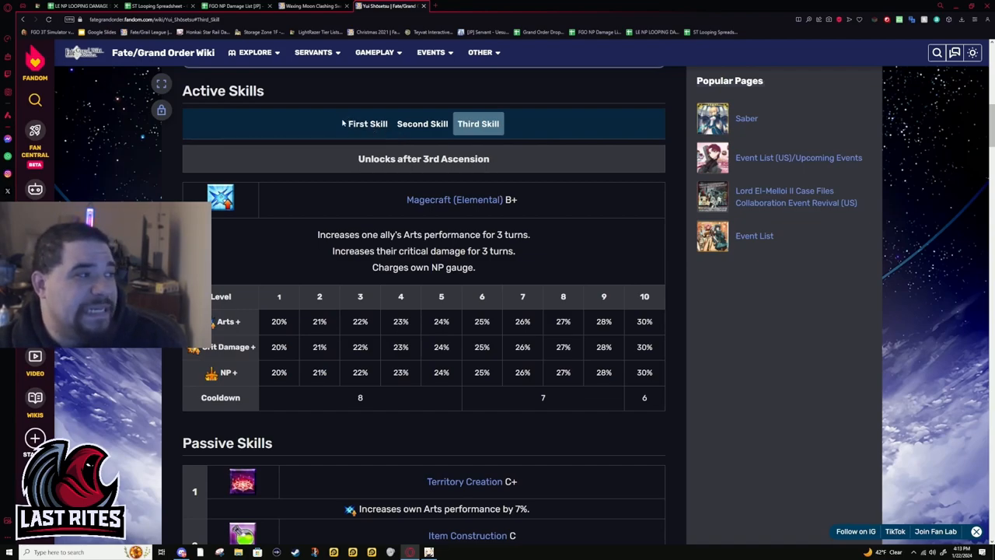
pyautogui.moveTo(581, 289)
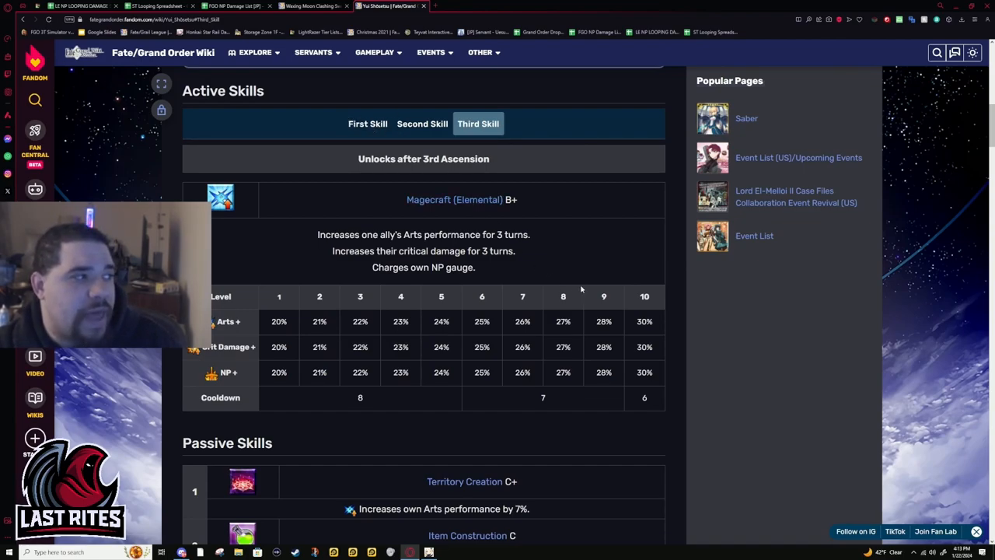
pyautogui.moveTo(538, 234)
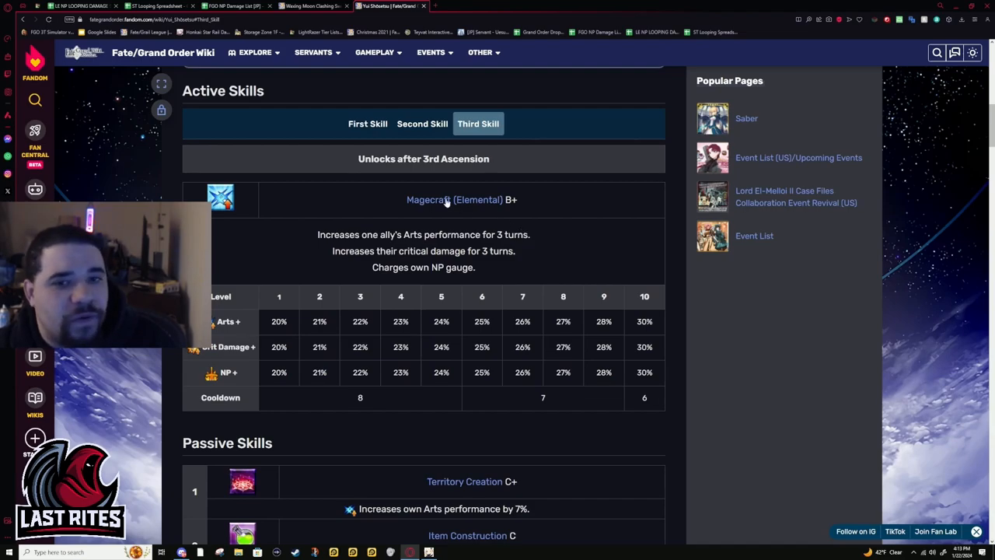
pyautogui.moveTo(341, 172)
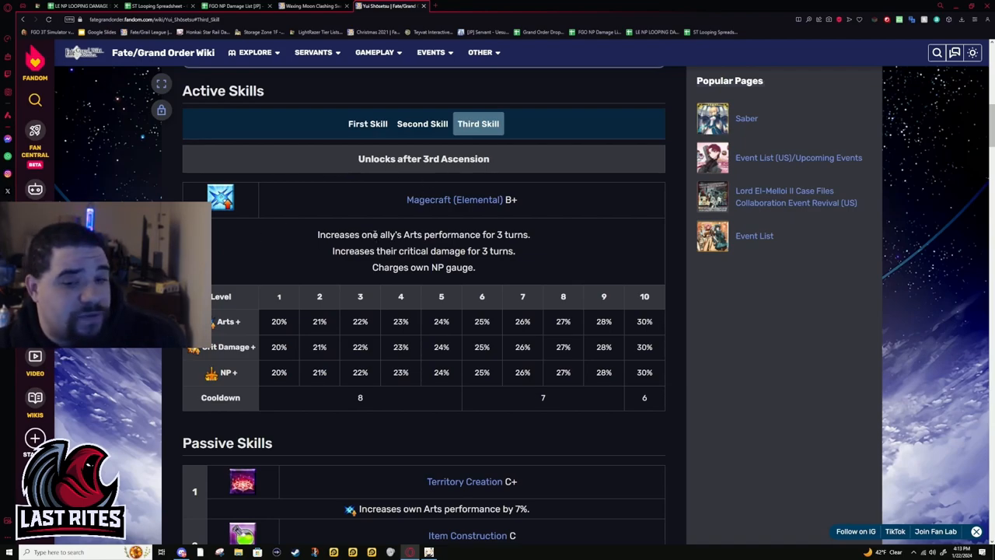
pyautogui.scroll(-3)
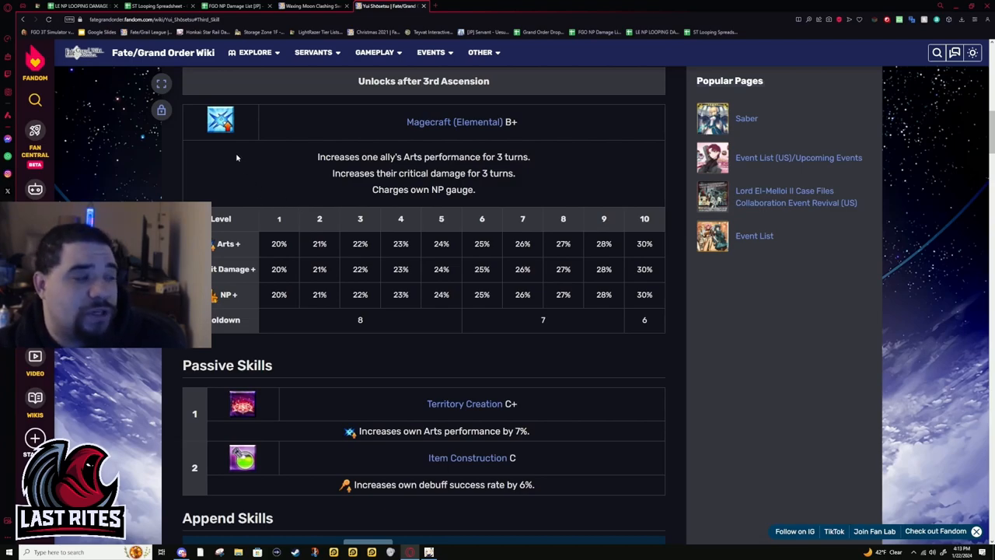
pyautogui.moveTo(424, 109)
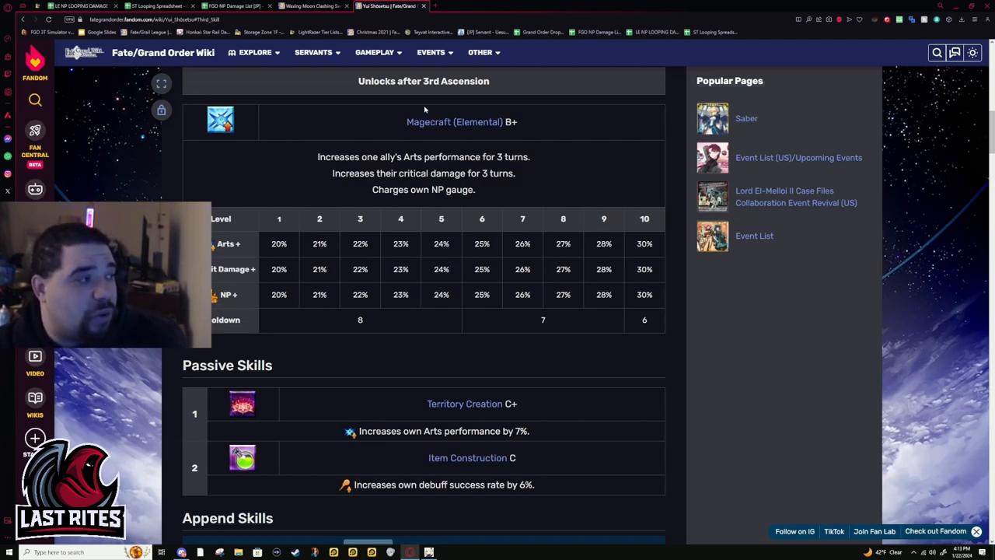
# Scroll down to Passive Skills and highlight the Item Construction debuff success text
pyautogui.scroll(-3)
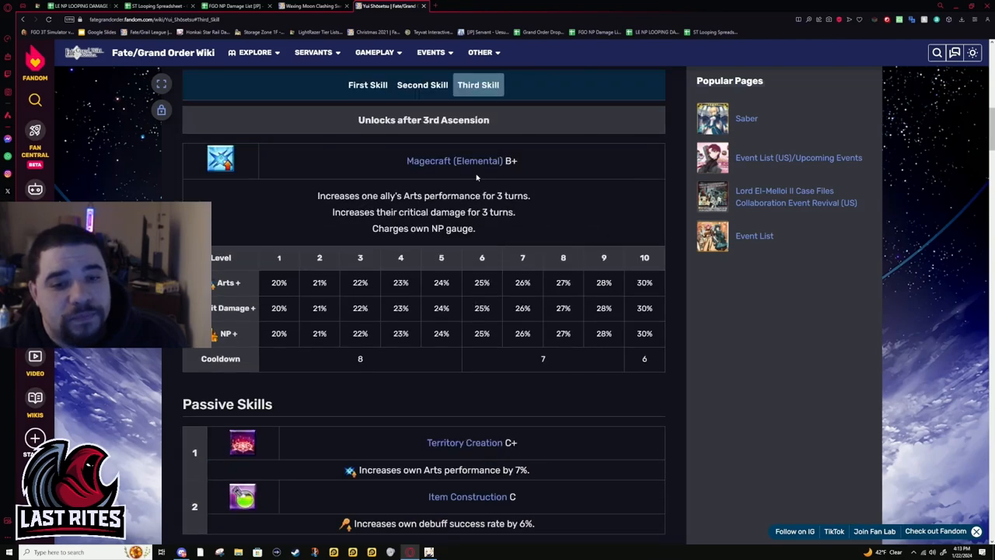
pyautogui.scroll(-3)
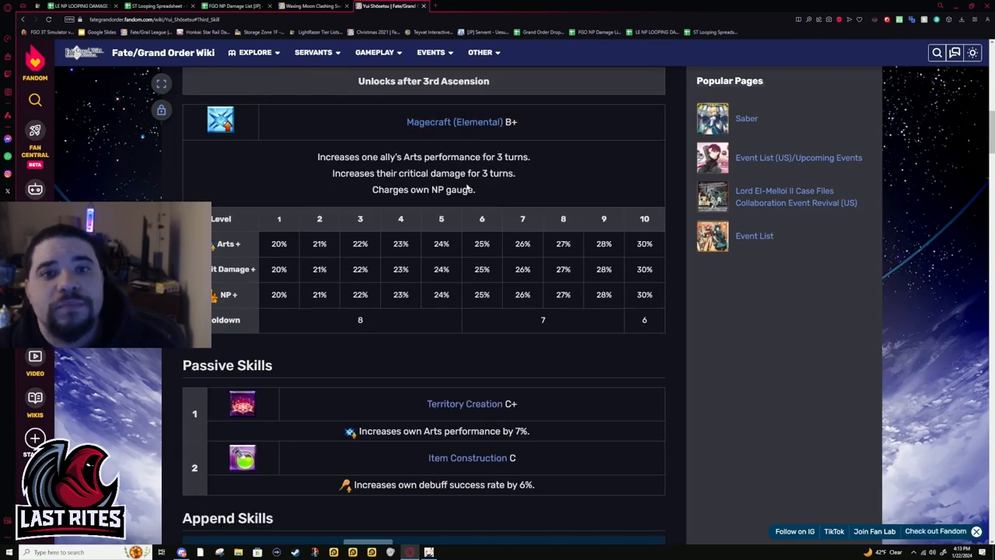
pyautogui.scroll(-3)
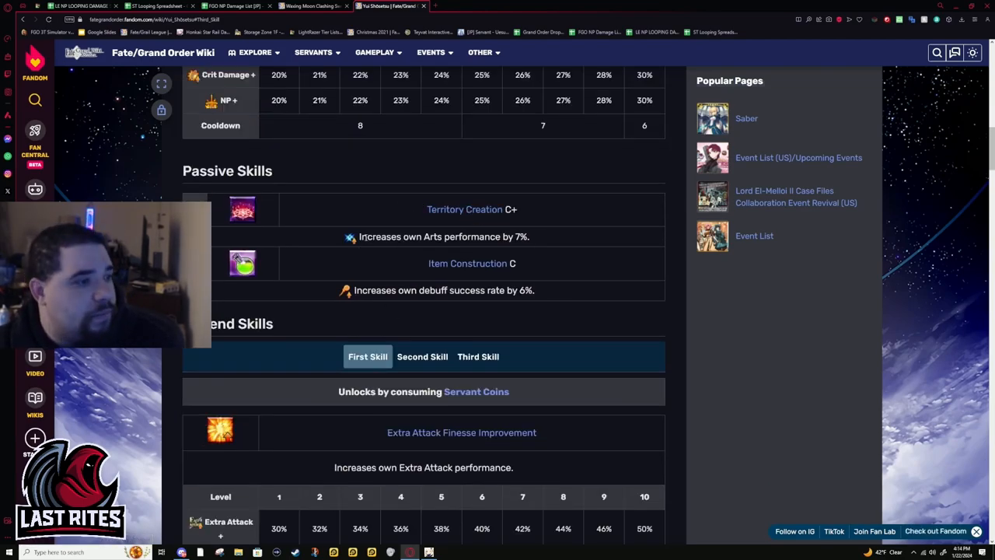
pyautogui.moveTo(435, 236); pyautogui.dragTo(529, 237)
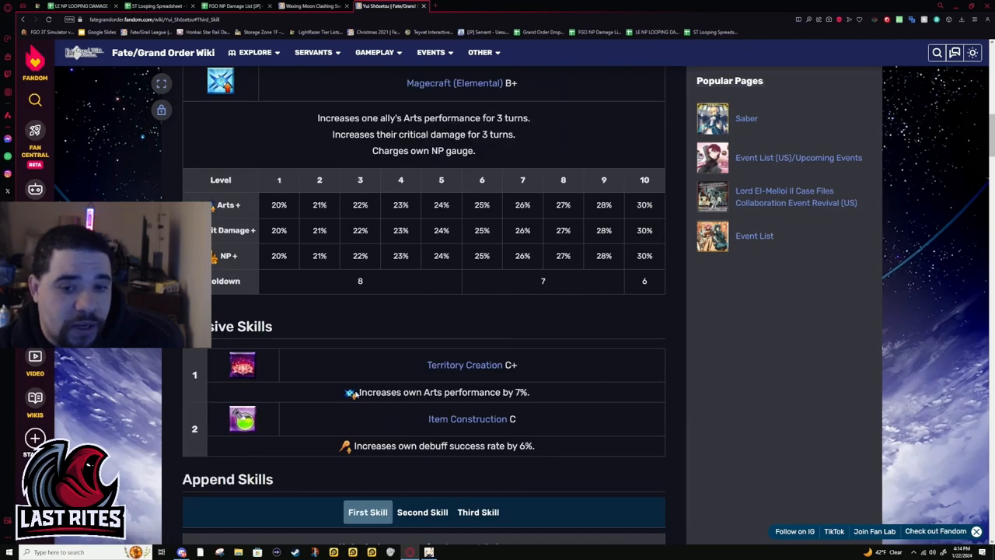
pyautogui.doubleClick(466, 445)
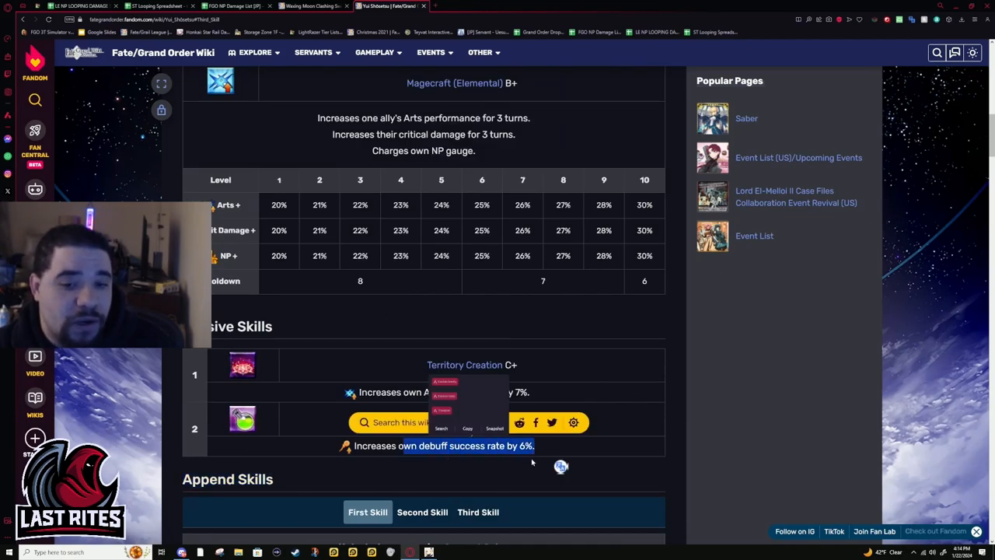
# Re-highlight the Item Construction text and show Mana Loading's 10–20% starting NP
pyautogui.scroll(3)
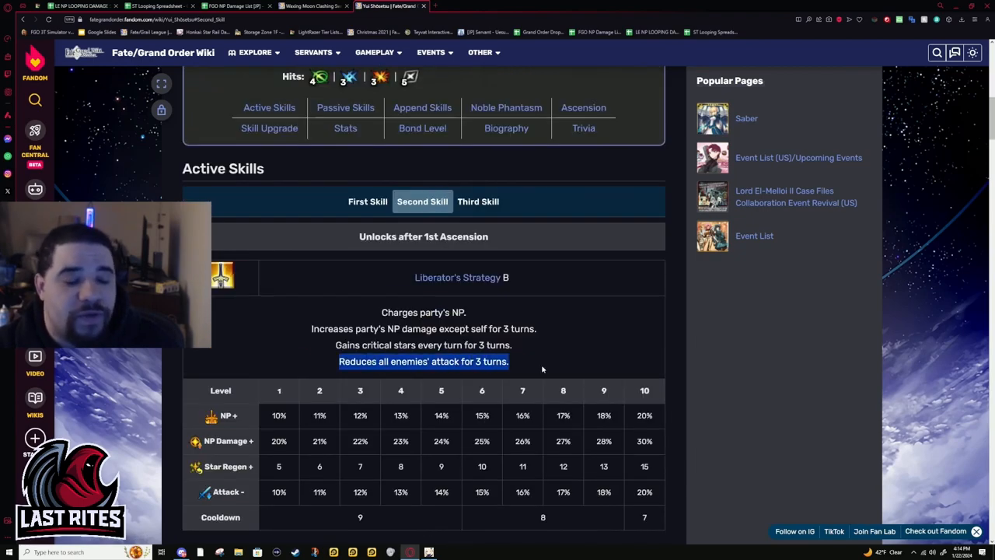
pyautogui.scroll(-3)
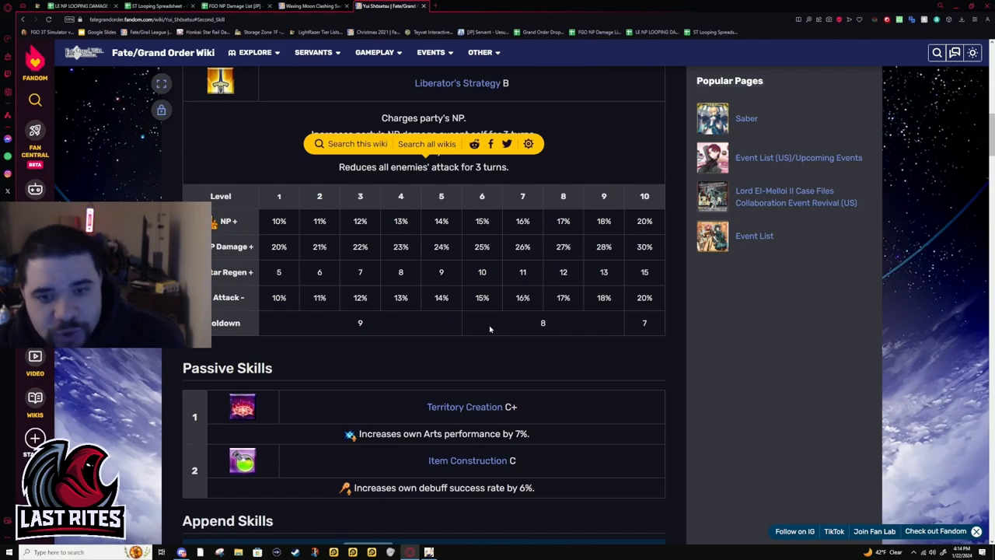
pyautogui.scroll(-3)
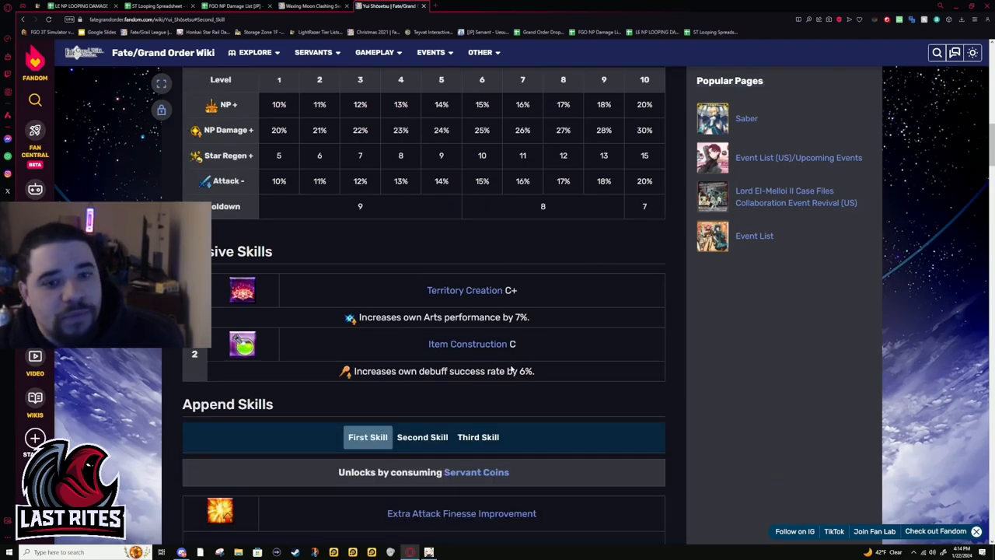
pyautogui.moveTo(500, 406)
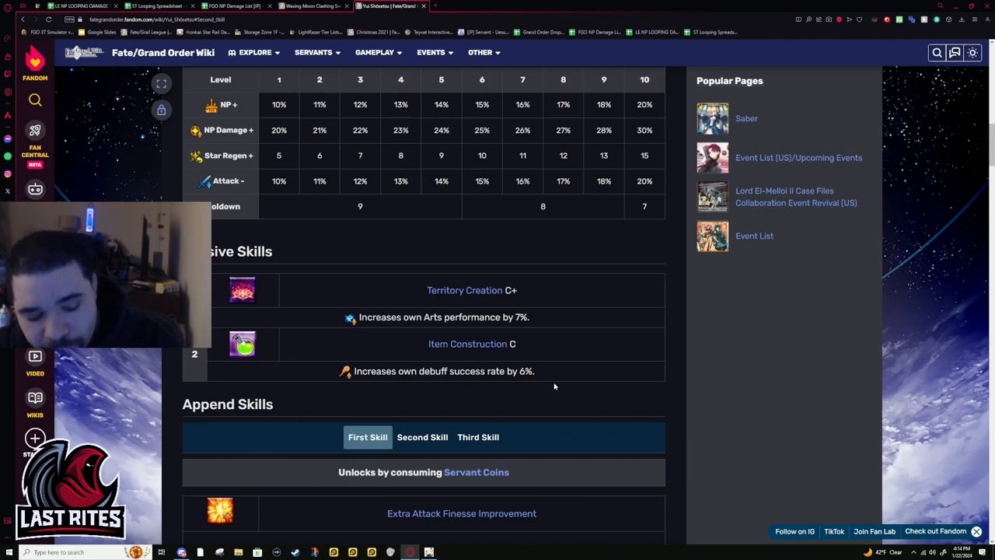
pyautogui.moveTo(552, 387)
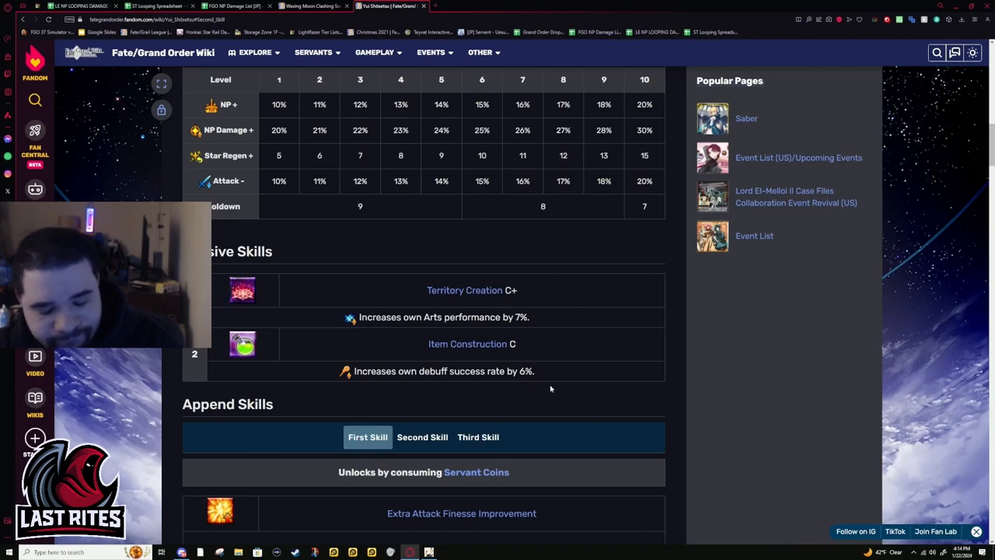
pyautogui.moveTo(646, 304)
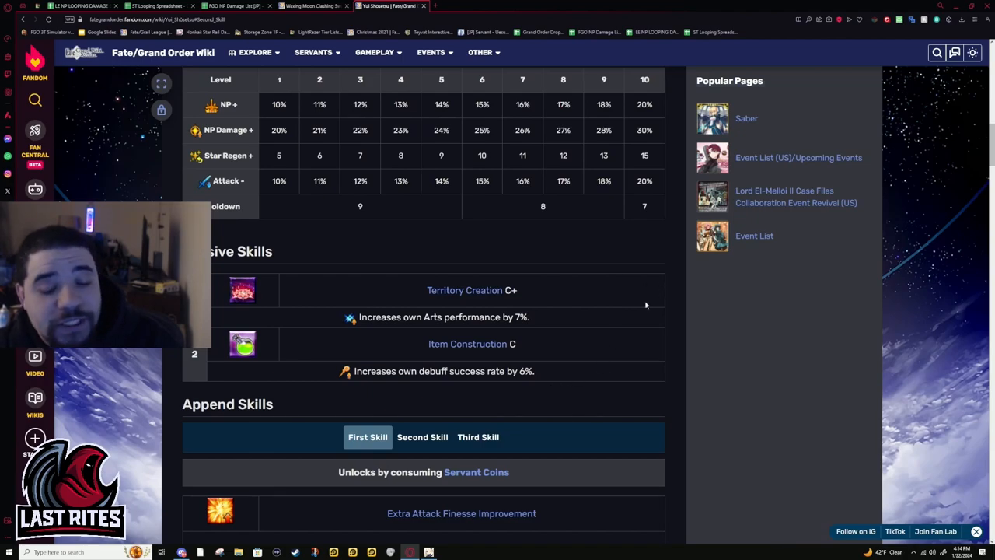
pyautogui.doubleClick(443, 371)
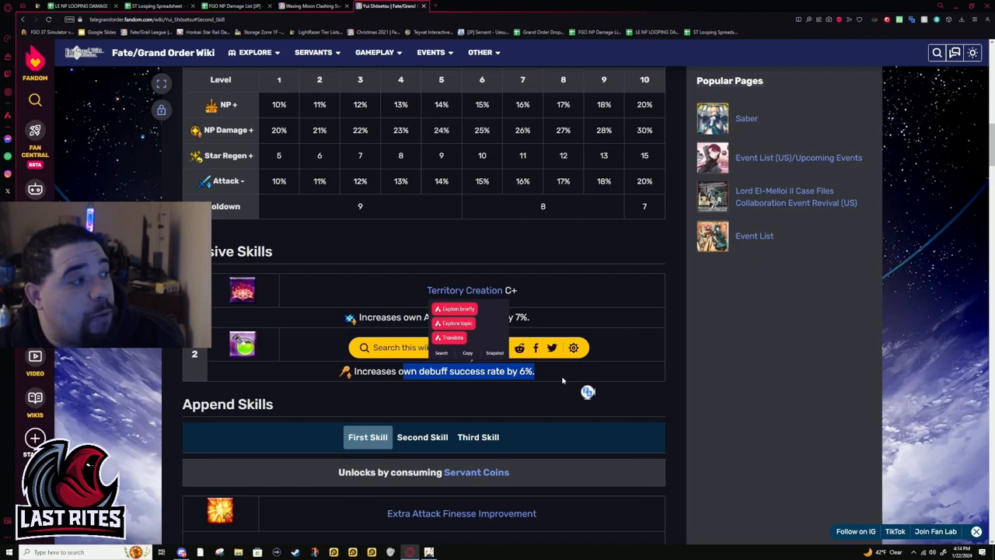
pyautogui.moveTo(465, 406)
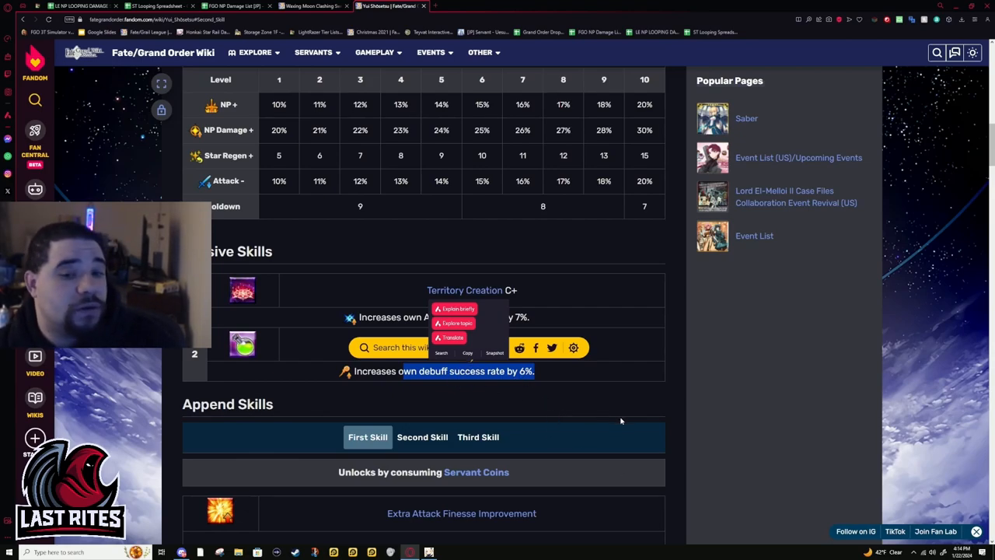
pyautogui.click(620, 421)
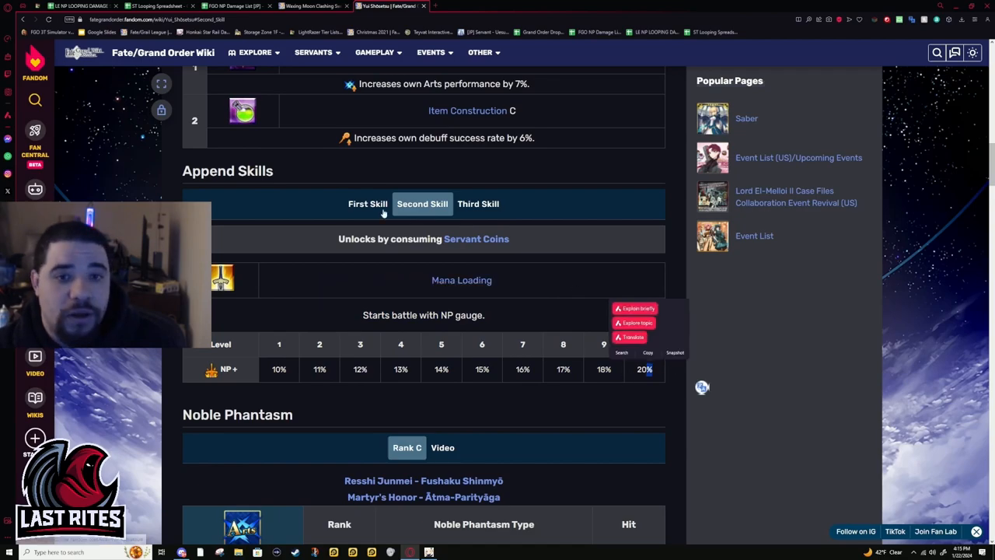
# Show the first append skill, then return to the card deck and Liberator's Strategy B
pyautogui.click(368, 204)
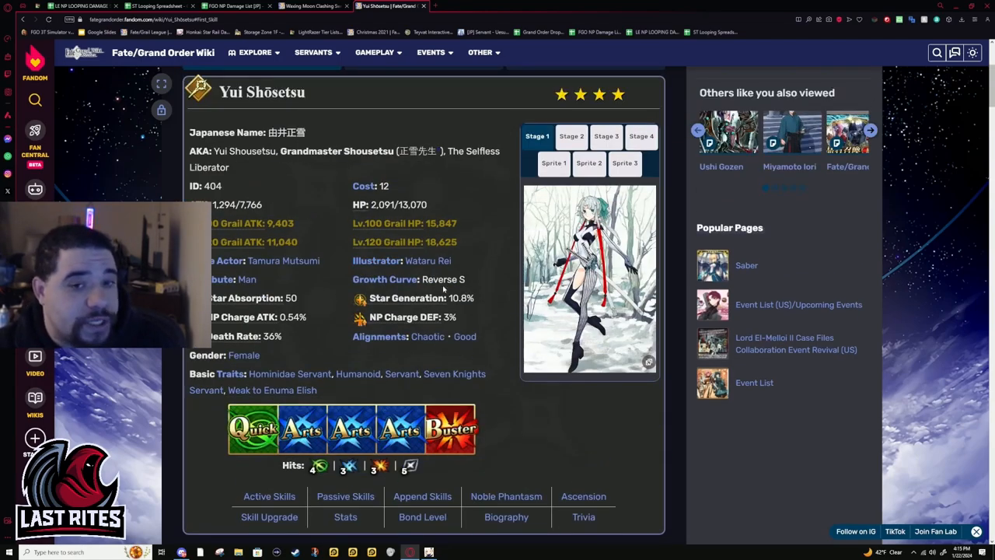
pyautogui.moveTo(503, 307)
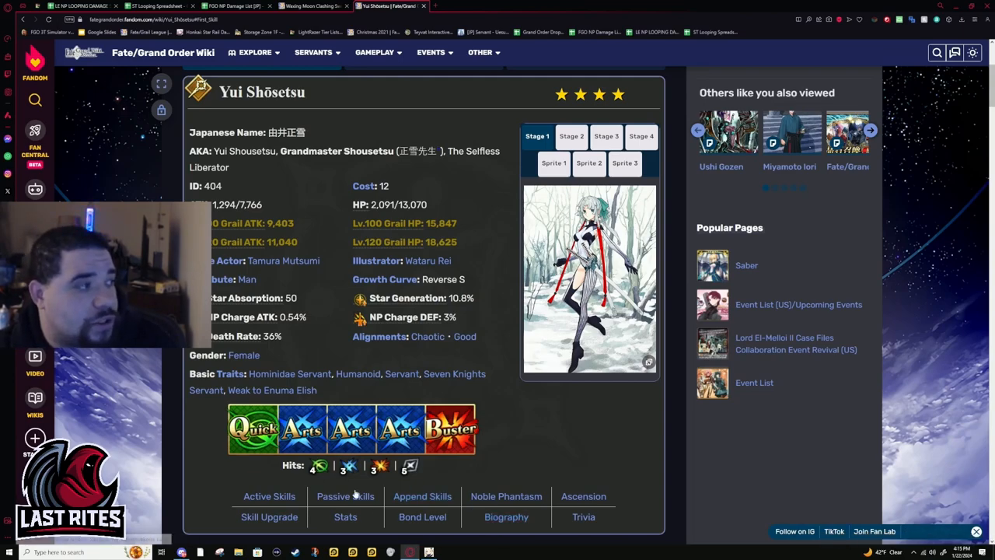
pyautogui.click(269, 496)
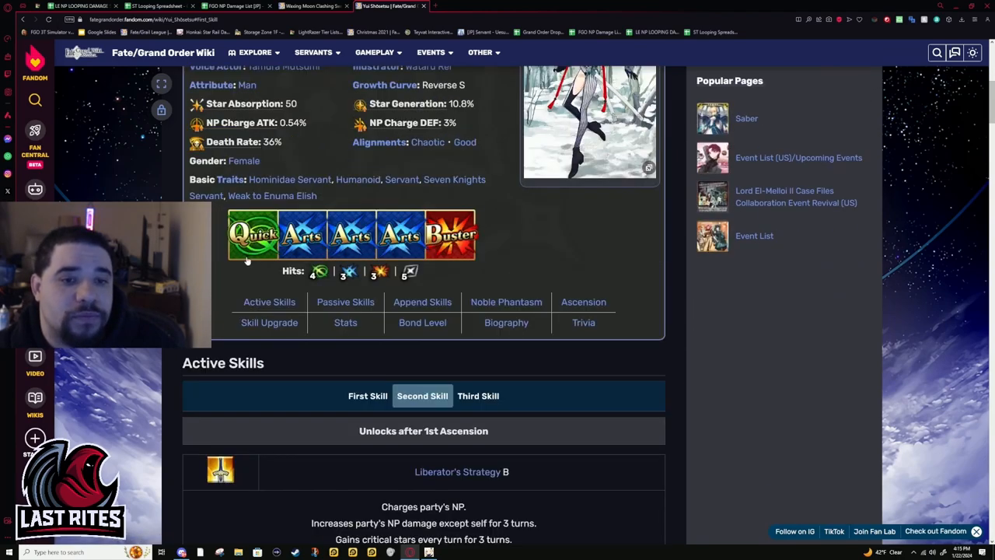
# Scroll down to Append Skills and show Anti-Caster Attack Damage Aptitude
pyautogui.scroll(-3)
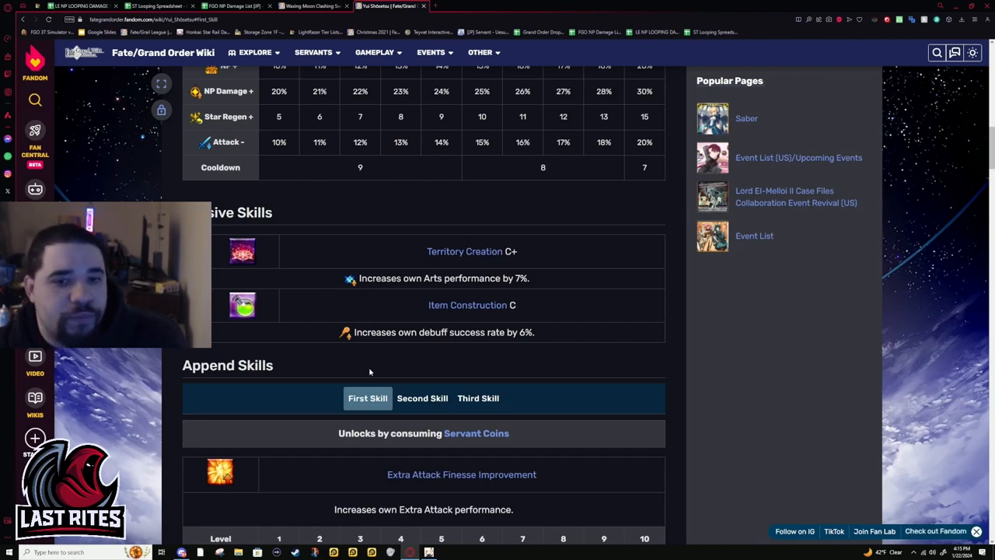
pyautogui.scroll(-3)
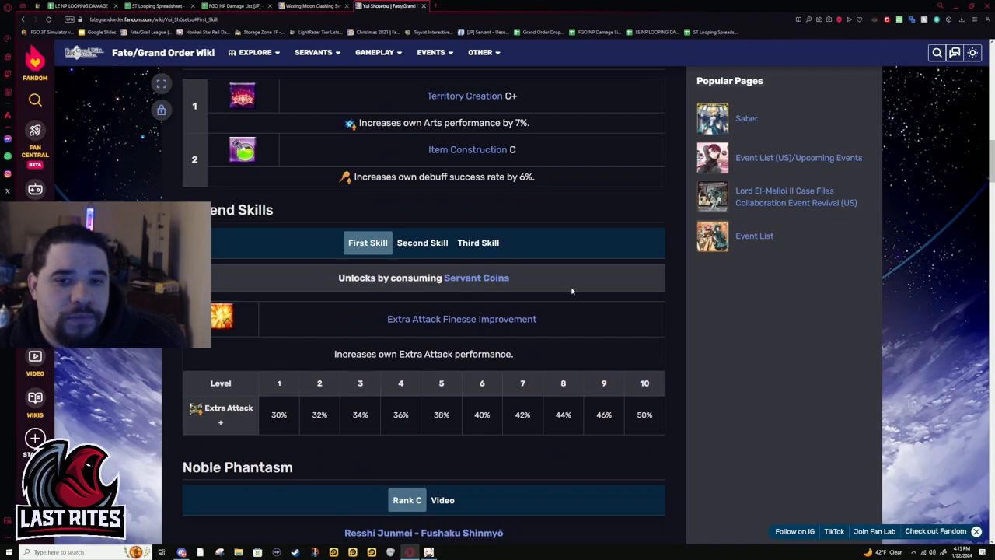
pyautogui.click(478, 242)
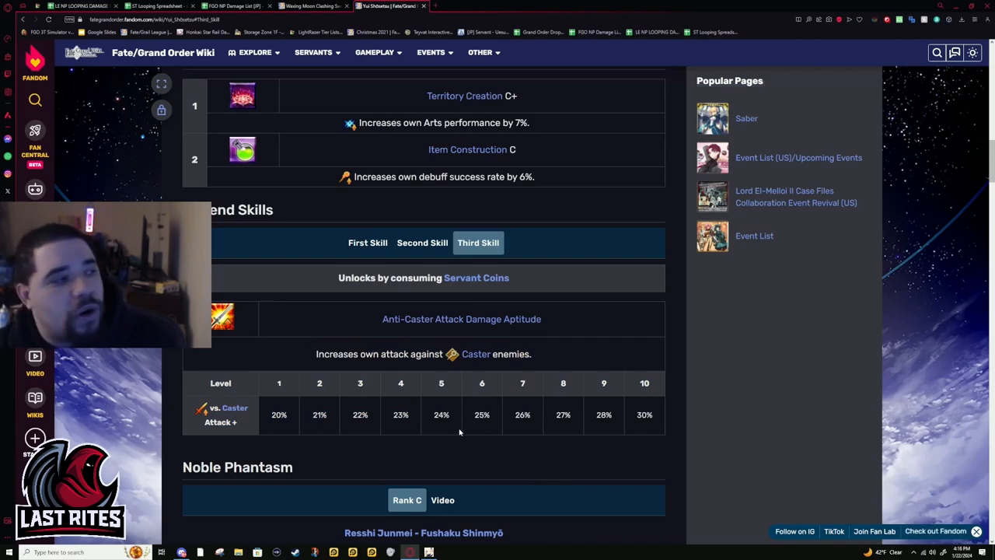
pyautogui.moveTo(457, 433)
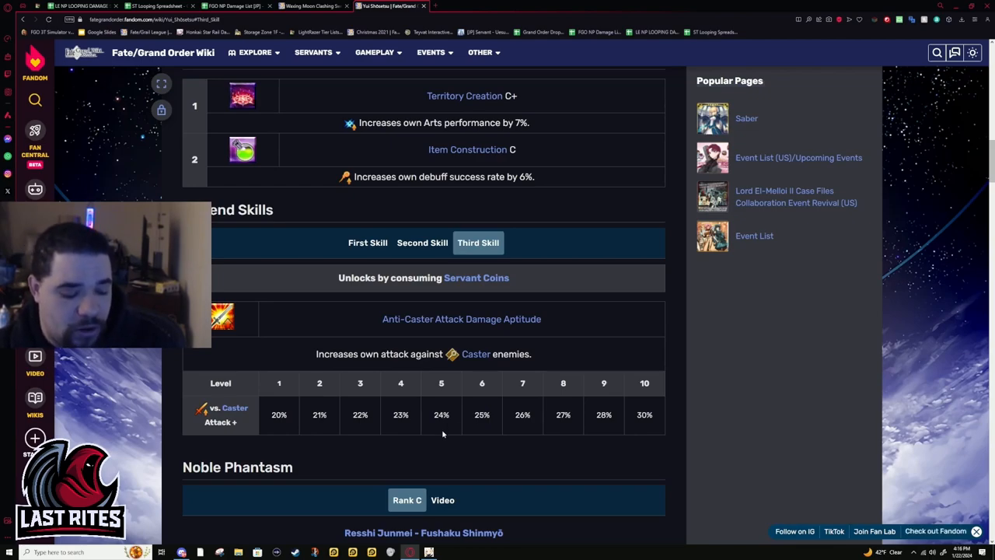
pyautogui.moveTo(429, 429)
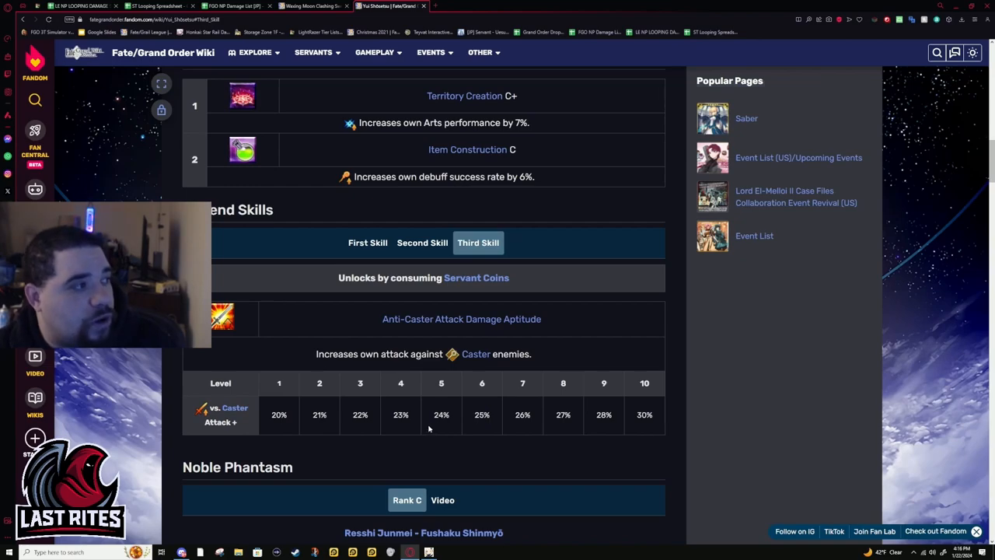
# Dismiss the translation popup, then view Mana Loading and Extra Attack Finesse Improvement (30–50%)
pyautogui.scroll(-3)
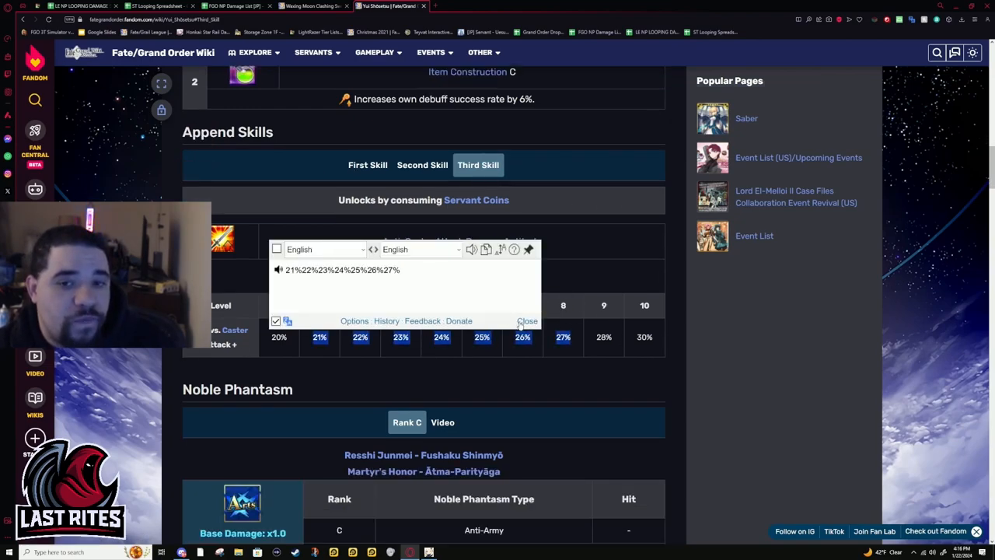
pyautogui.click(527, 320)
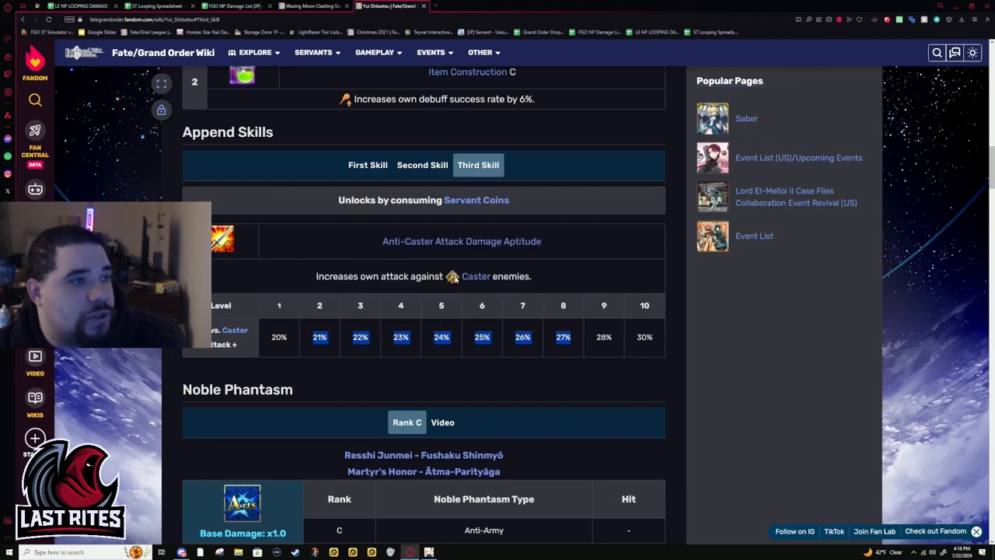
pyautogui.click(422, 125)
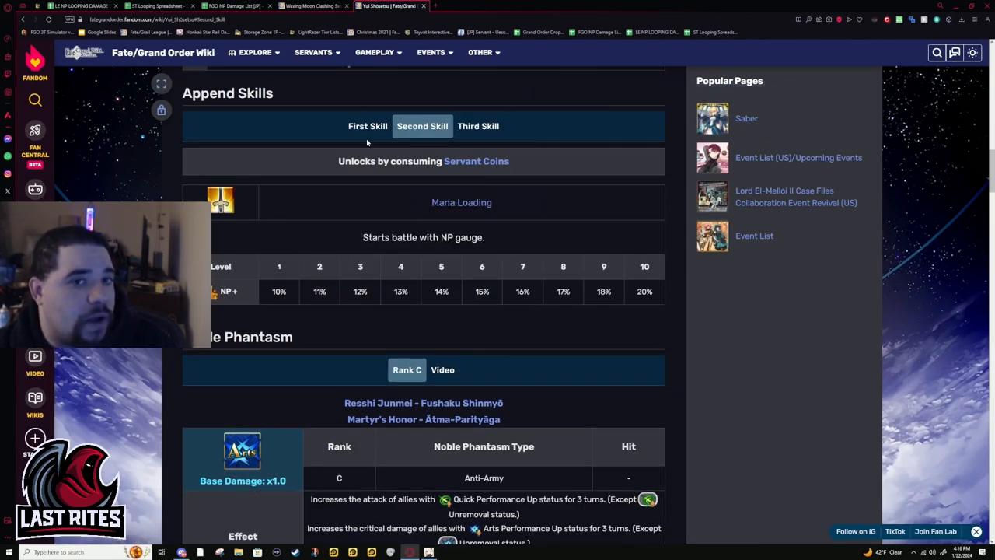
pyautogui.click(368, 126)
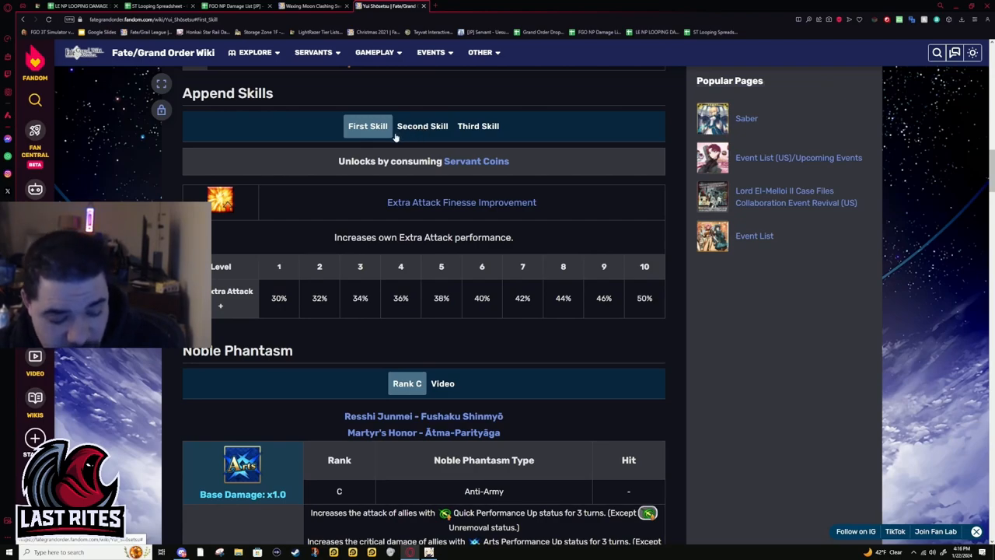
pyautogui.moveTo(342, 147)
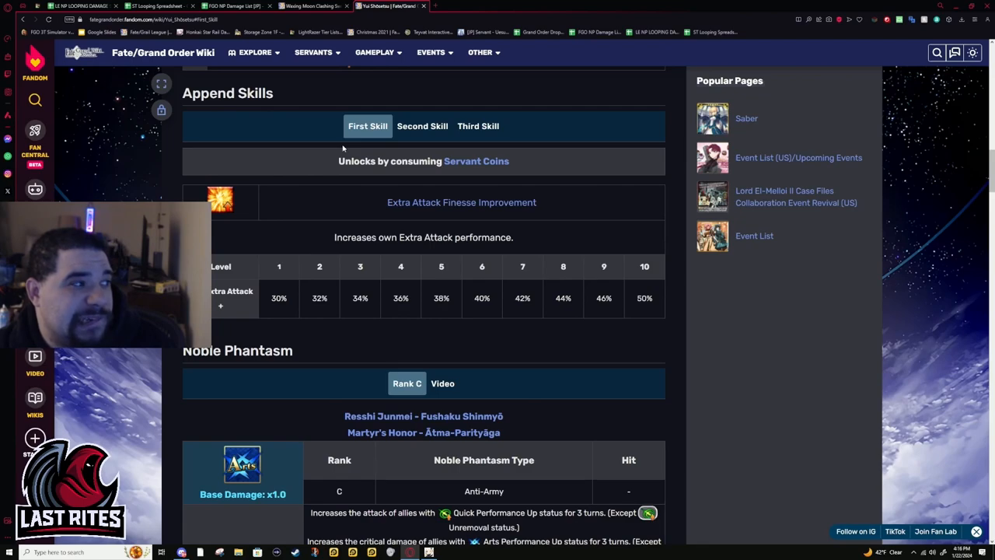
pyautogui.moveTo(548, 251)
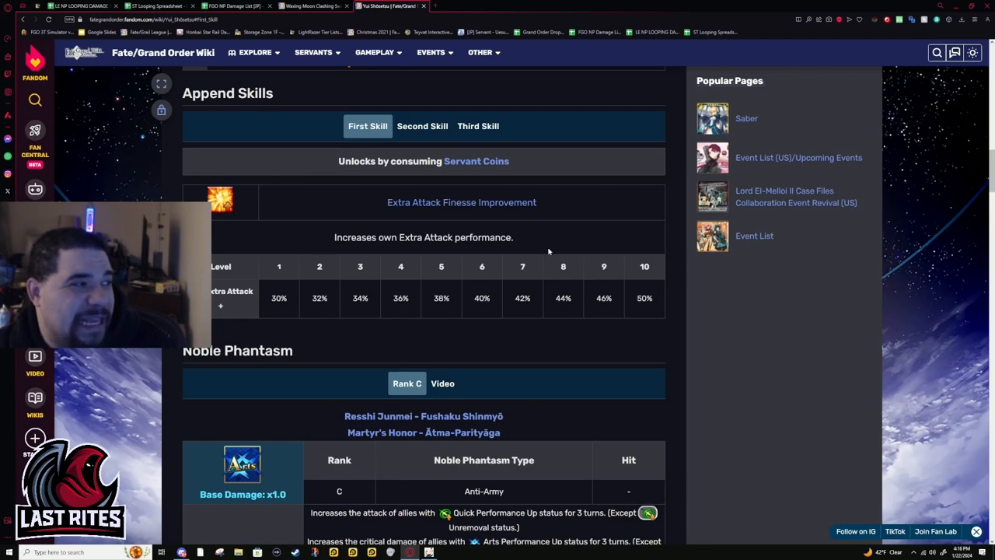
pyautogui.moveTo(442, 216)
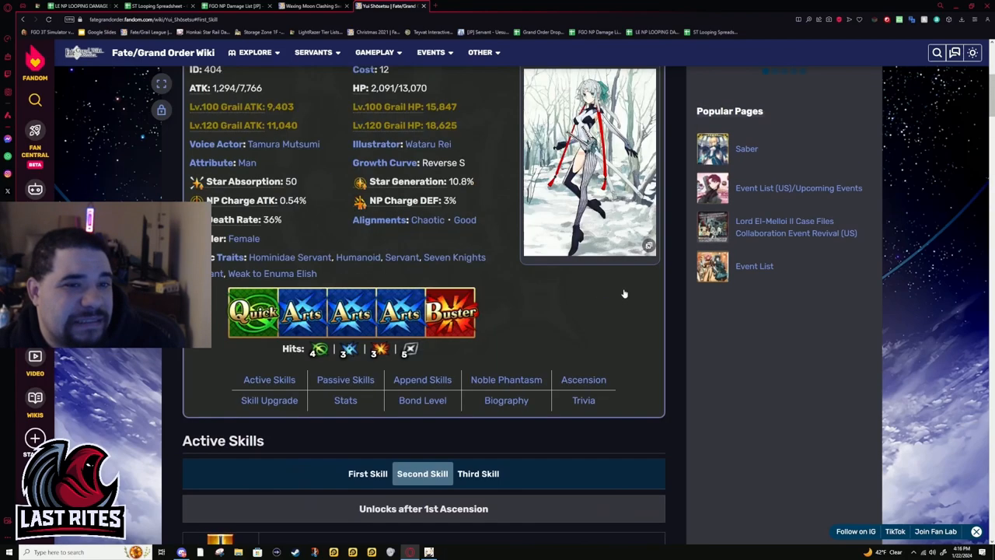
# Scroll back to her passive skills and Extra Attack Finesse Improvement append skill
pyautogui.scroll(3)
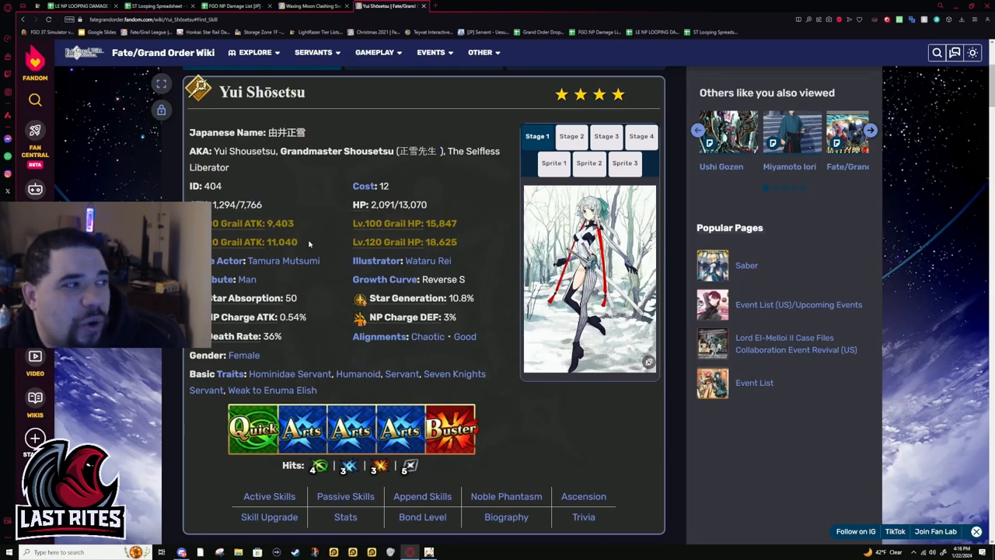
pyautogui.moveTo(229, 189)
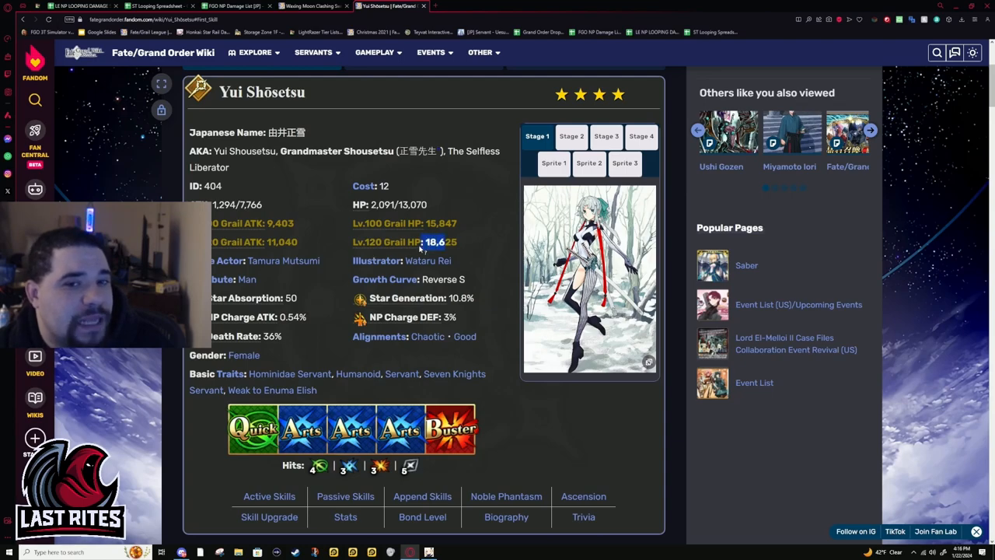
pyautogui.scroll(-3)
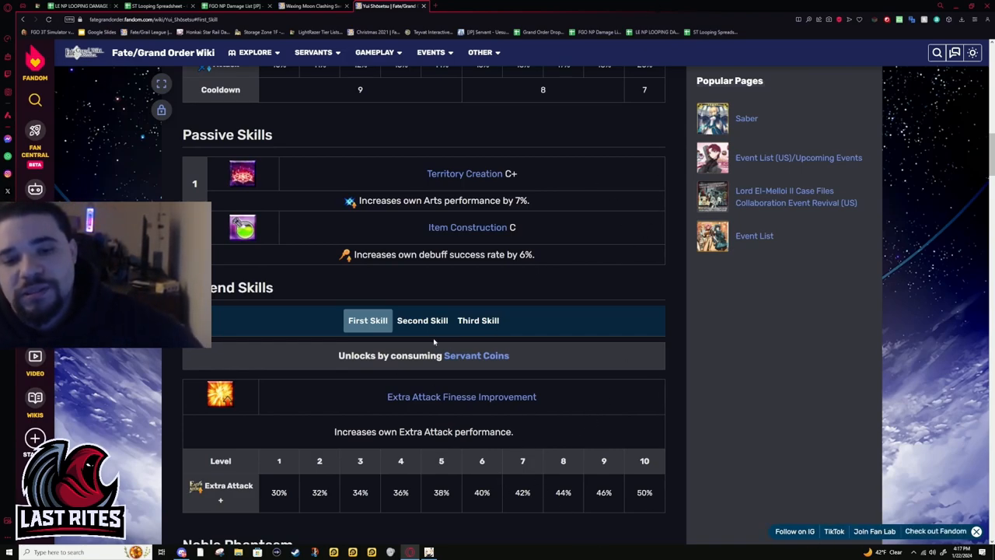
# Show the Mana Loading append skill, then move down to the Noble Phantasm table
pyautogui.click(422, 320)
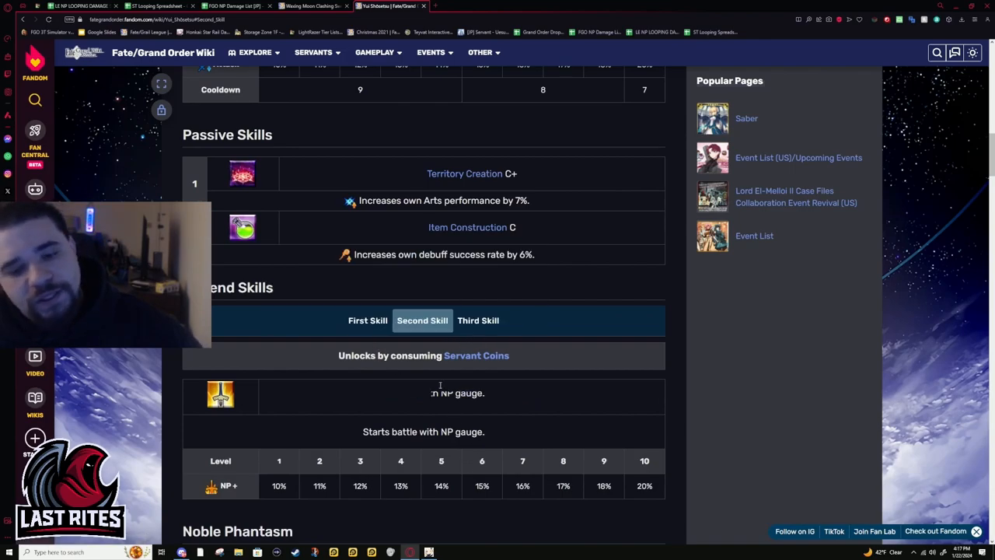
pyautogui.scroll(-3)
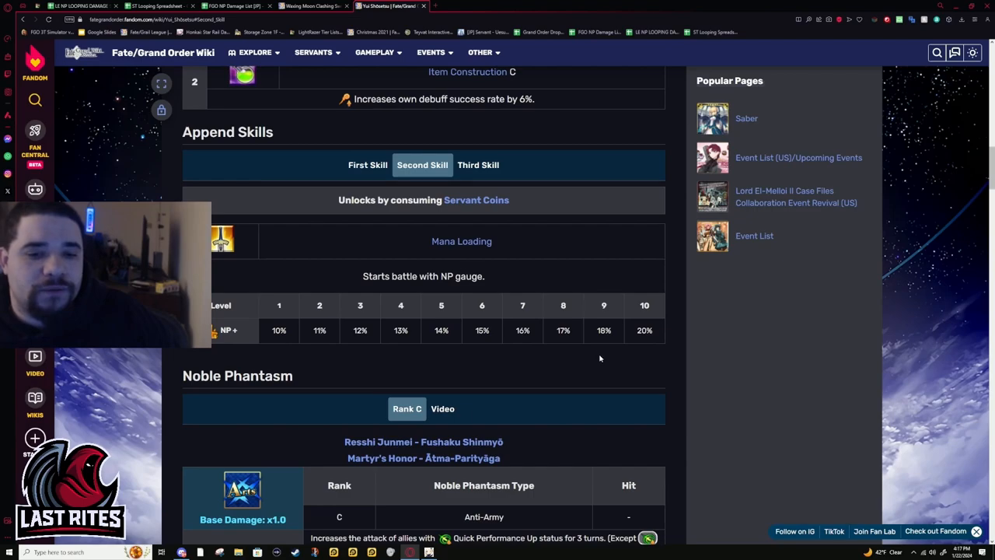
pyautogui.scroll(-3)
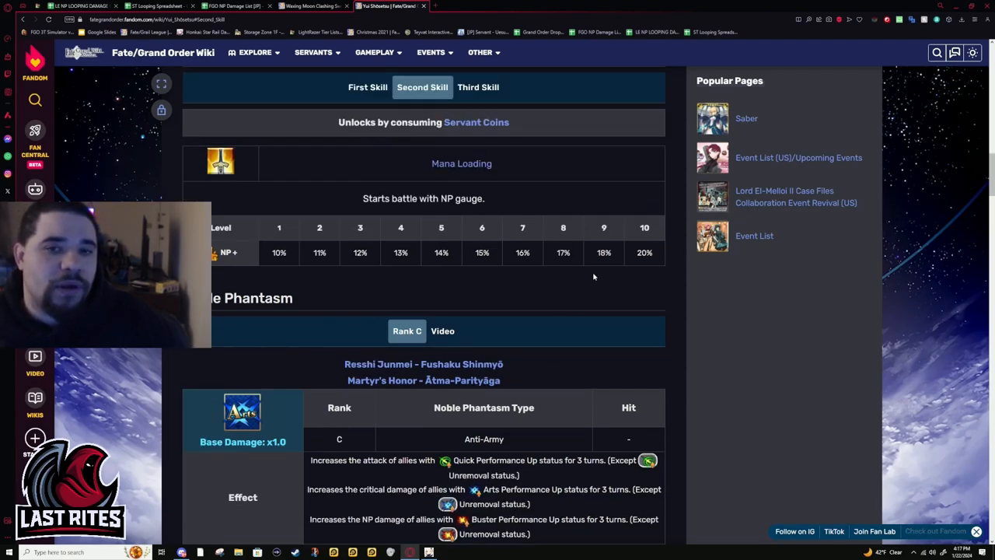
pyautogui.scroll(-3)
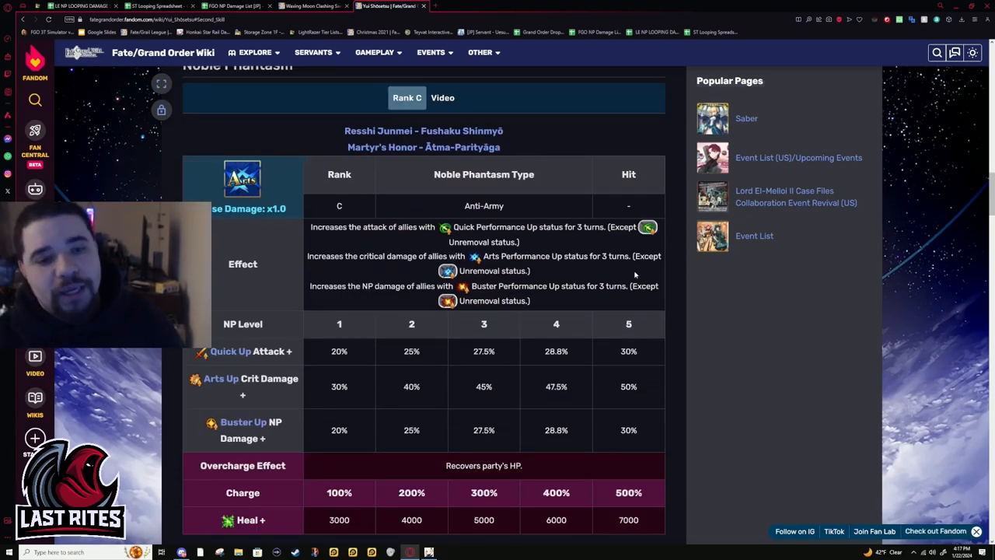
pyautogui.scroll(-3)
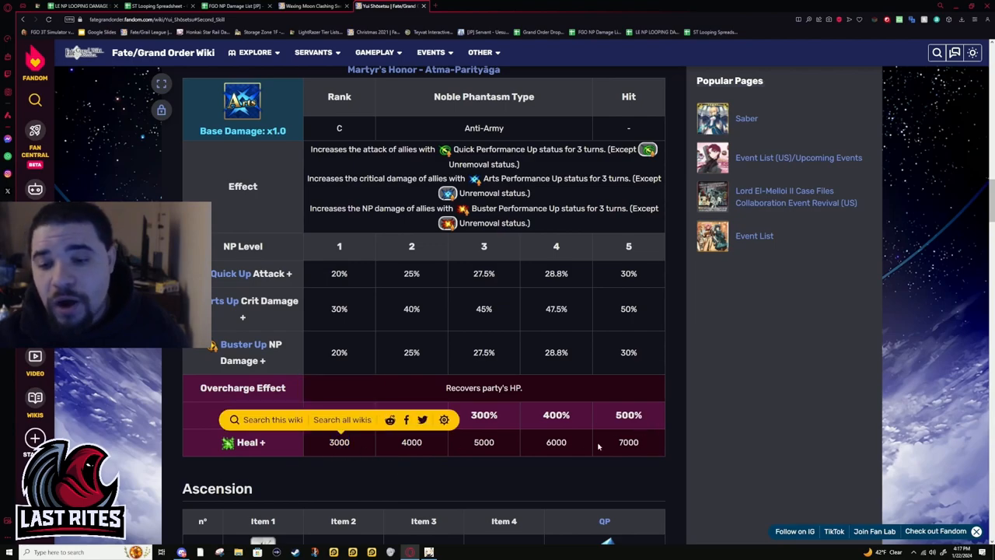
# Highlight the 7000 heal value at 500% overcharge in the Noble Phantasm table
pyautogui.doubleClick(629, 442)
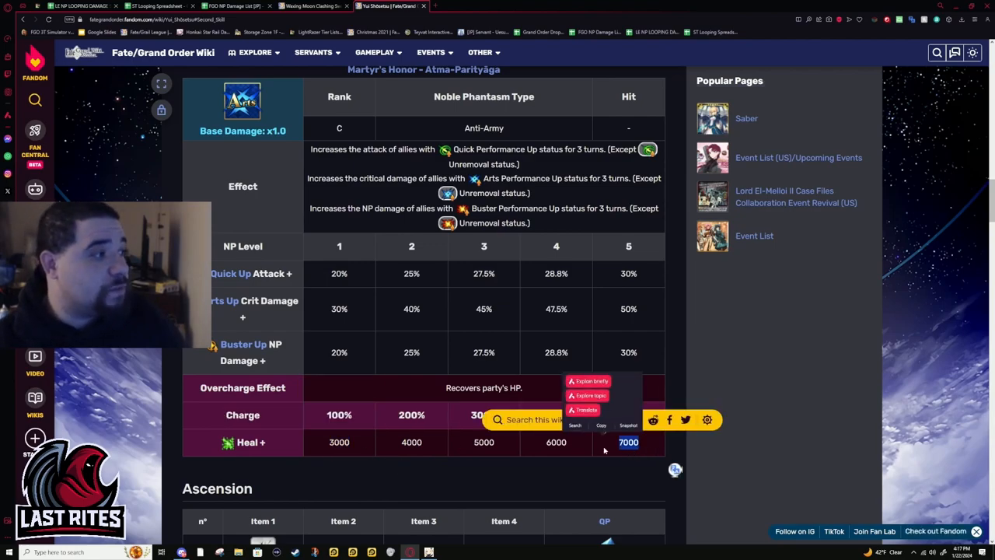
pyautogui.scroll(3)
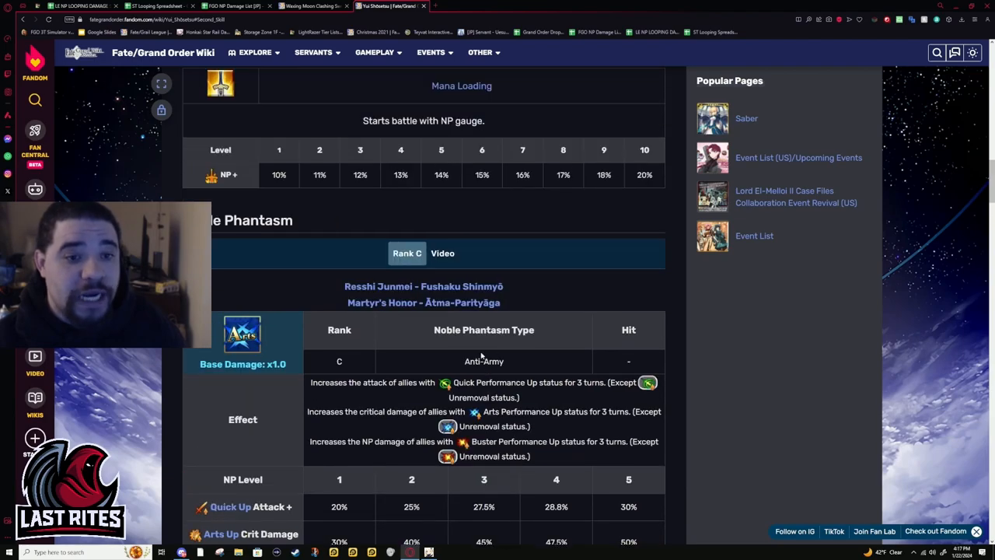
pyautogui.scroll(-3)
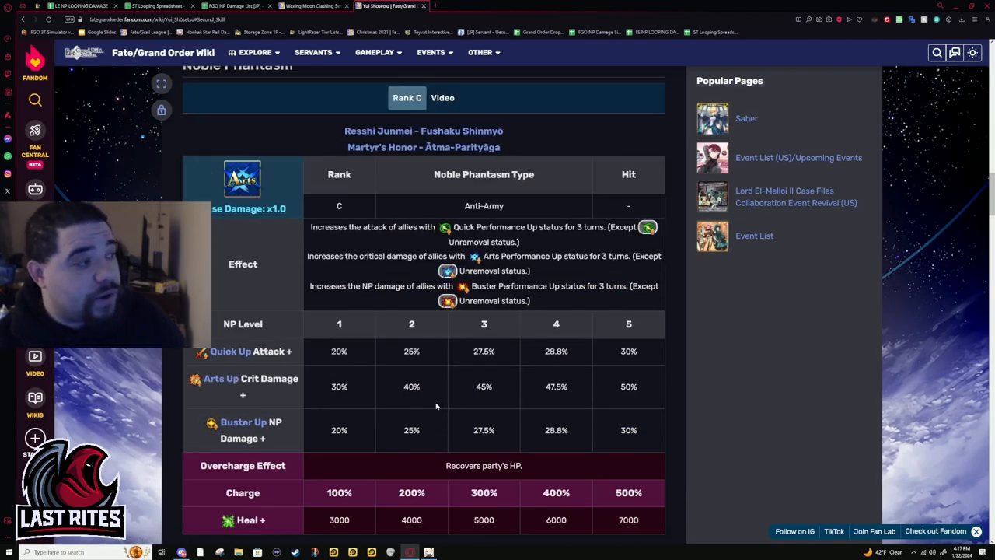
pyautogui.scroll(-3)
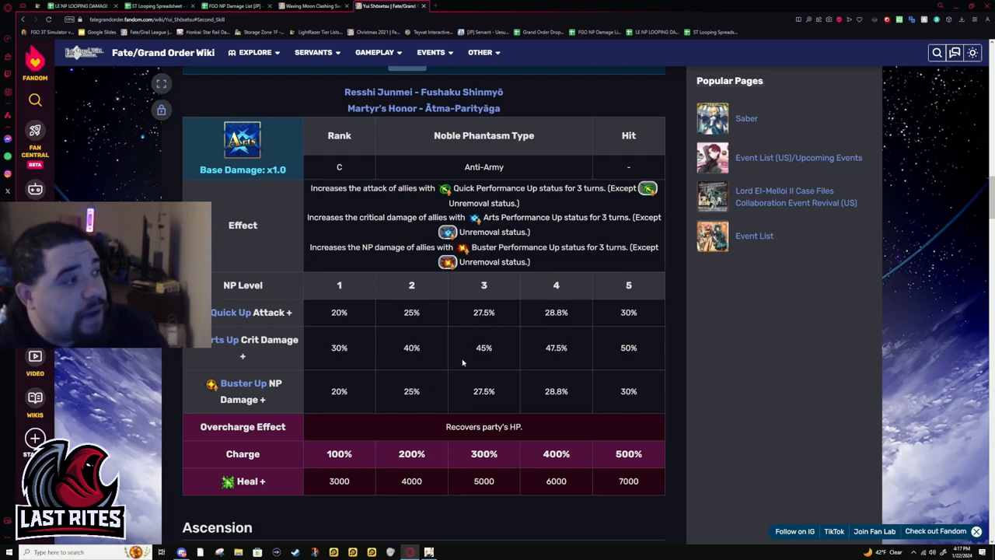
pyautogui.moveTo(595, 333)
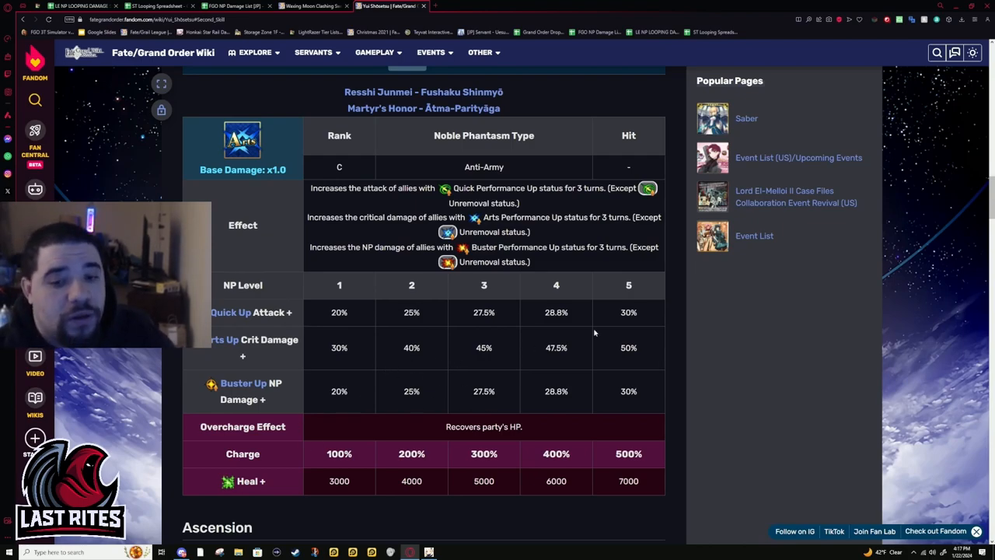
pyautogui.moveTo(446, 488)
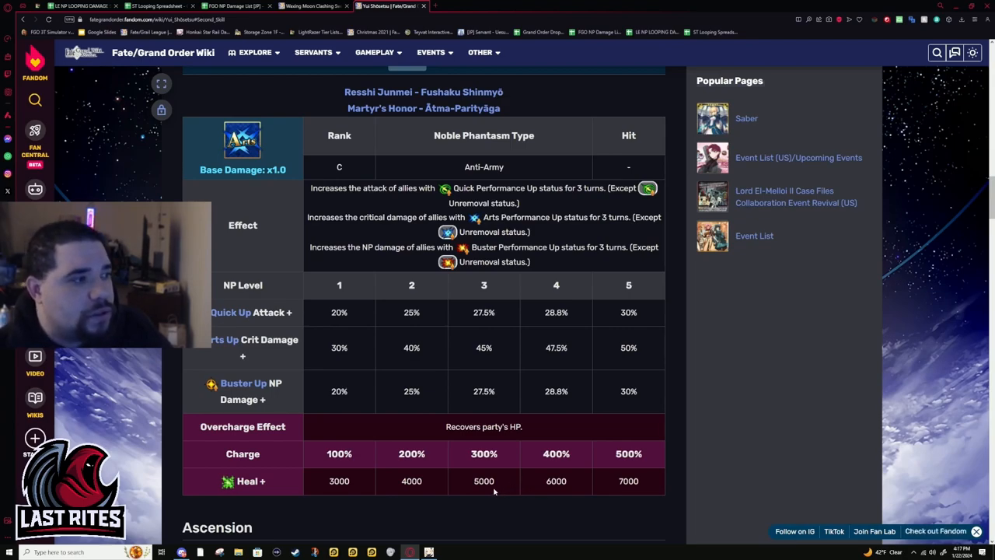
pyautogui.moveTo(510, 472)
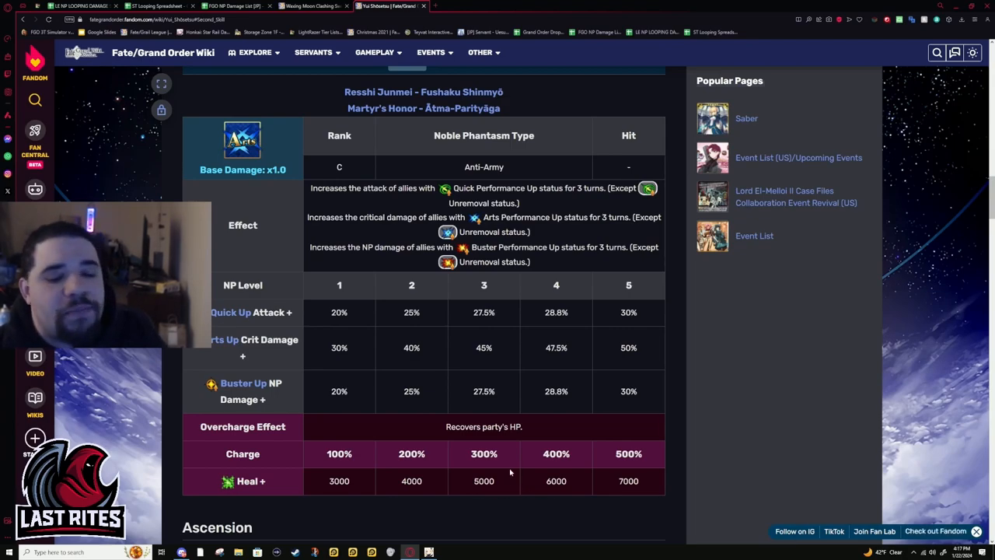
pyautogui.moveTo(519, 441)
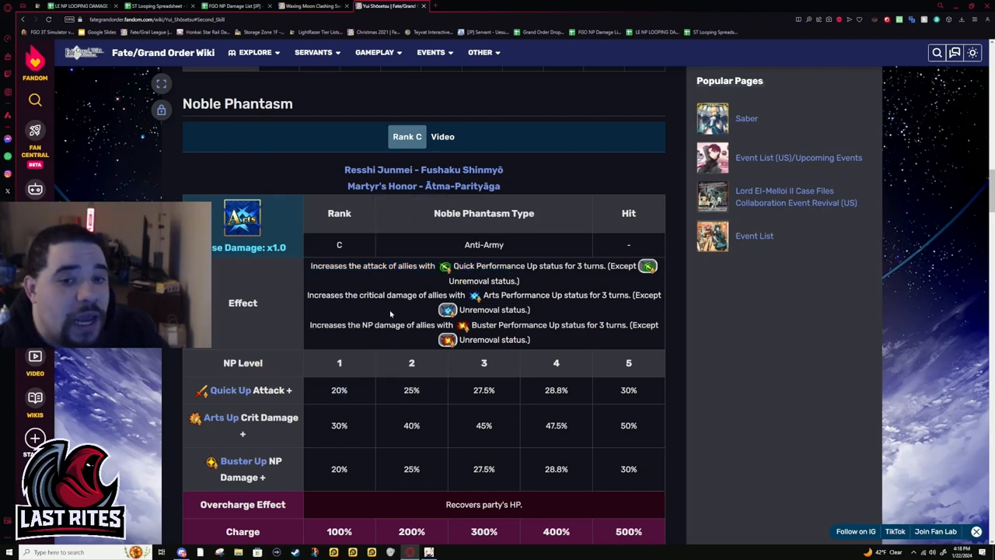
# Highlight the Noble Phantasm's 20% Buster Up value at NP level 1
pyautogui.doubleClick(339, 426)
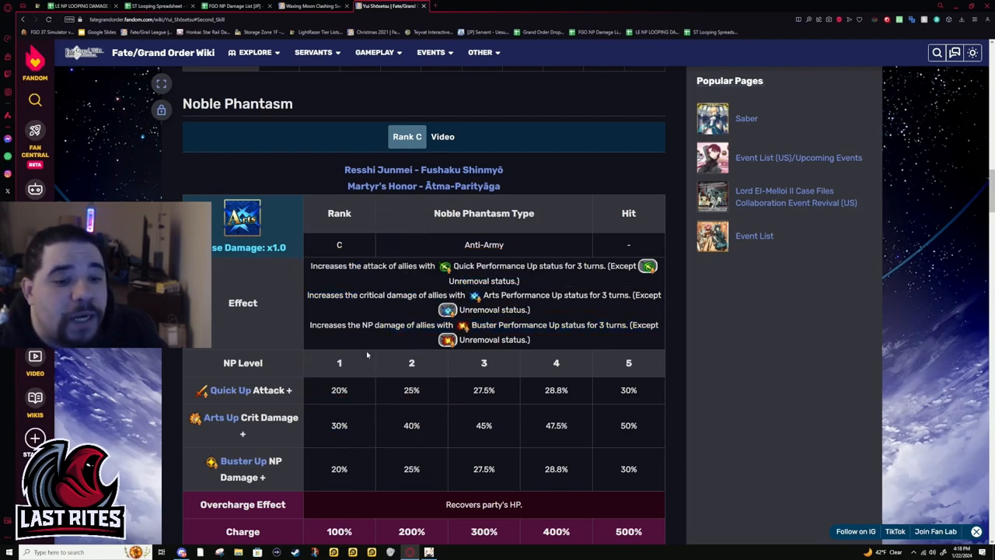
pyautogui.doubleClick(339, 469)
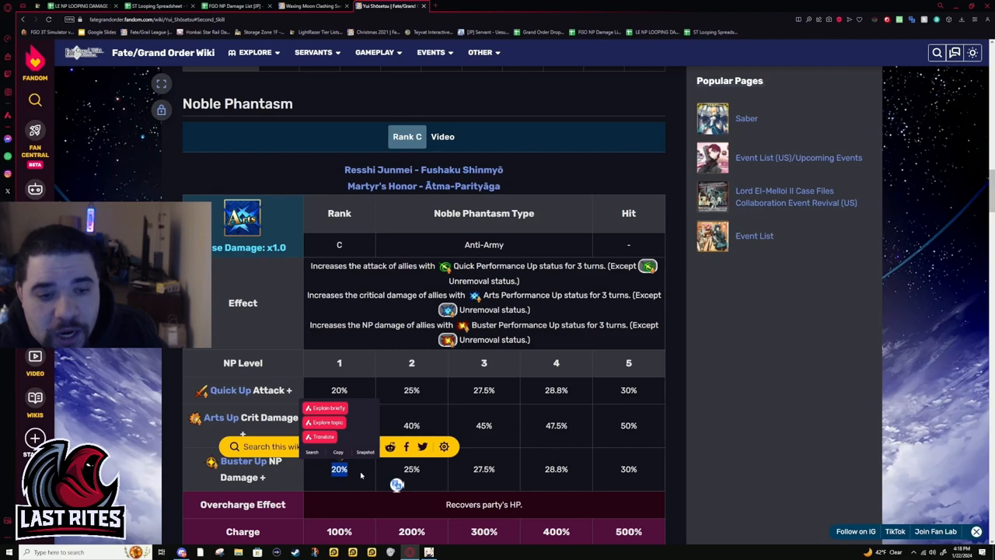
pyautogui.moveTo(353, 504)
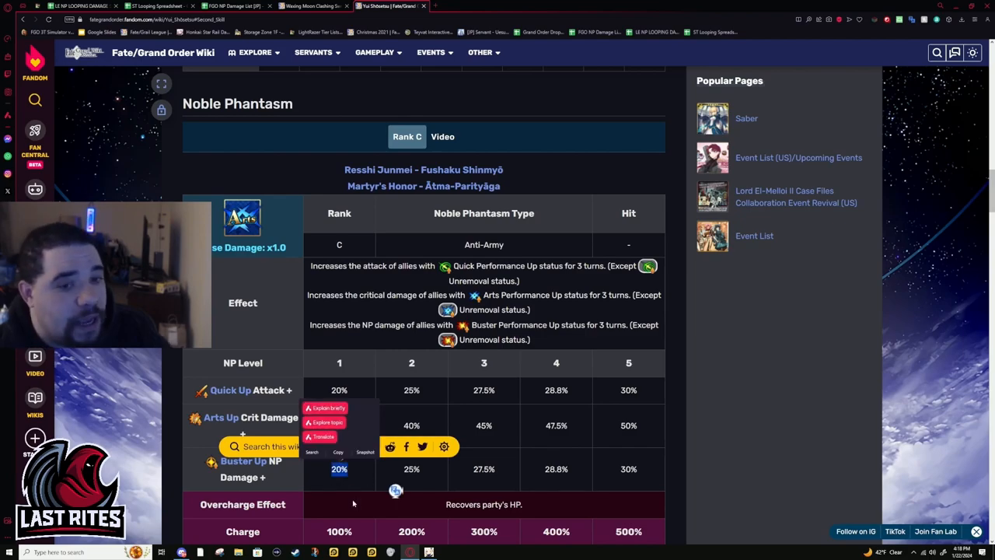
pyautogui.scroll(-3)
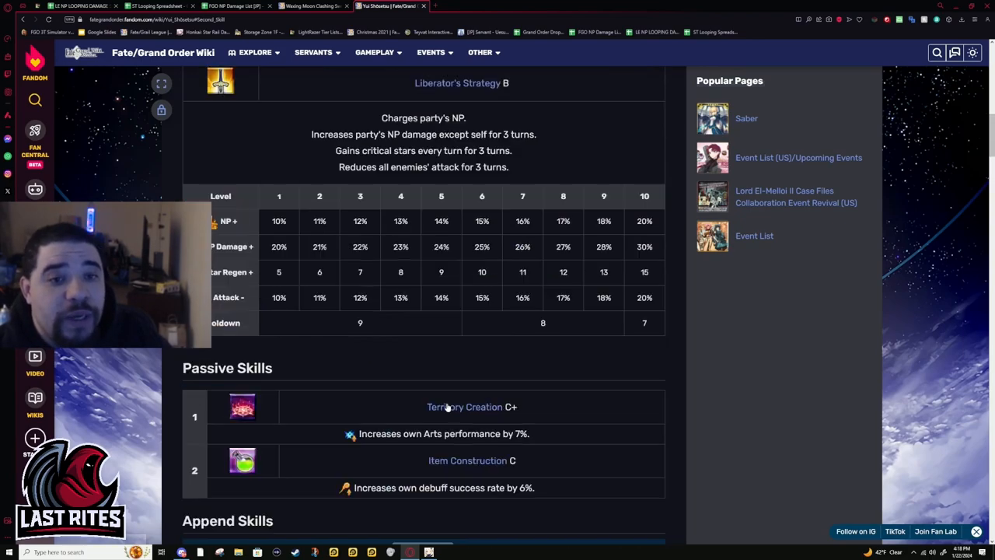
# Check the third active skill's Arts, critical and NP values, then return to the Noble Phantasm
pyautogui.click(478, 201)
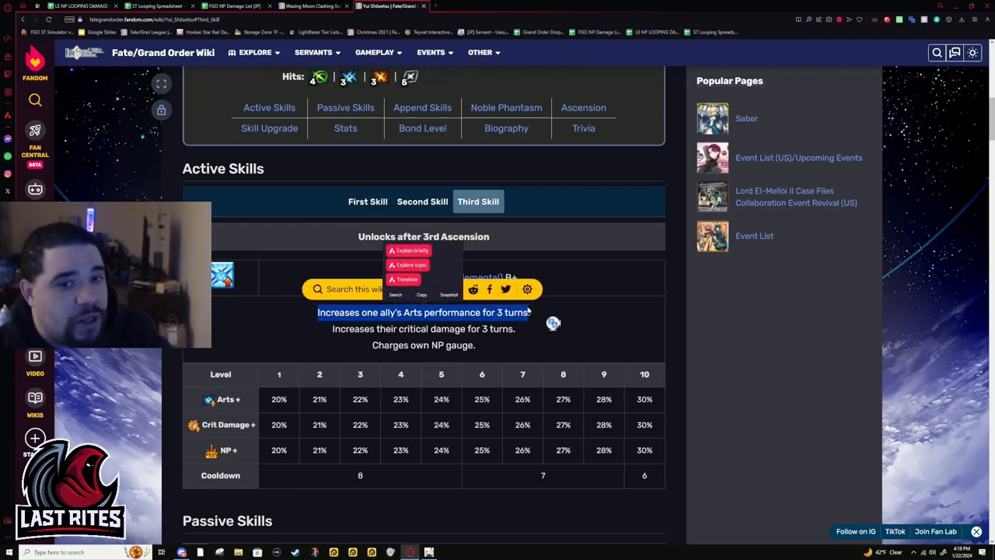
pyautogui.scroll(-3)
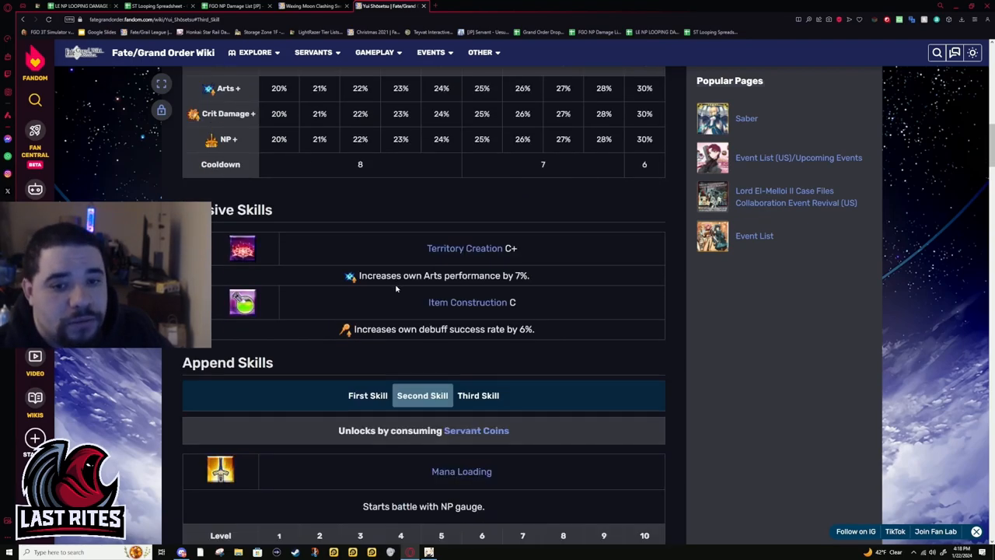
pyautogui.scroll(-3)
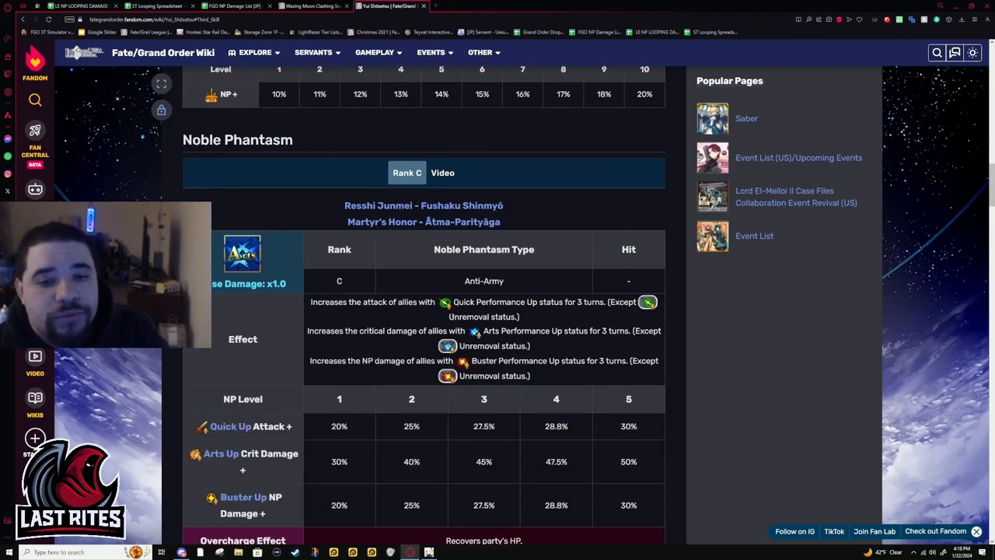
pyautogui.doubleClick(328, 302)
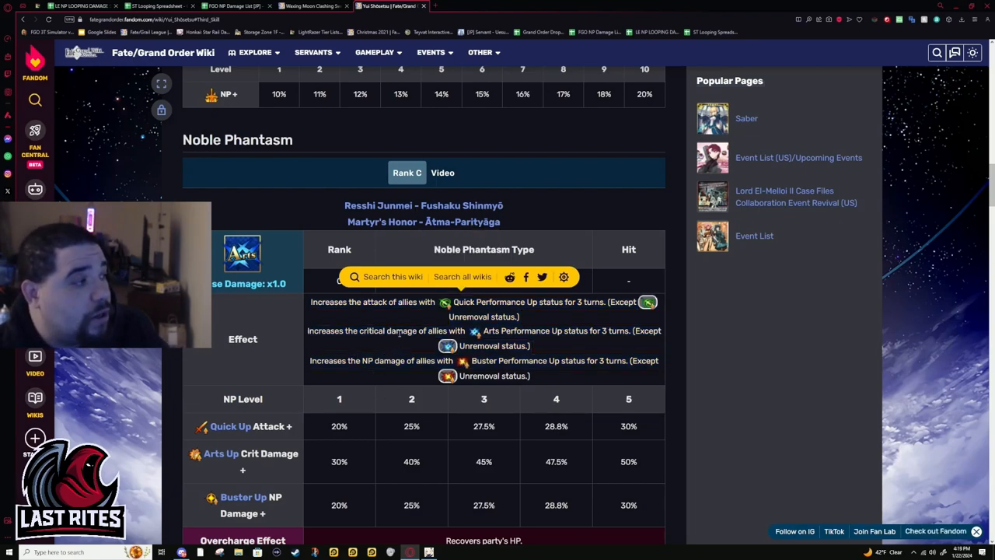
pyautogui.moveTo(379, 371)
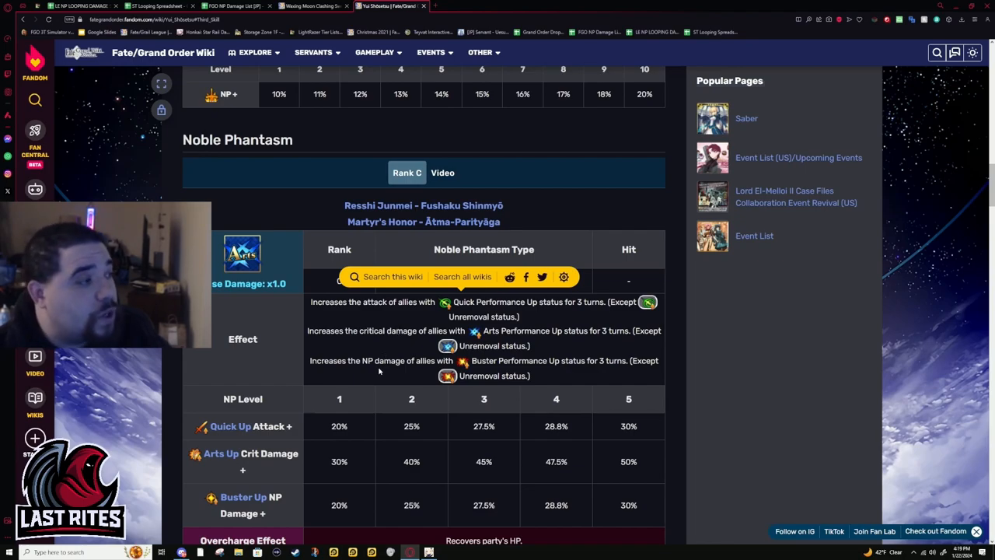
pyautogui.moveTo(348, 393)
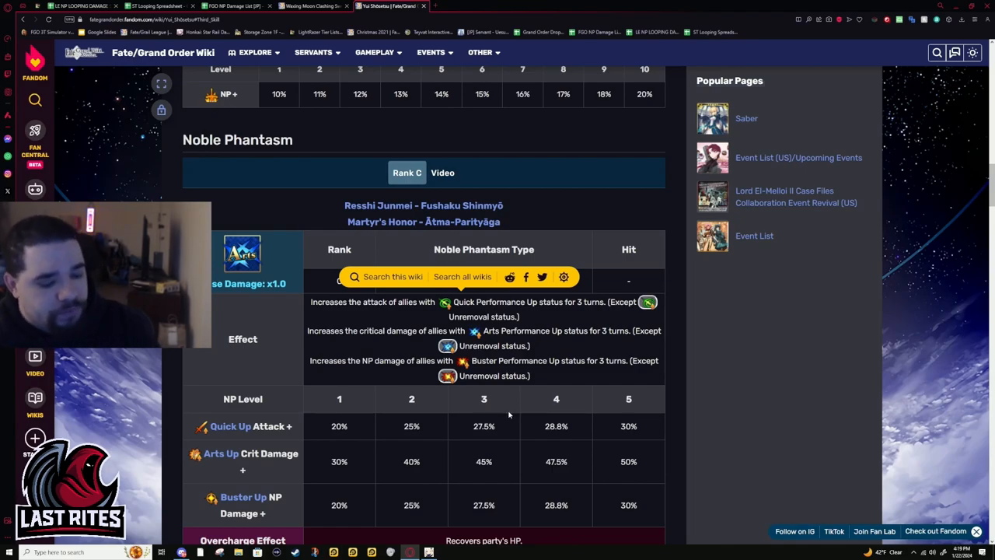
pyautogui.moveTo(254, 359)
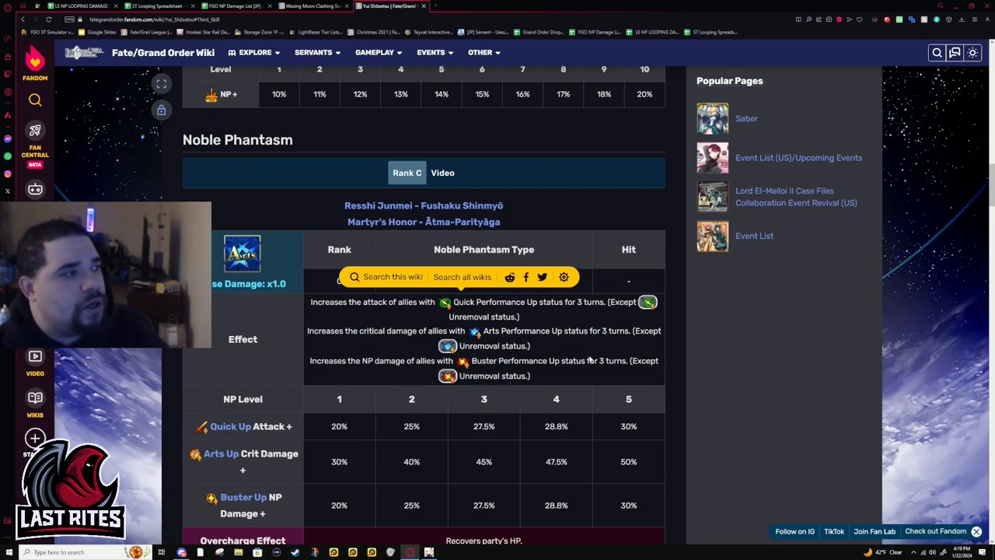
pyautogui.moveTo(574, 356)
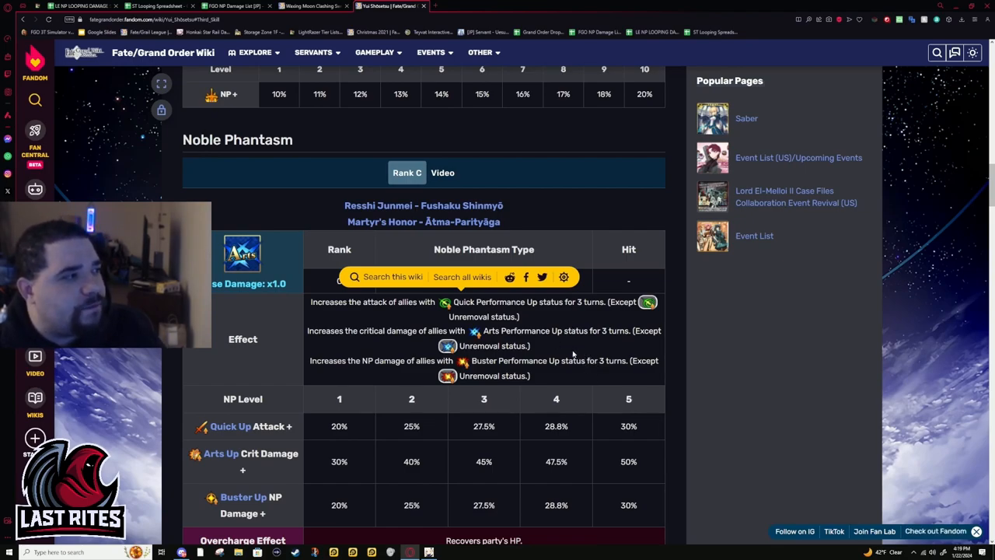
pyautogui.moveTo(552, 356)
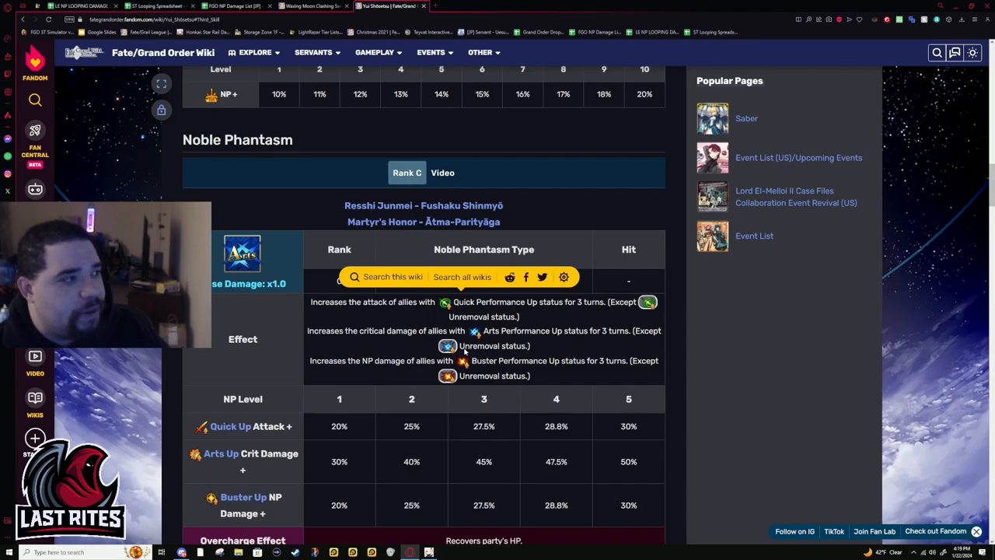
pyautogui.moveTo(595, 428)
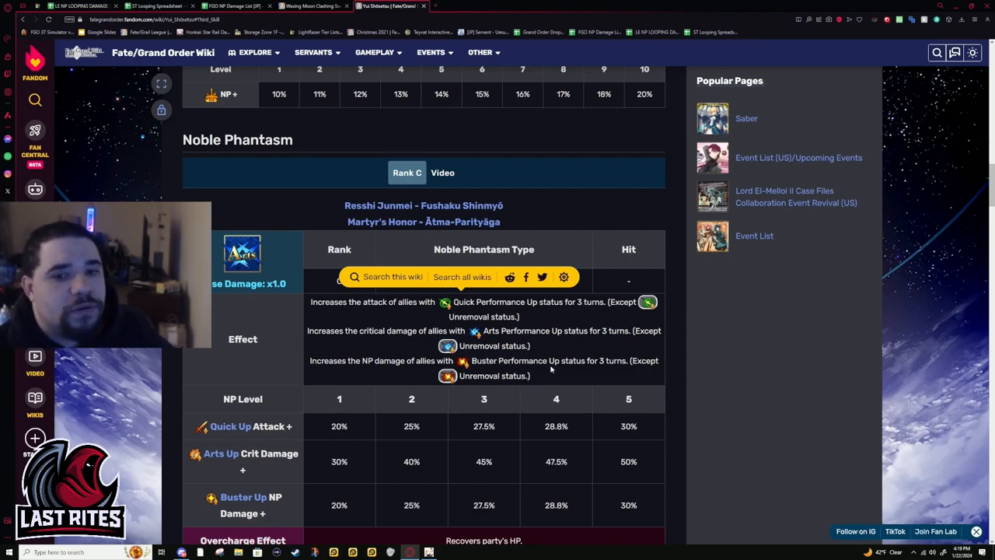
# Review the NP level rows and the 3000–7000 Overcharge heal table, reaching Ascension
pyautogui.scroll(-3)
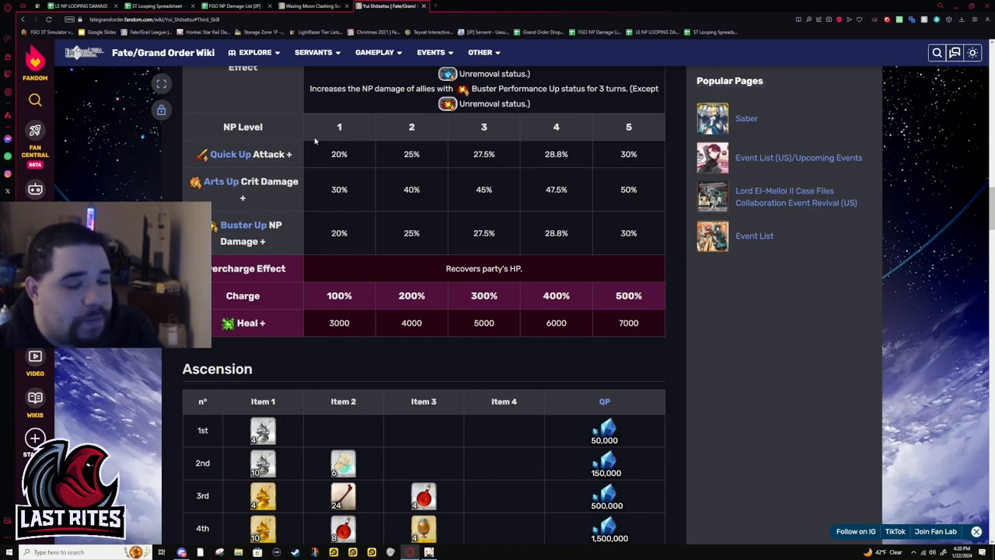
pyautogui.scroll(3)
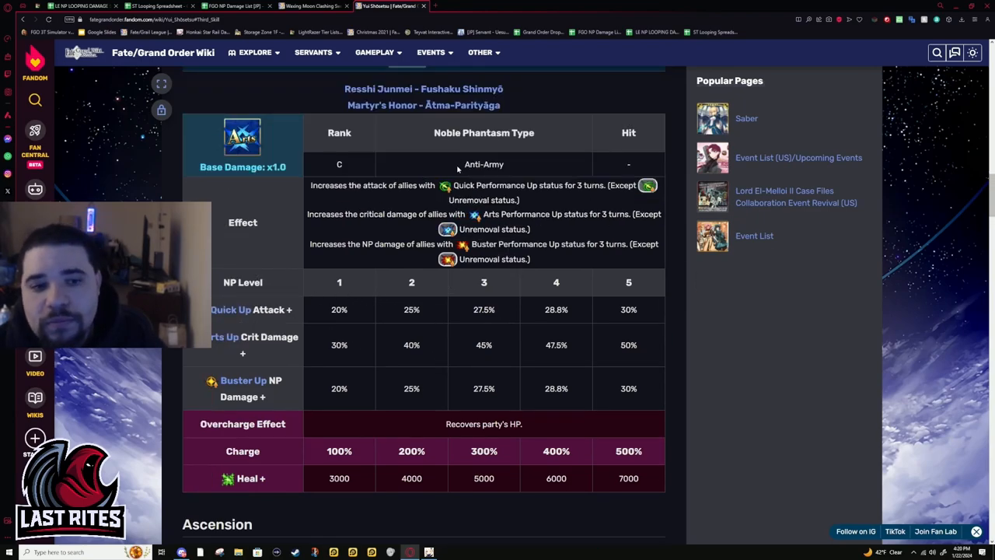
pyautogui.scroll(-3)
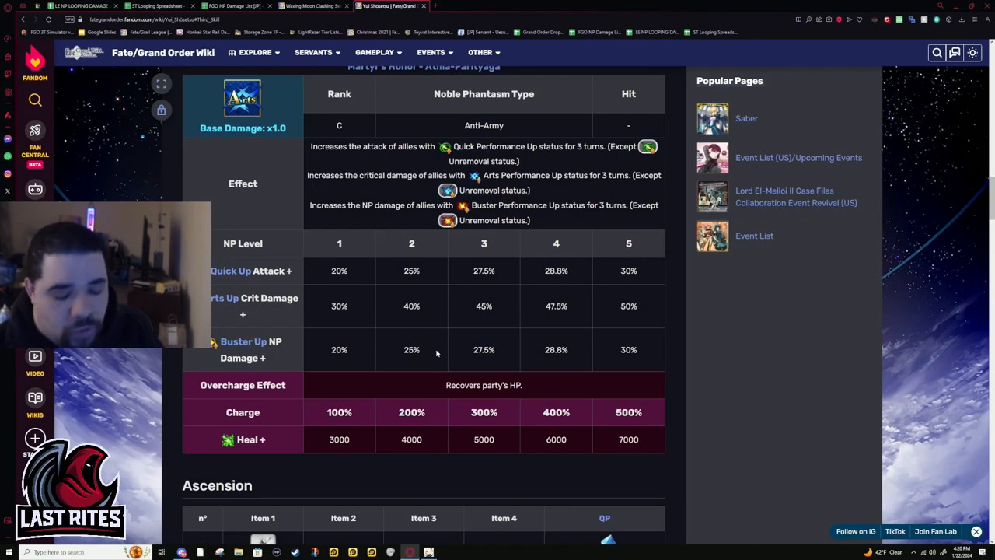
pyautogui.moveTo(423, 370)
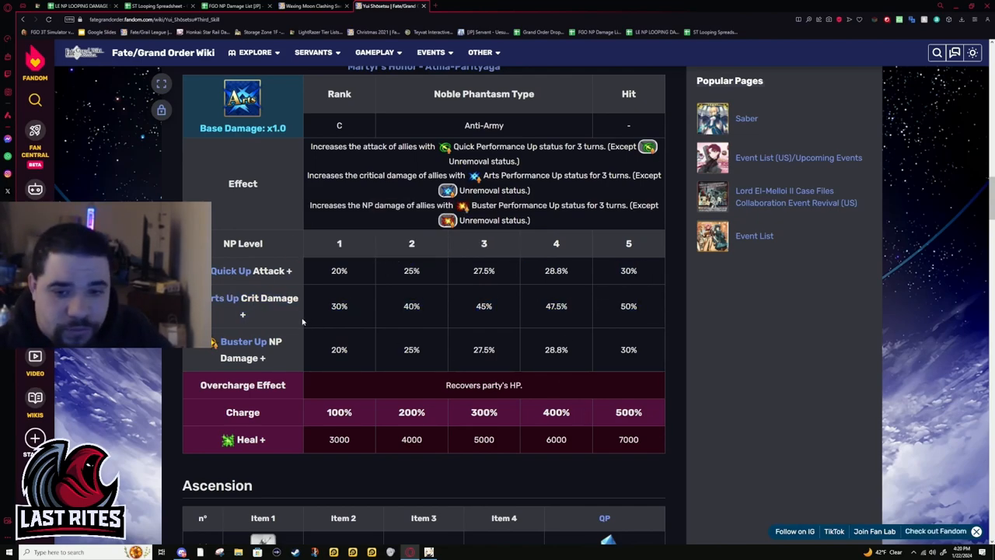
# Move past Ascension to the active Skill Reinforcement costs, 100,000 to 10,000,000 QP
pyautogui.scroll(-3)
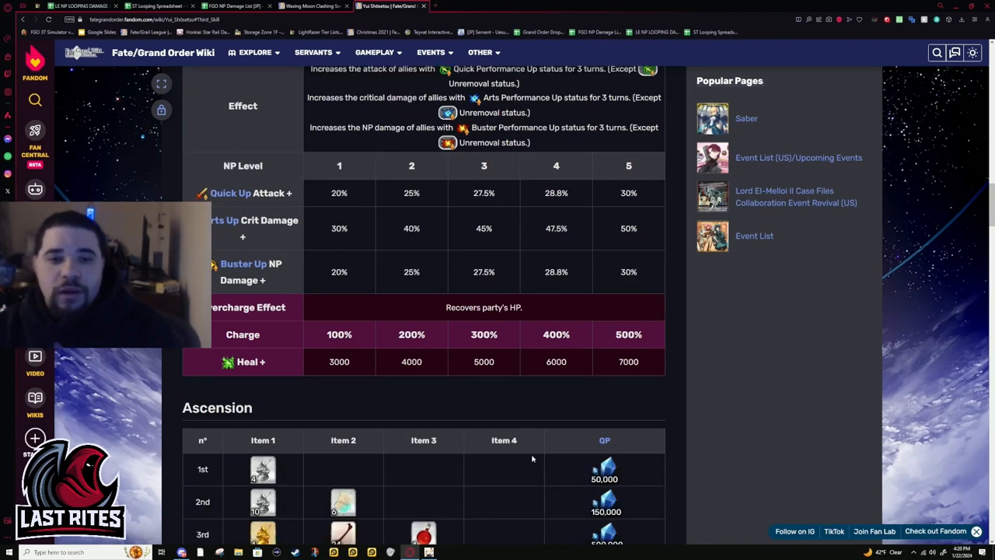
pyautogui.scroll(-3)
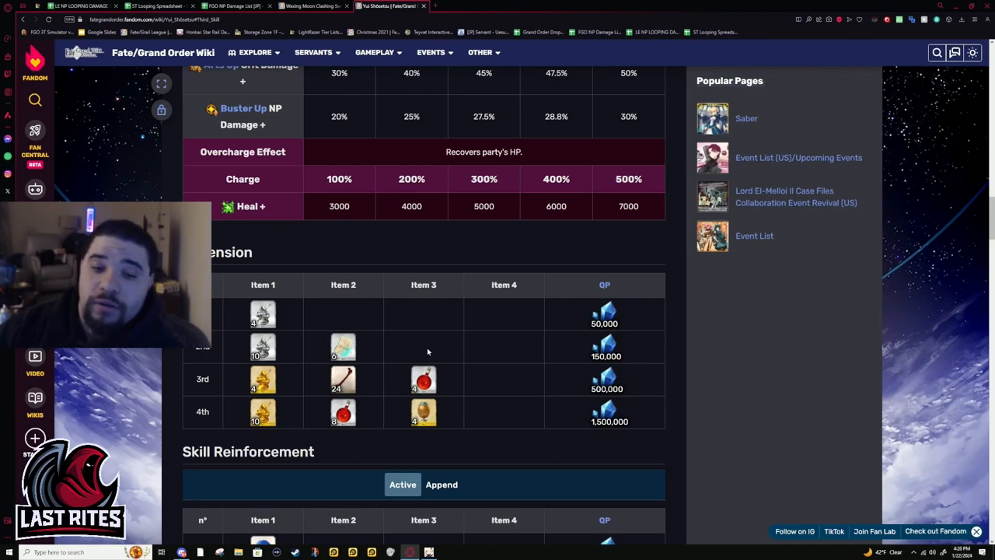
pyautogui.scroll(-3)
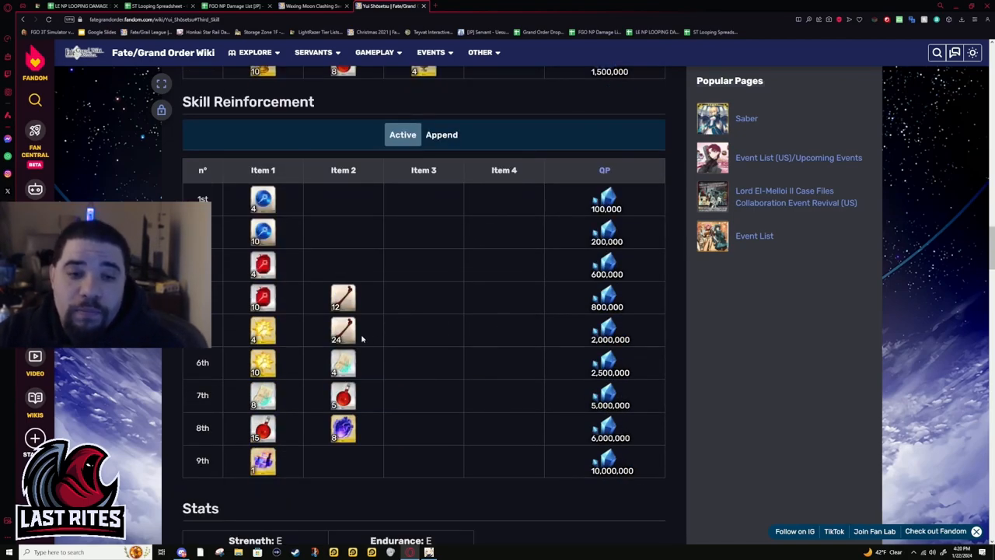
pyautogui.moveTo(410, 323)
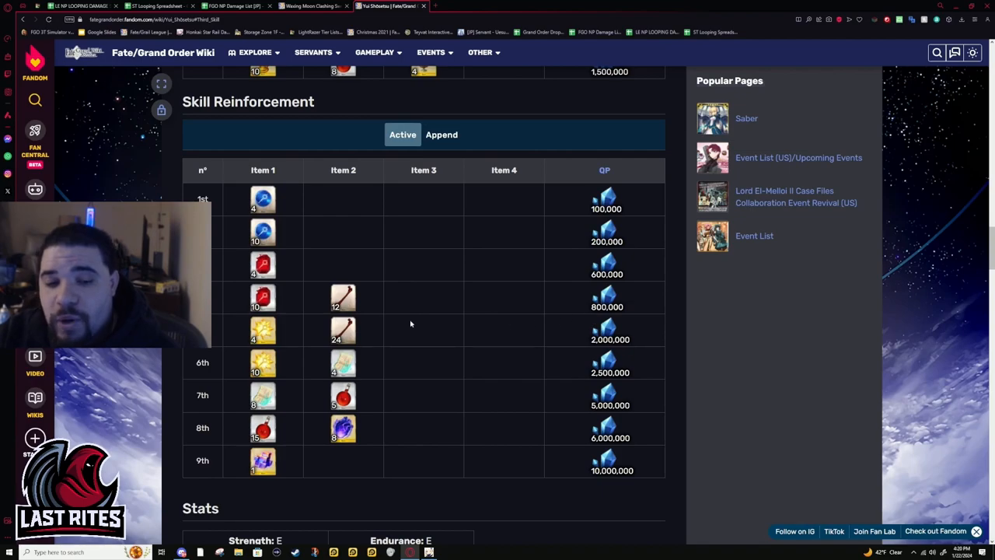
pyautogui.moveTo(321, 319)
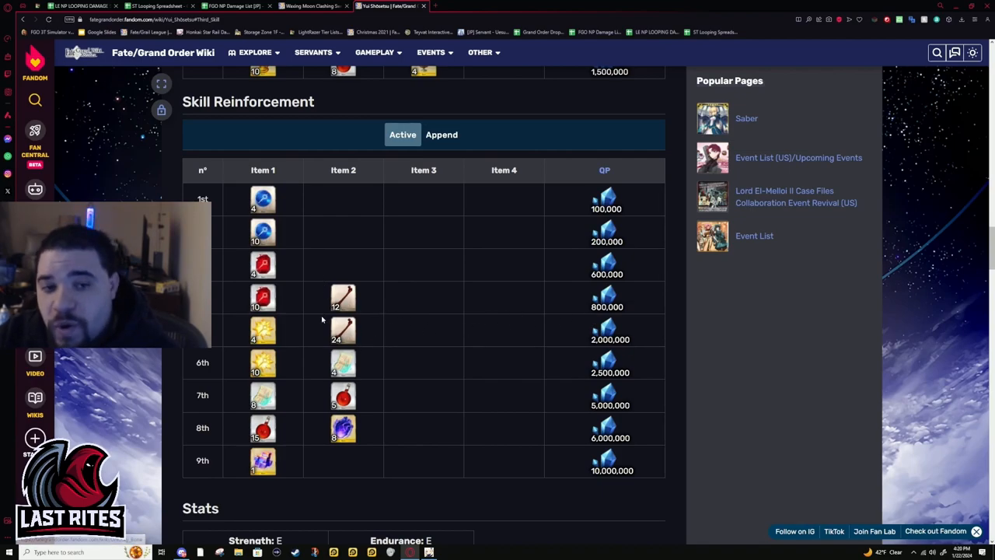
pyautogui.scroll(3)
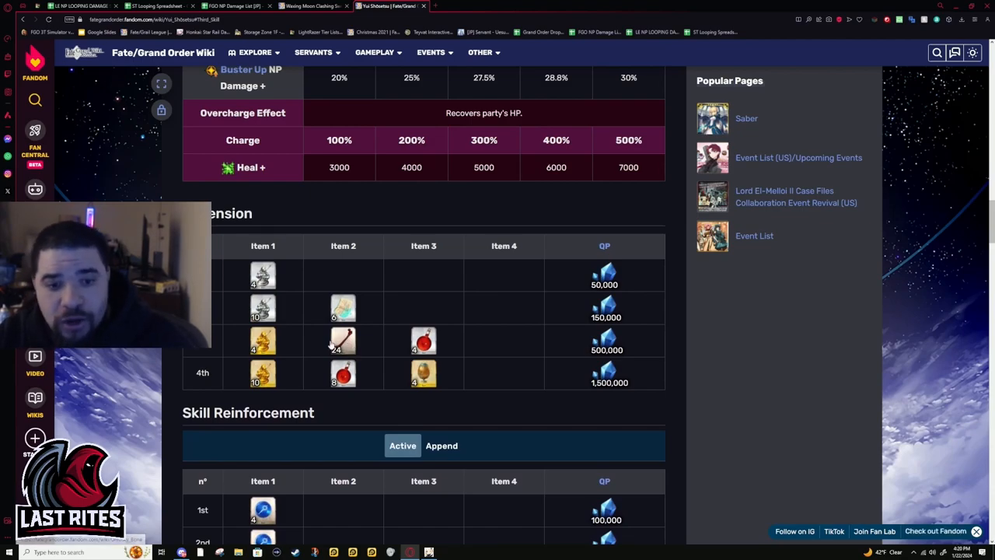
pyautogui.scroll(-3)
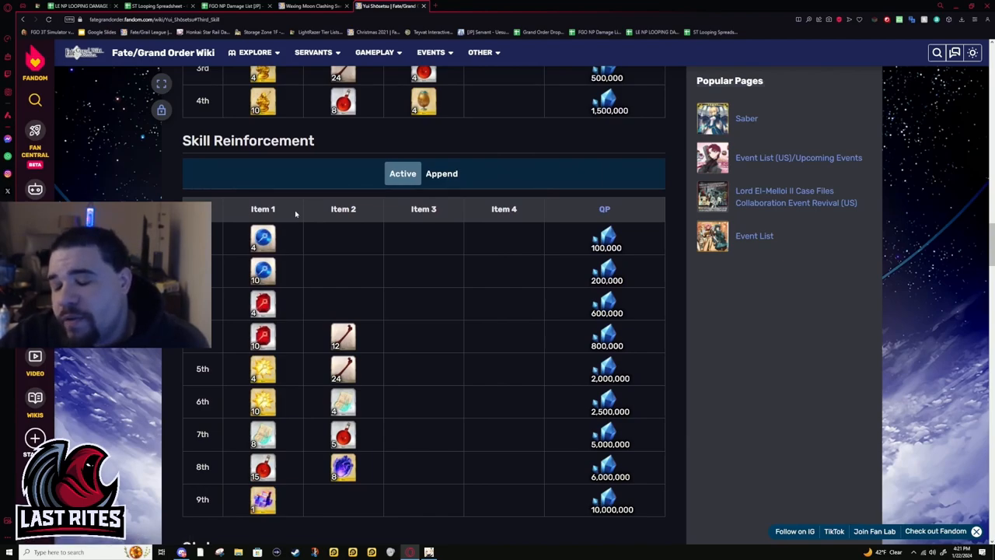
pyautogui.scroll(-3)
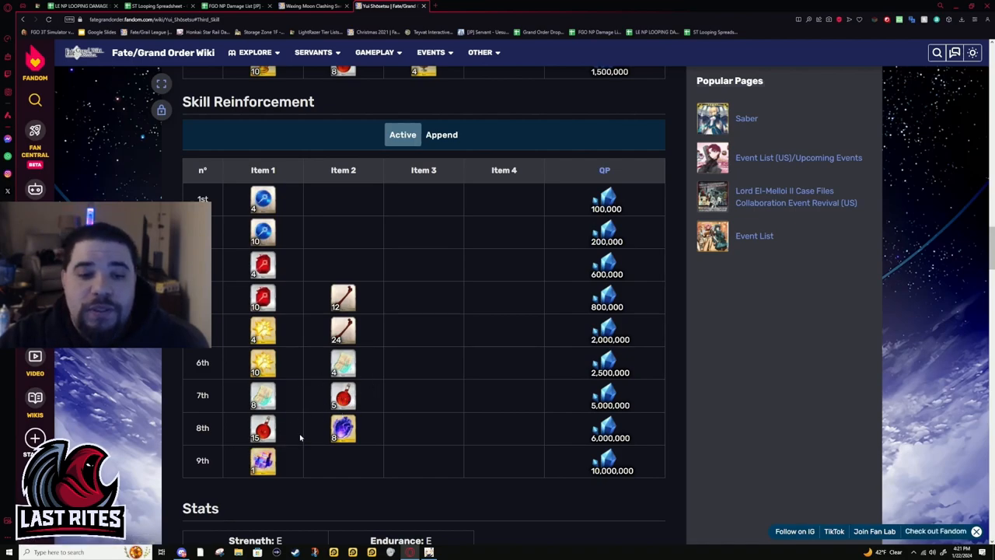
pyautogui.moveTo(316, 409)
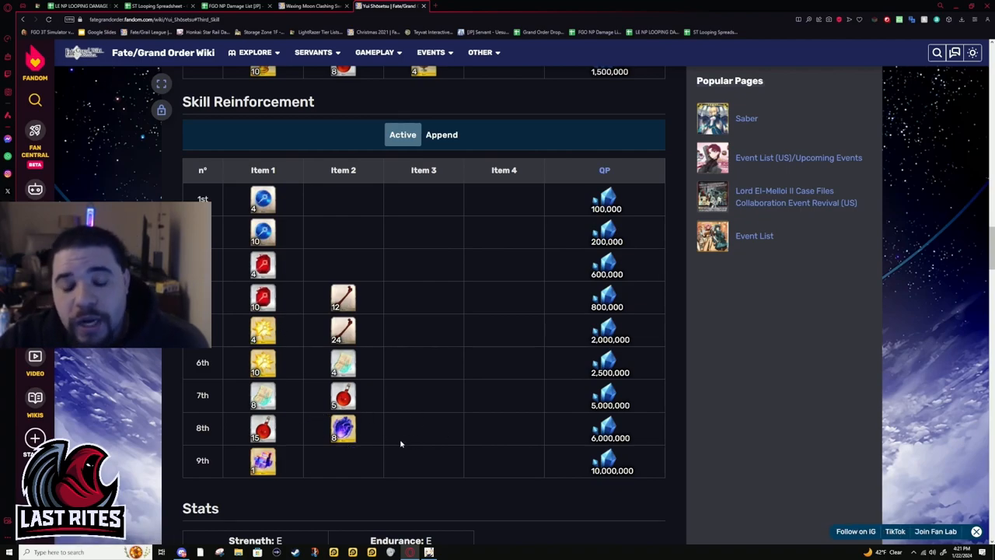
pyautogui.moveTo(465, 165)
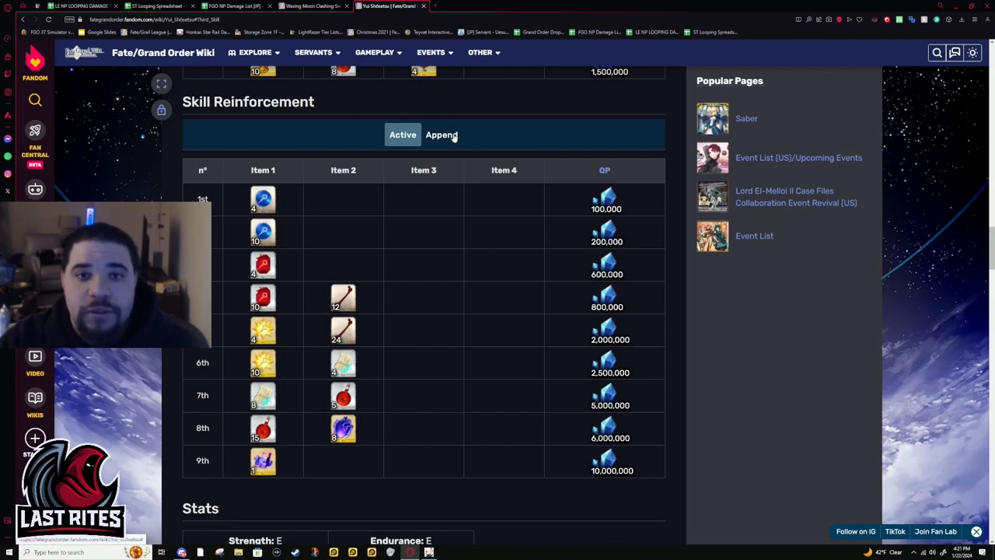
# View the append skill upgrade materials in the Skill Reinforcement table
pyautogui.click(441, 134)
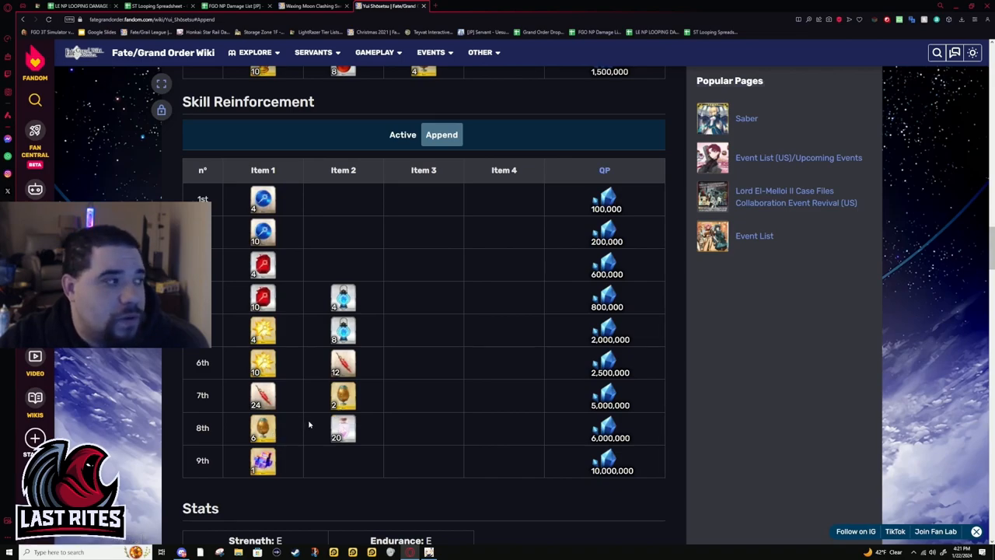
pyautogui.moveTo(315, 404)
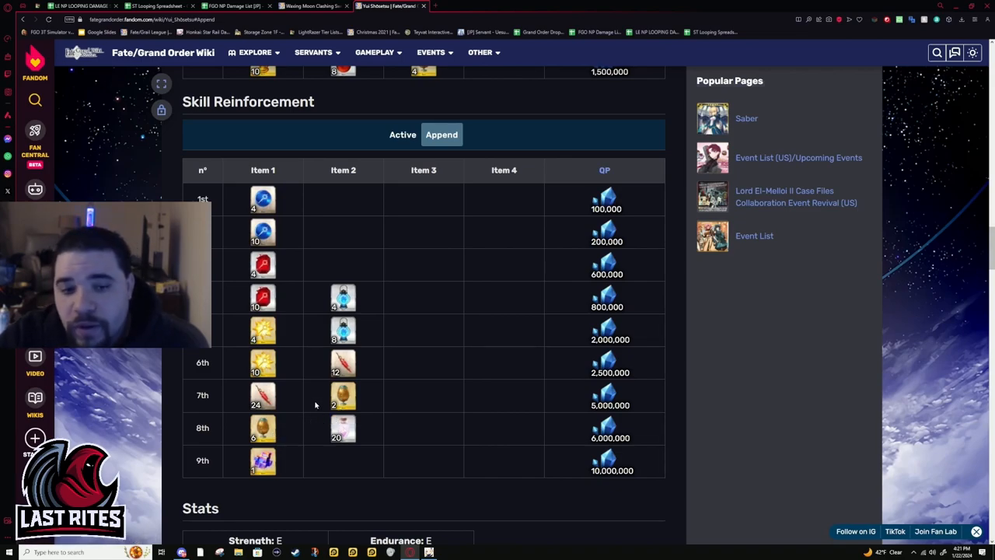
pyautogui.moveTo(299, 418)
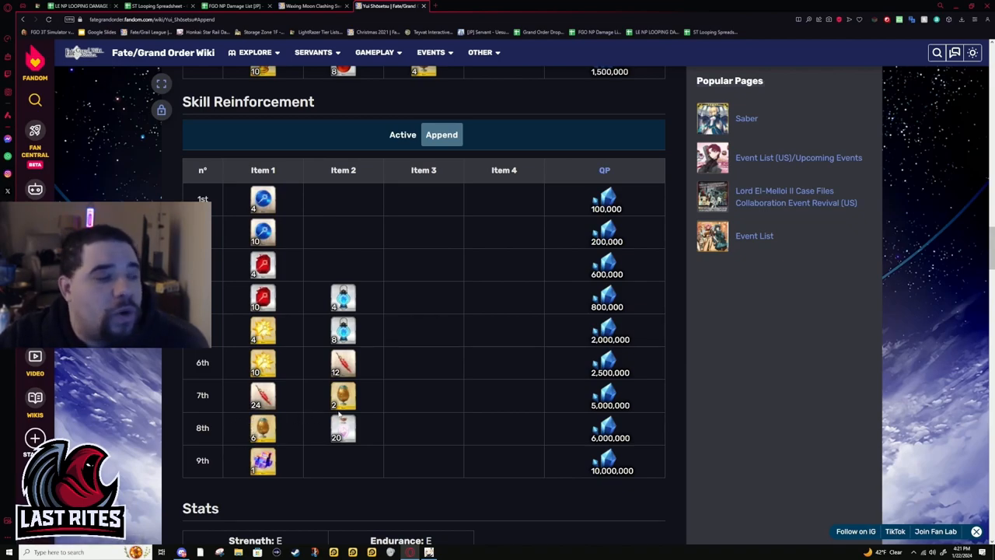
pyautogui.moveTo(319, 429)
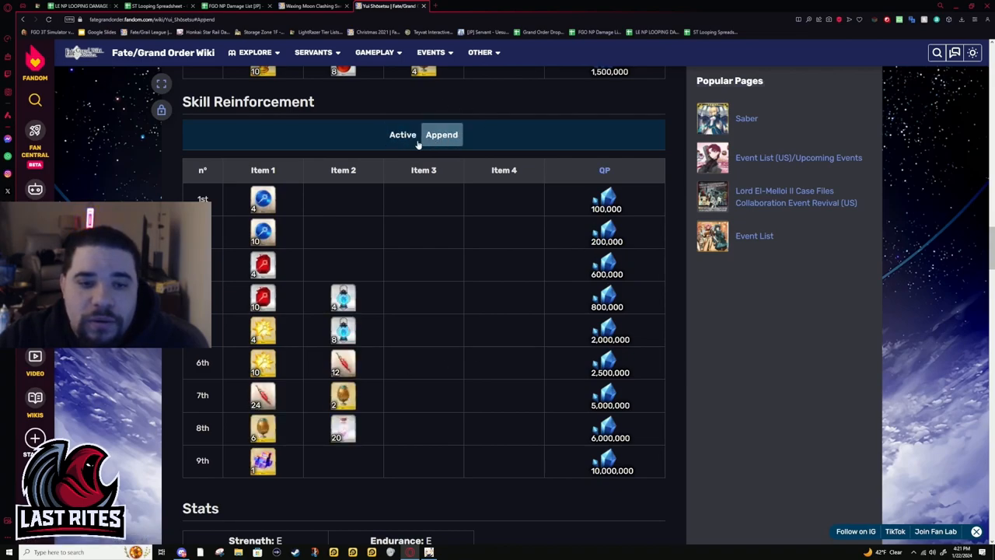
pyautogui.click(403, 135)
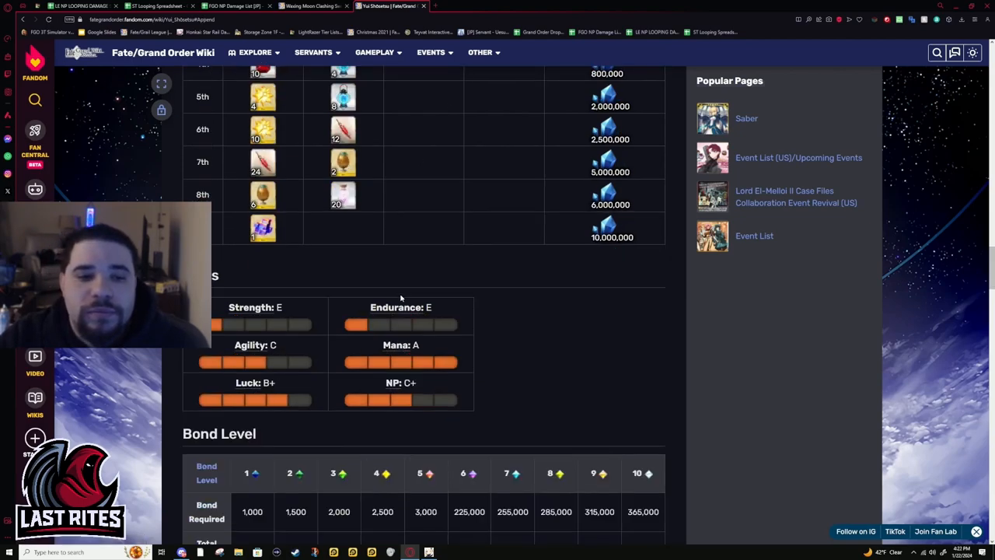
# Scroll down to review Yui Shōsetsu's Bond Level rewards
pyautogui.scroll(-3)
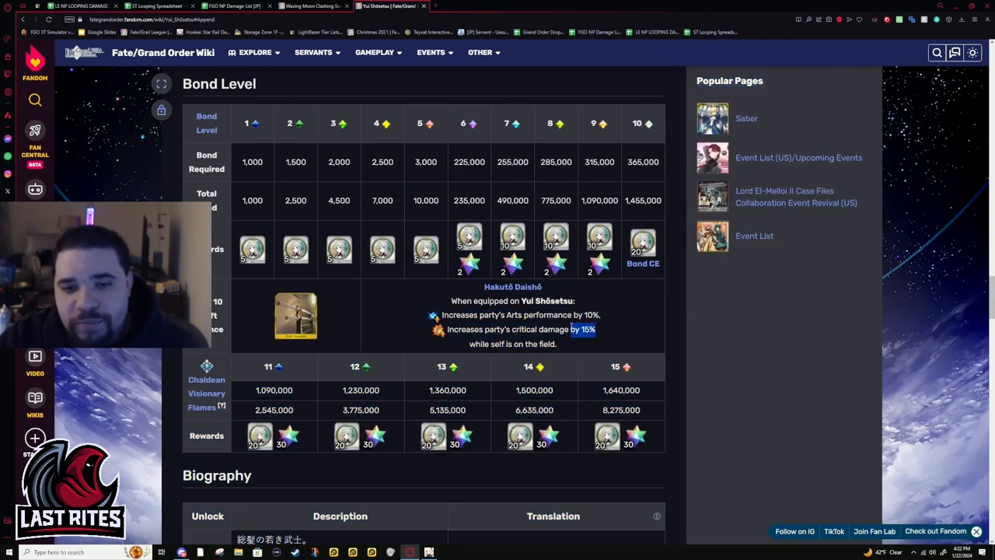
pyautogui.scroll(-3)
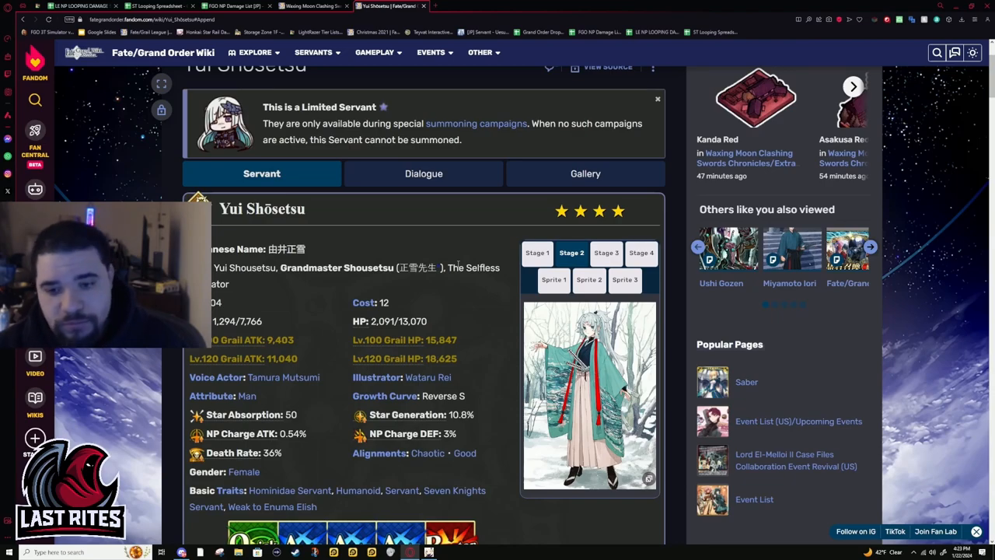
# Scroll past the Quick/Arts/Buster card deck and section links to Active Skills
pyautogui.scroll(-3)
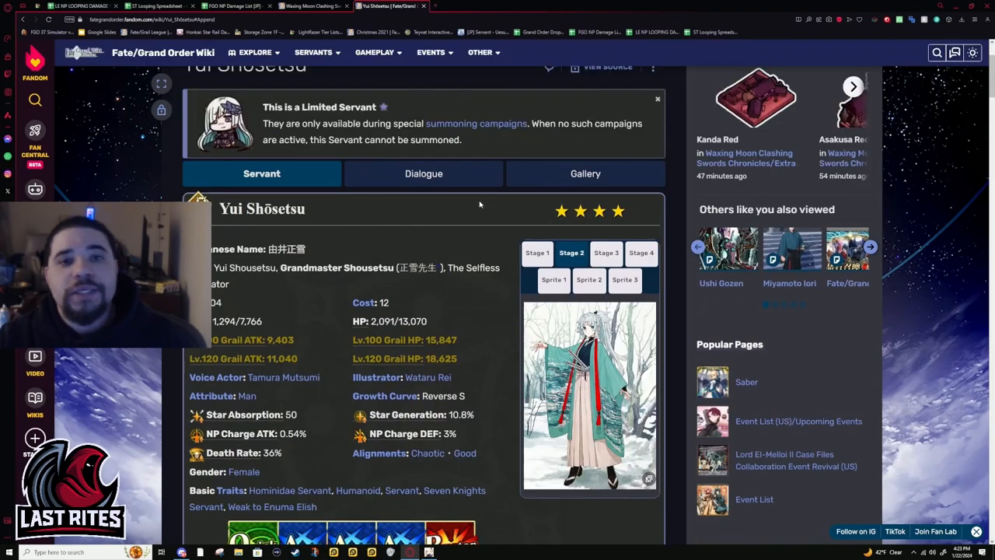
pyautogui.moveTo(480, 162)
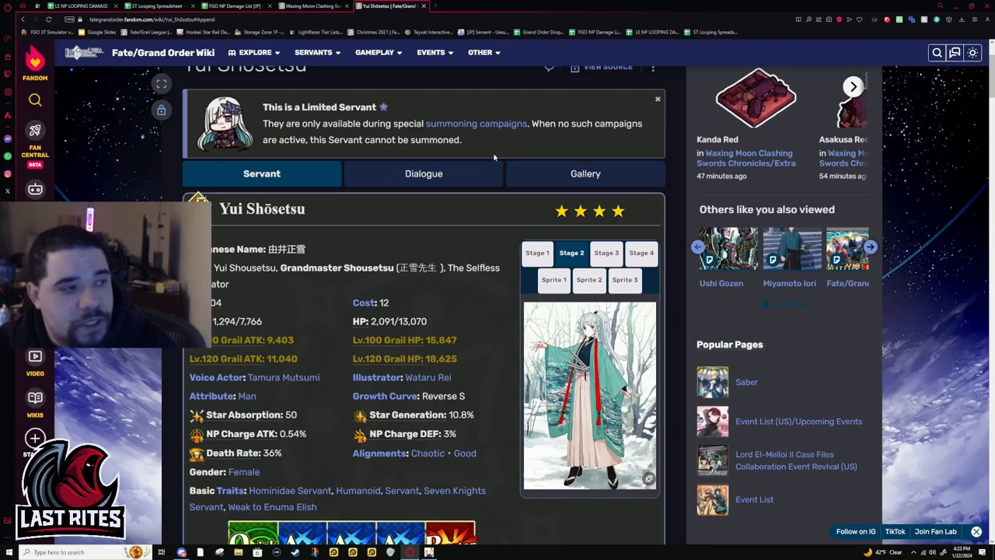
pyautogui.moveTo(414, 249)
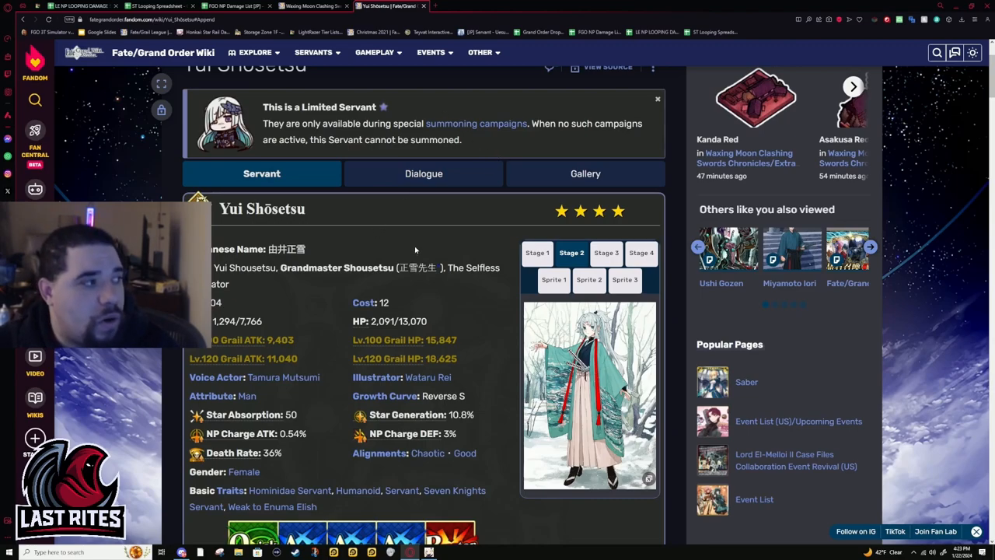
pyautogui.moveTo(539, 259)
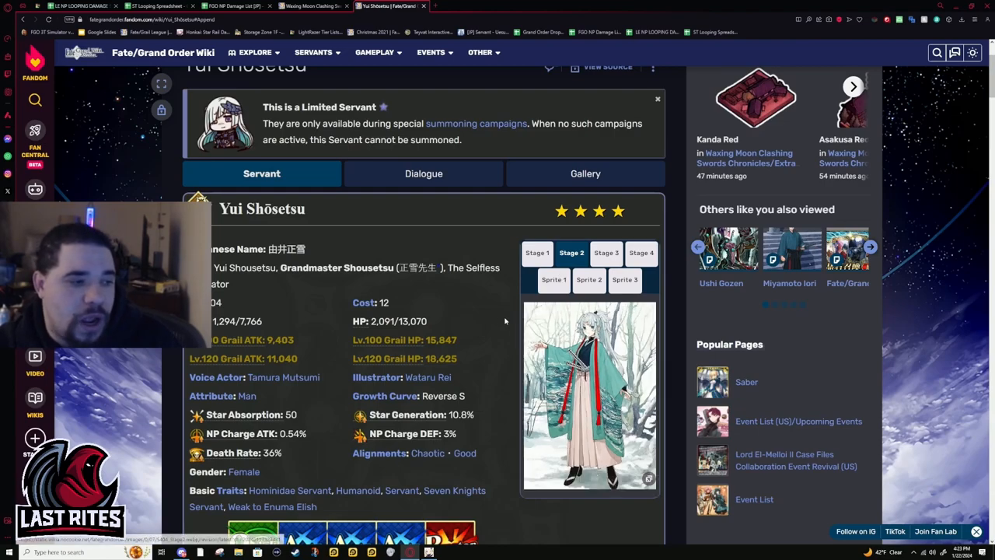
pyautogui.moveTo(275, 303)
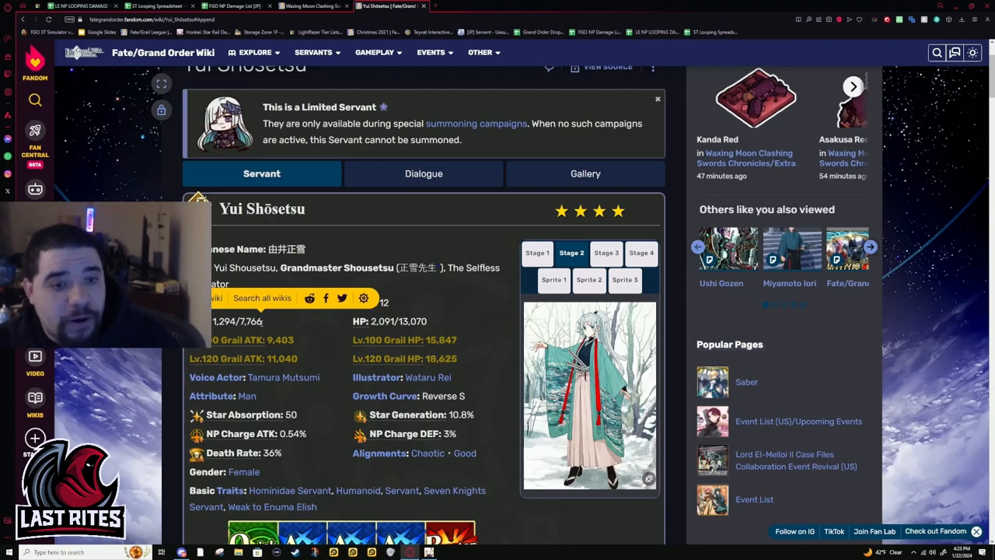
pyautogui.scroll(-3)
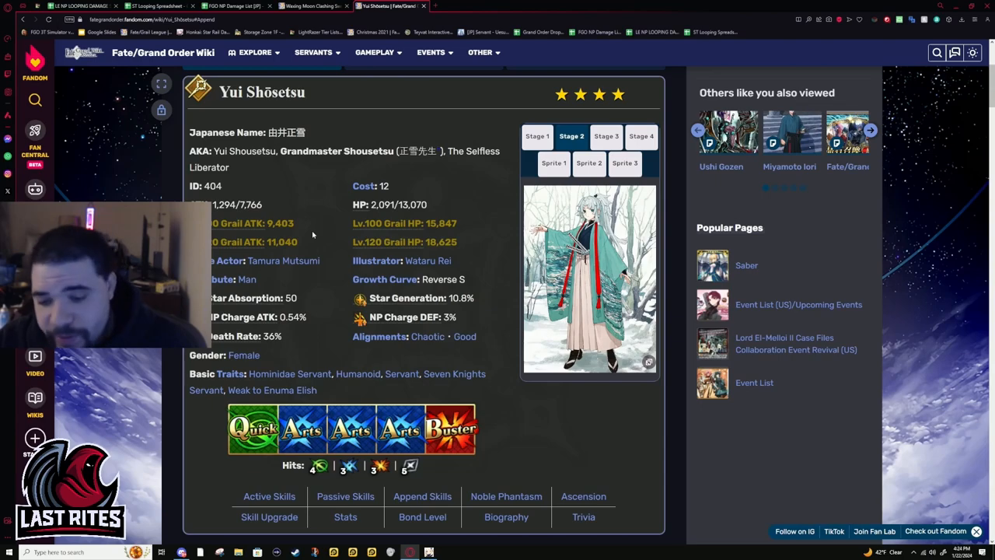
pyautogui.scroll(-3)
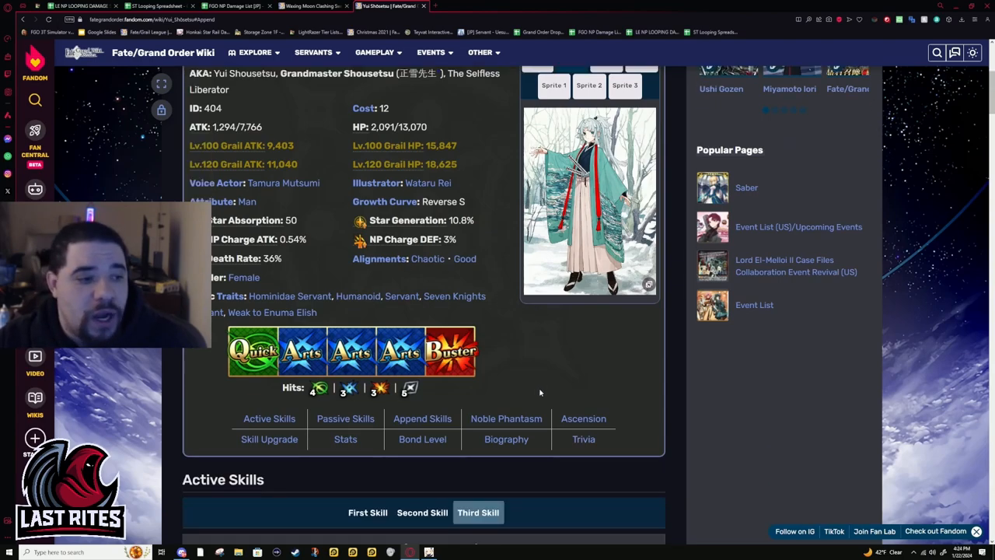